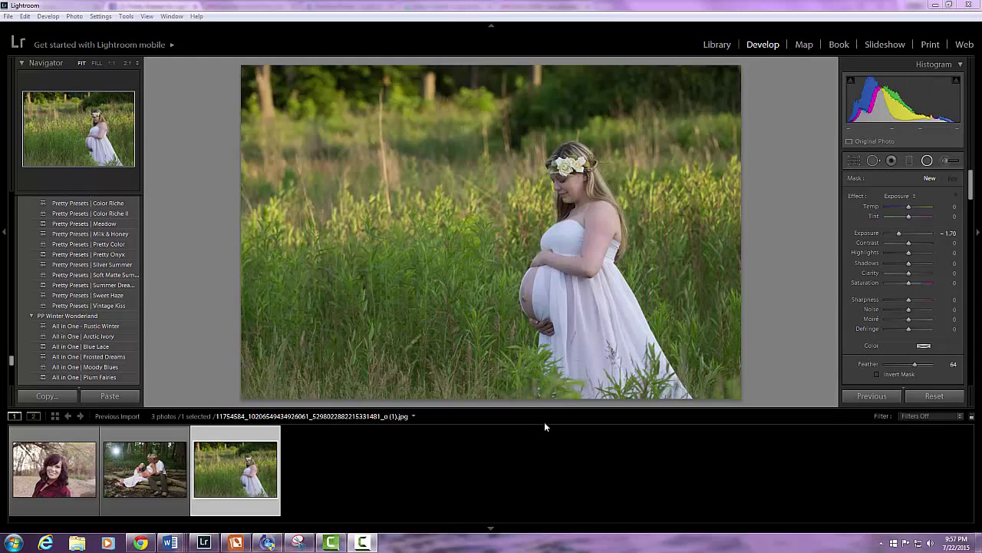
pyautogui.moveTo(550, 427)
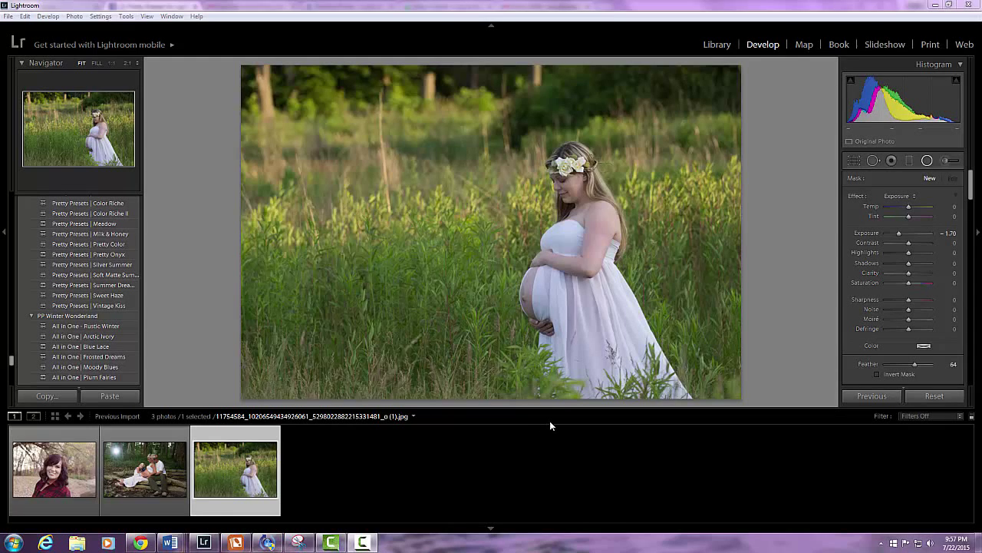
pyautogui.moveTo(560, 421)
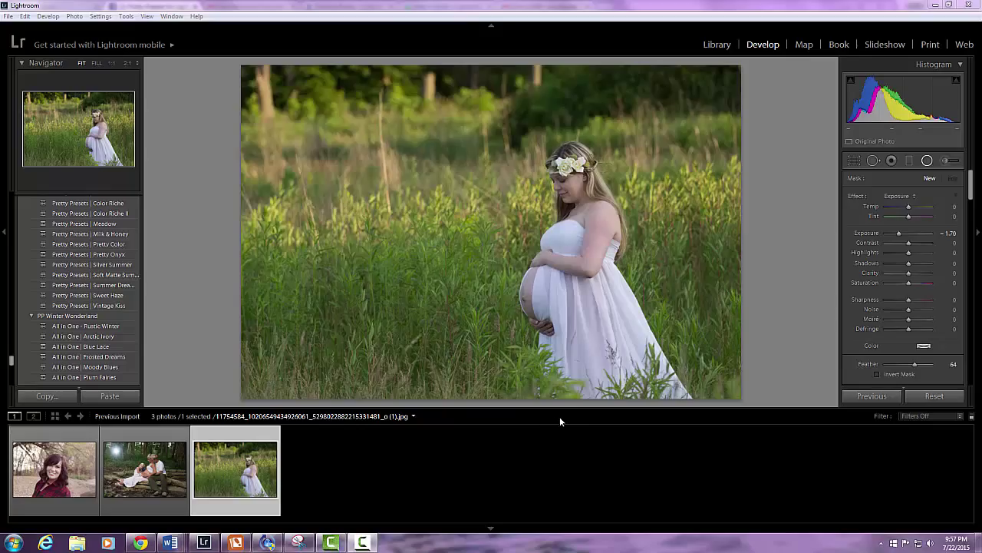
pyautogui.moveTo(570, 402)
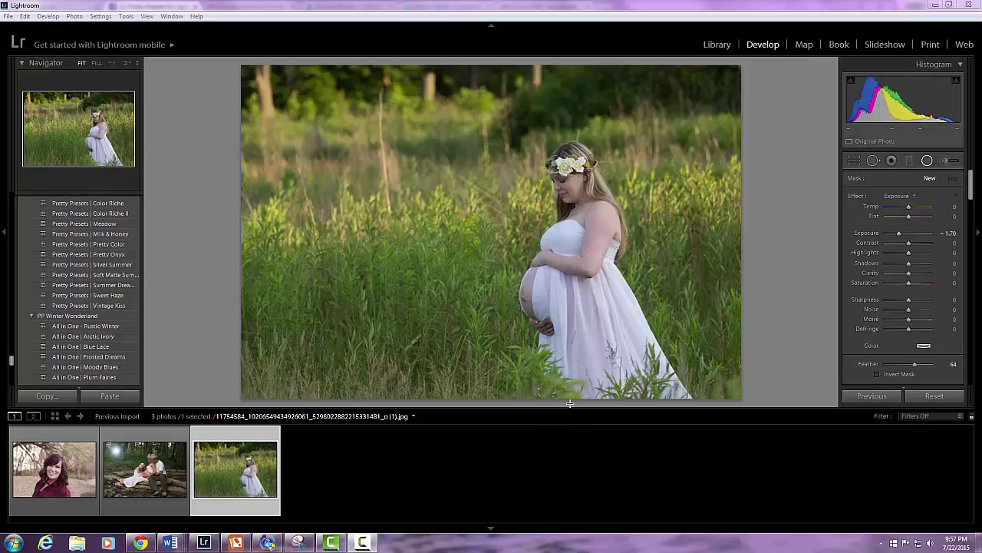
pyautogui.moveTo(581, 405)
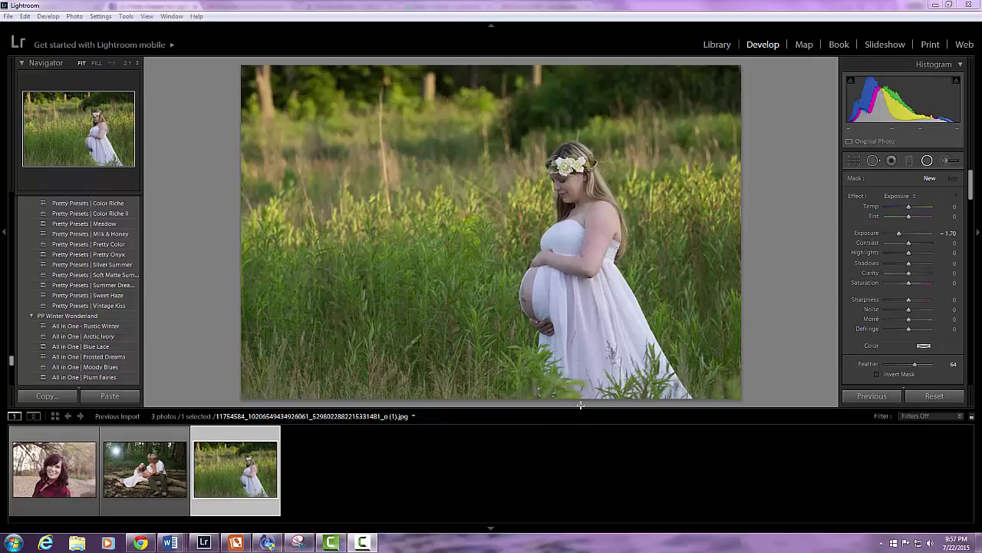
pyautogui.moveTo(565, 396)
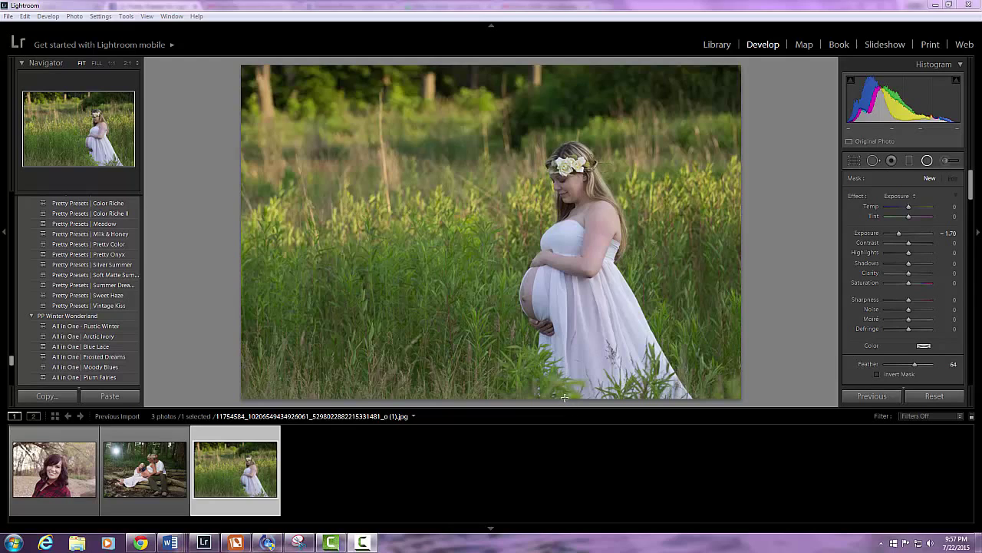
pyautogui.moveTo(599, 381)
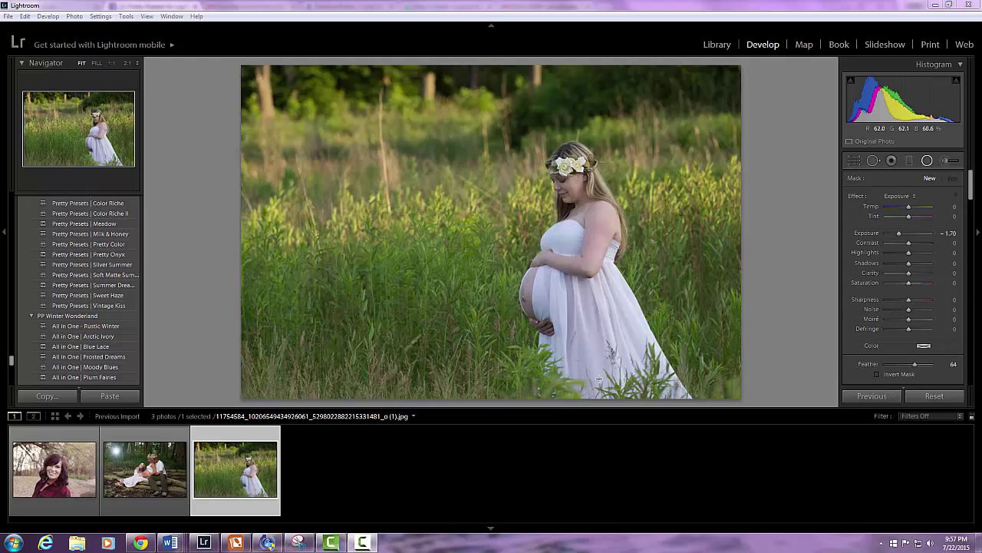
pyautogui.moveTo(628, 337)
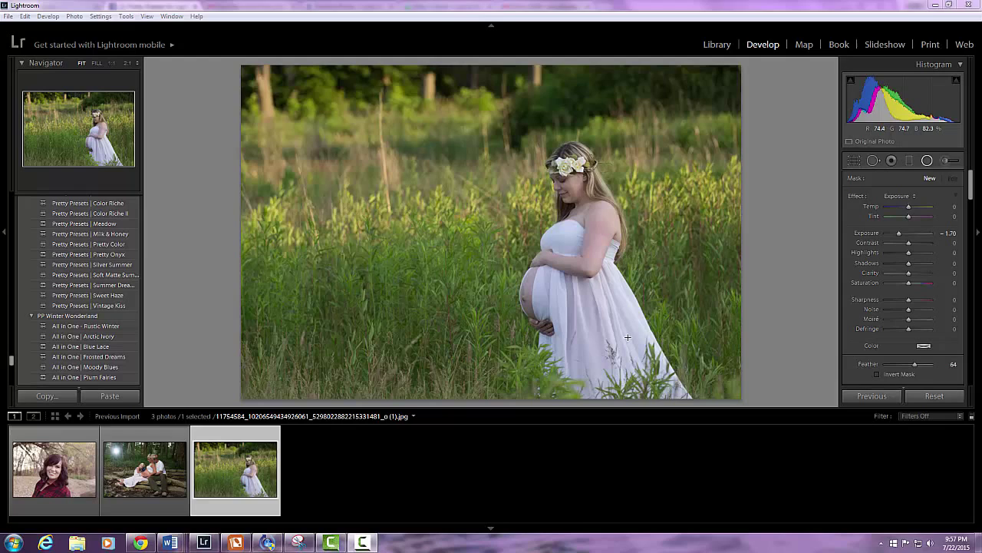
pyautogui.moveTo(630, 344)
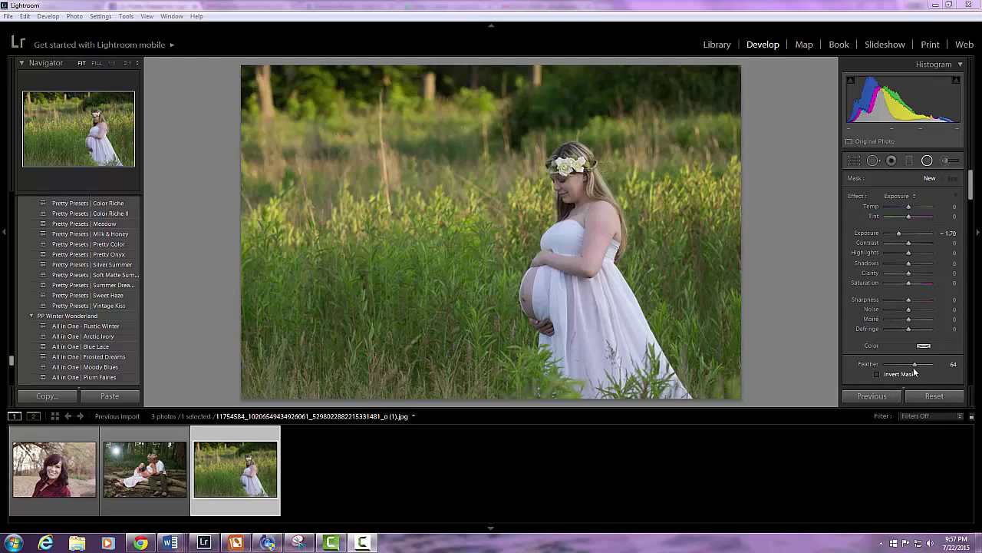
pyautogui.moveTo(786, 321)
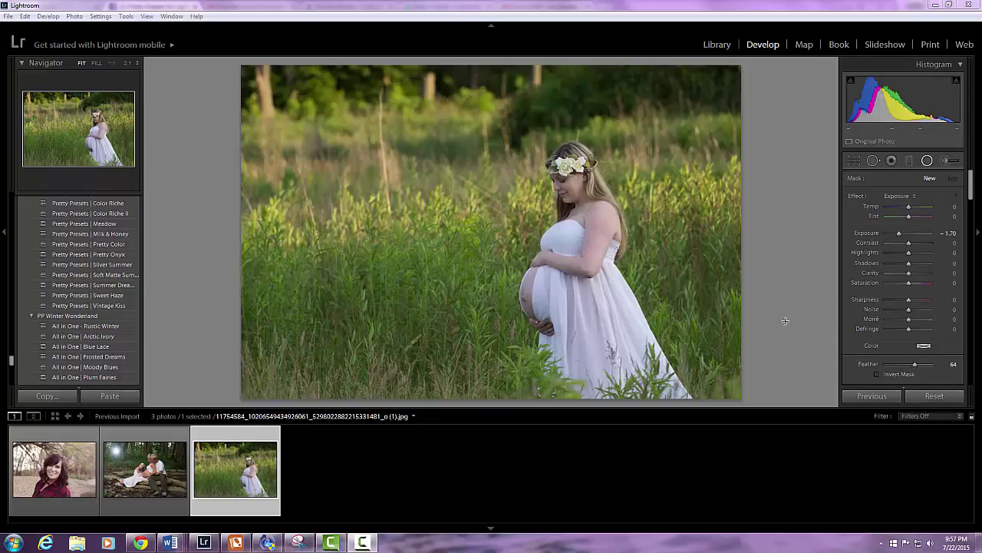
pyautogui.moveTo(786, 307)
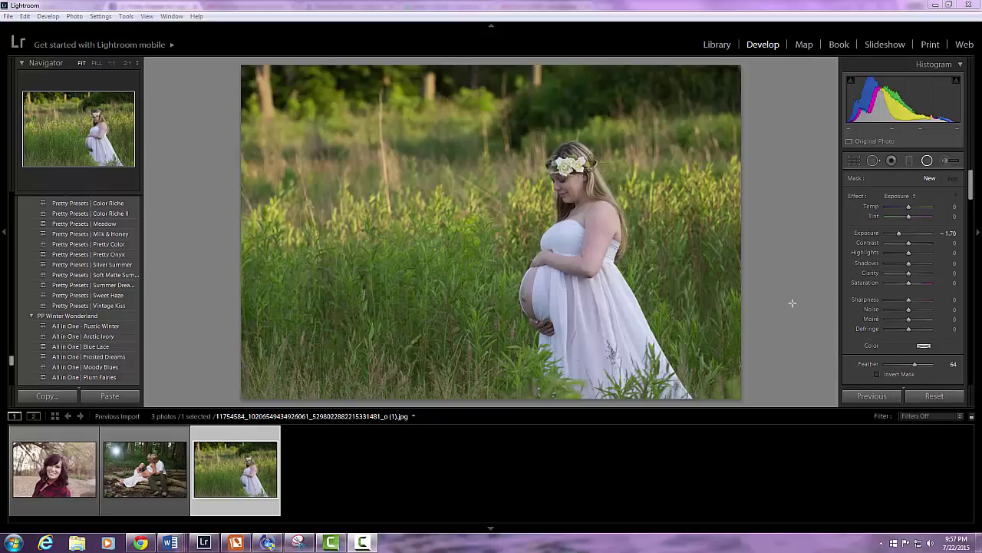
pyautogui.moveTo(779, 283)
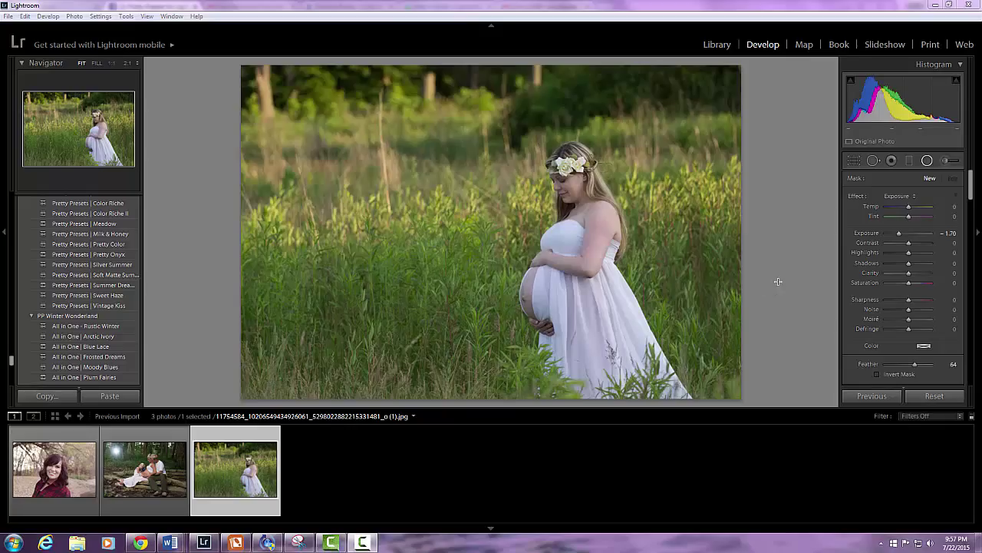
pyautogui.moveTo(764, 284)
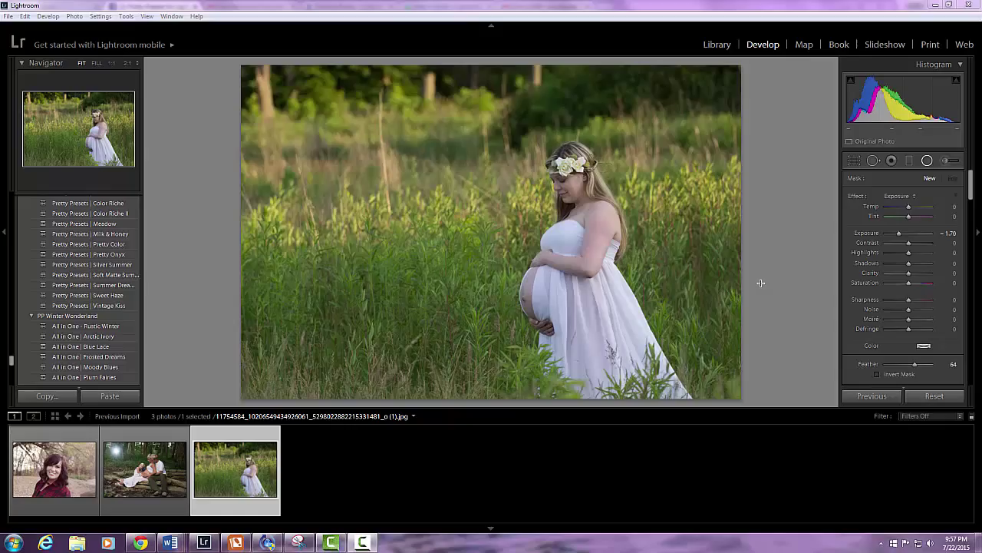
pyautogui.moveTo(752, 273)
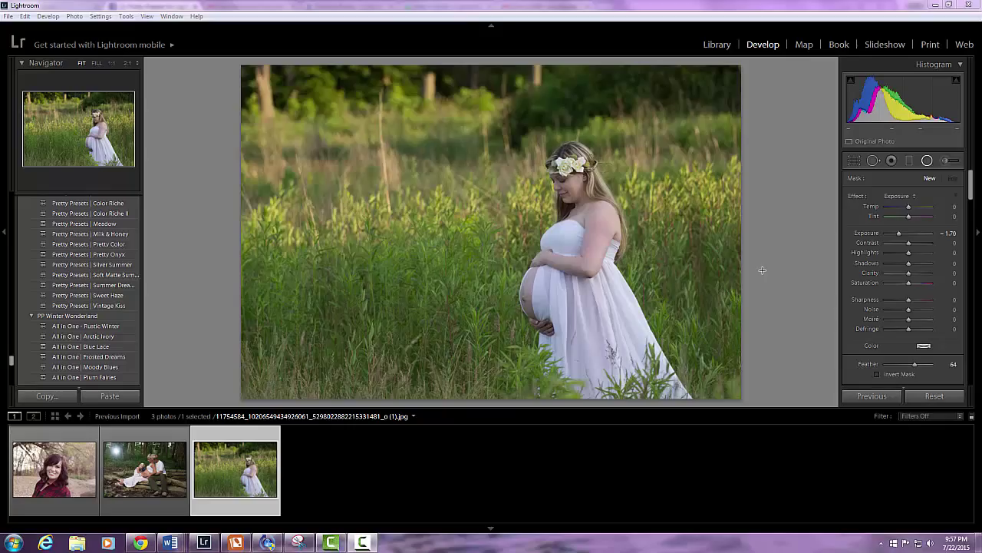
pyautogui.moveTo(755, 276)
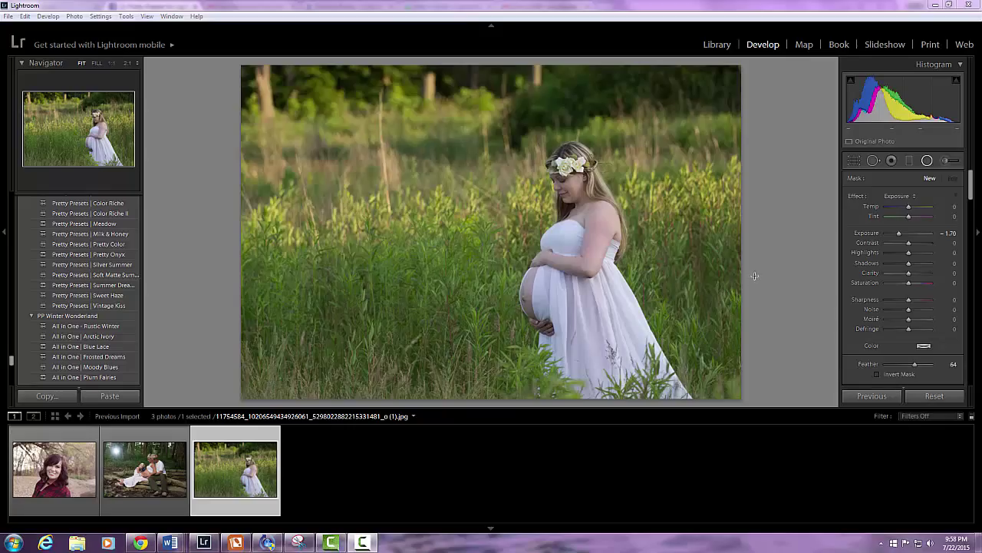
pyautogui.moveTo(771, 263)
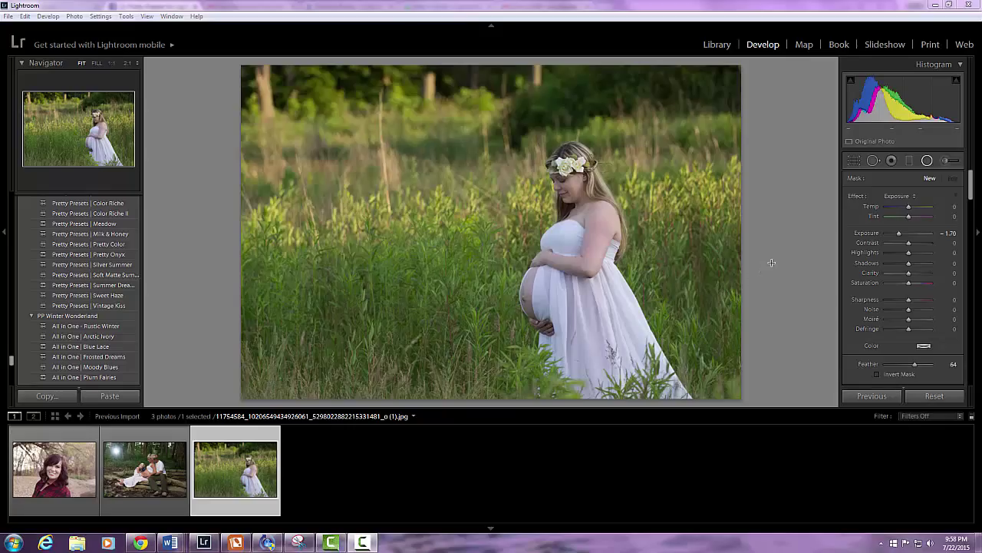
pyautogui.moveTo(608, 233)
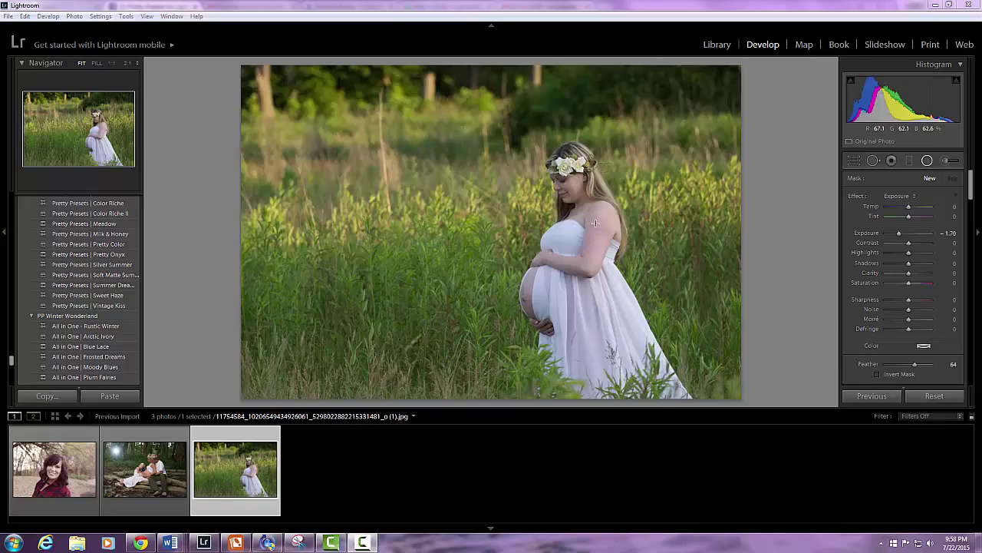
pyautogui.moveTo(429, 305)
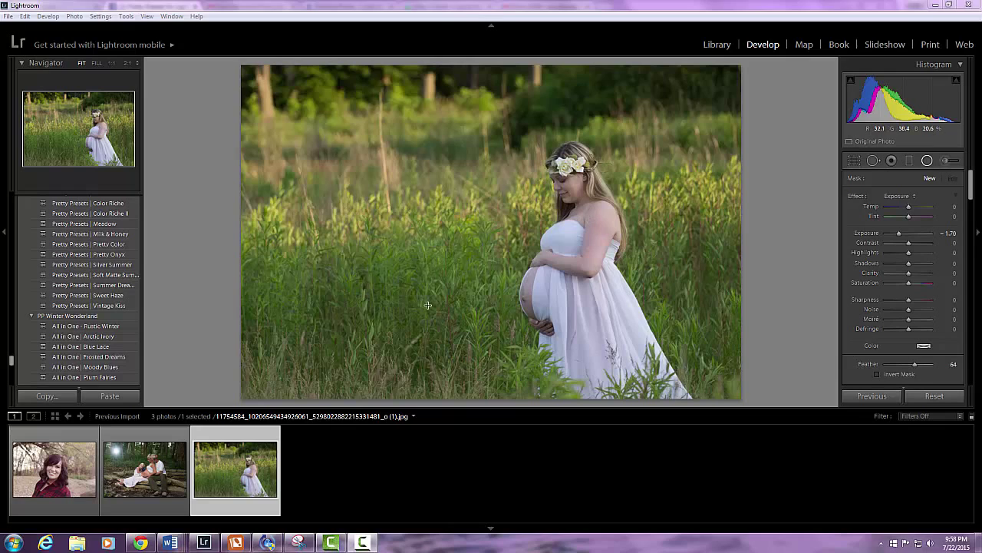
pyautogui.moveTo(490, 298)
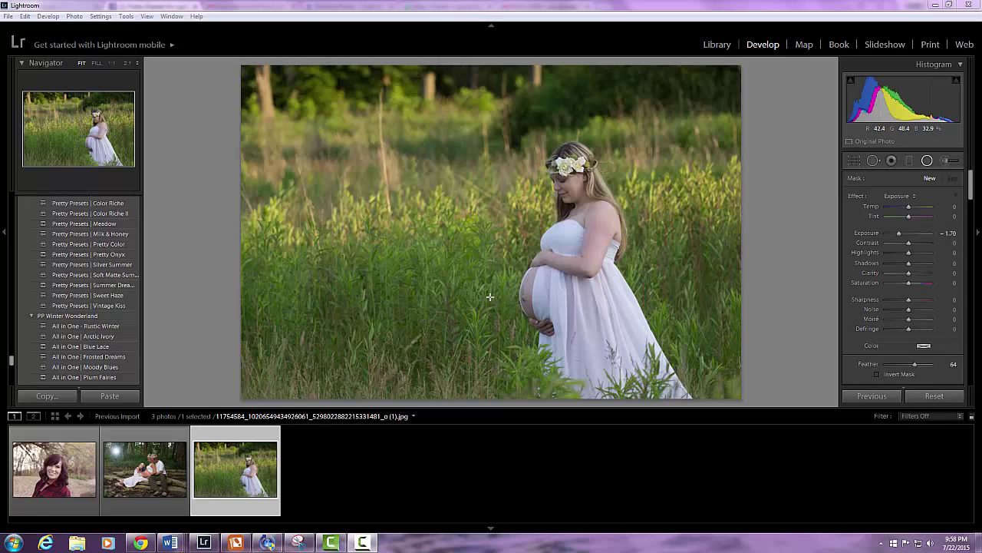
pyautogui.moveTo(525, 95)
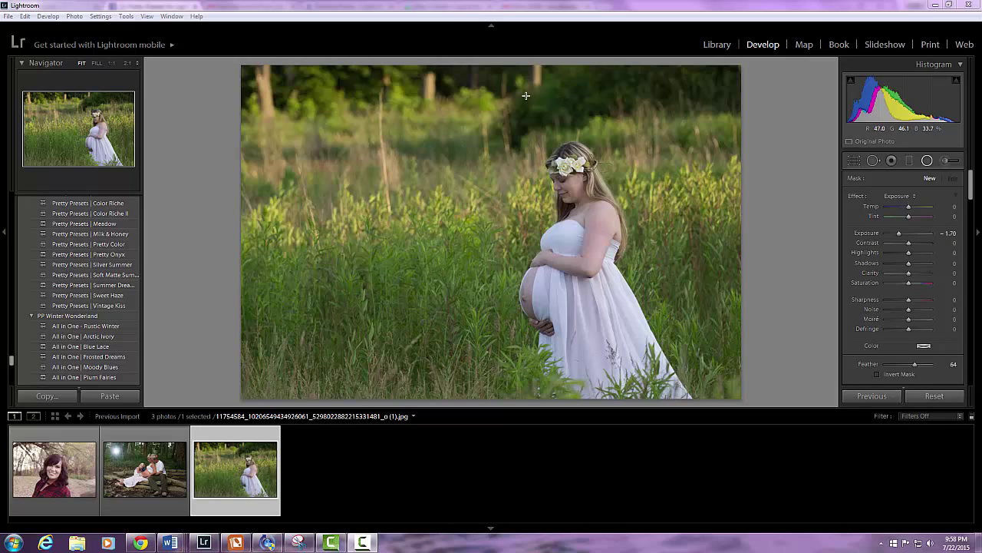
pyautogui.moveTo(685, 200)
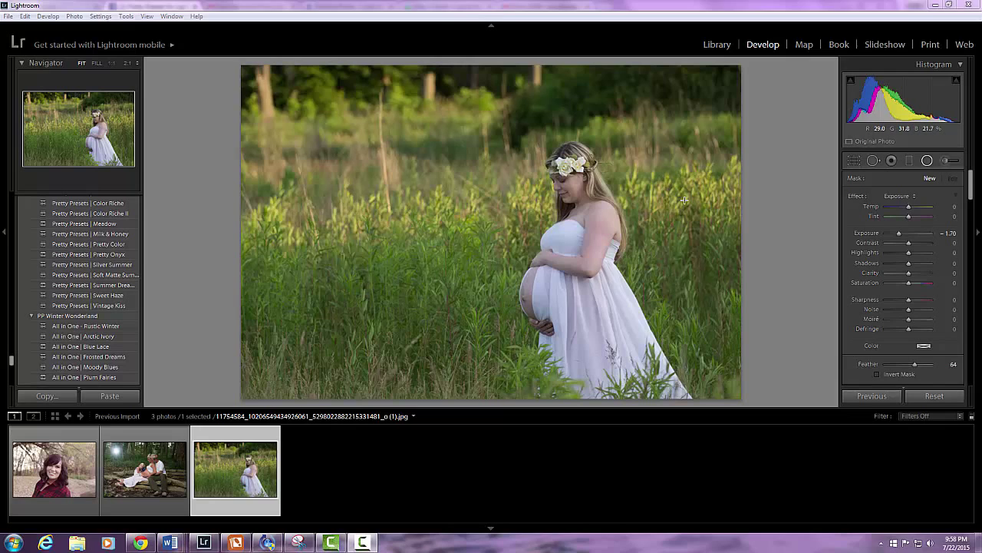
pyautogui.moveTo(525, 316)
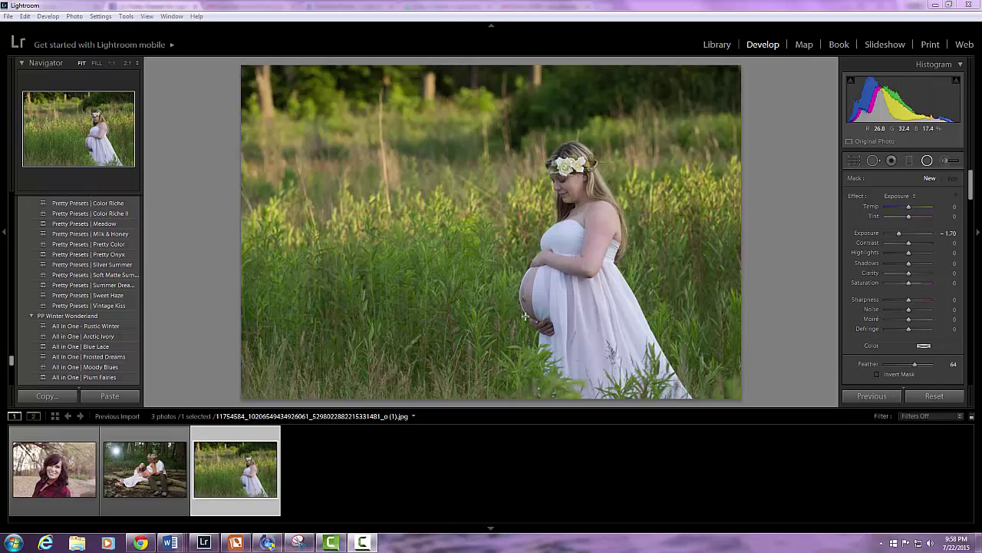
pyautogui.moveTo(586, 228)
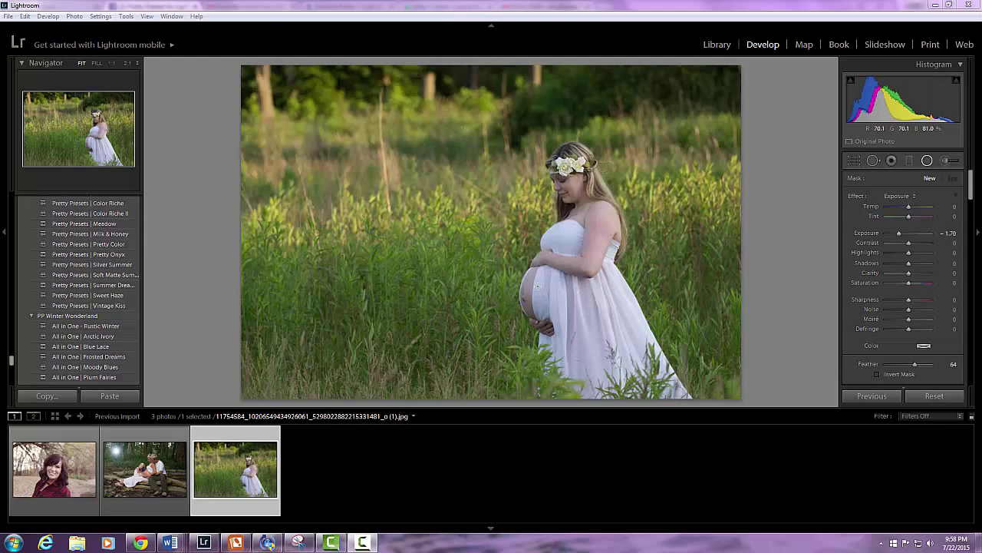
pyautogui.moveTo(559, 178)
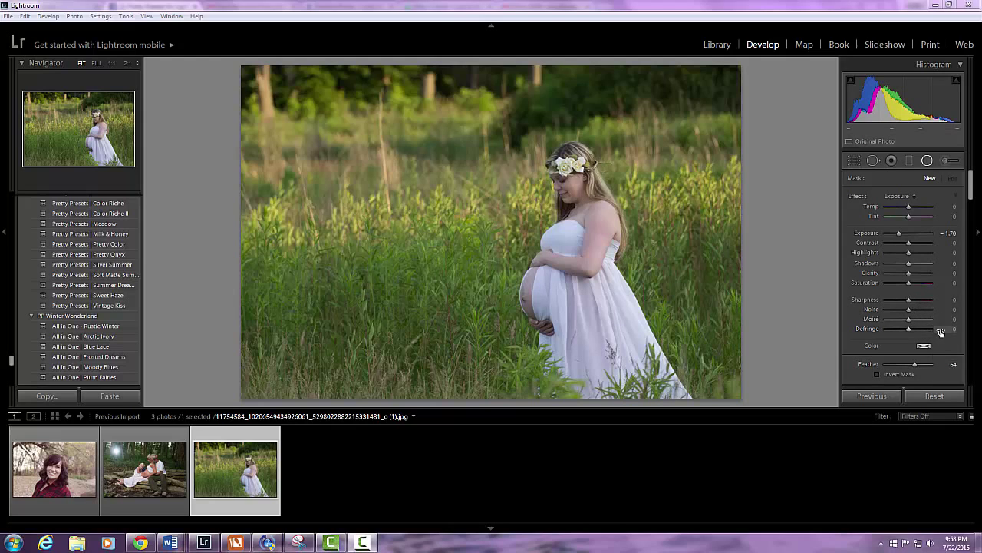
pyautogui.moveTo(934, 335)
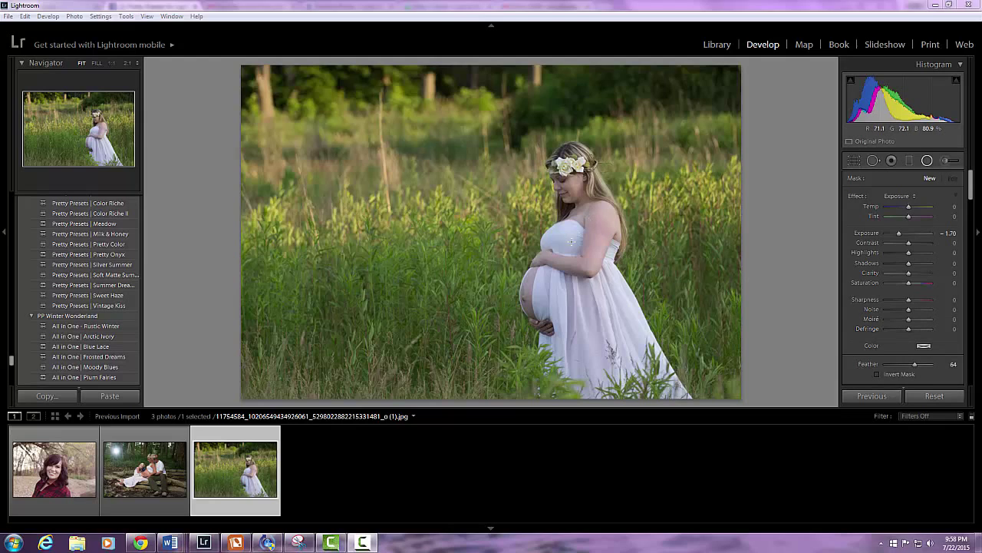
pyautogui.moveTo(295, 107)
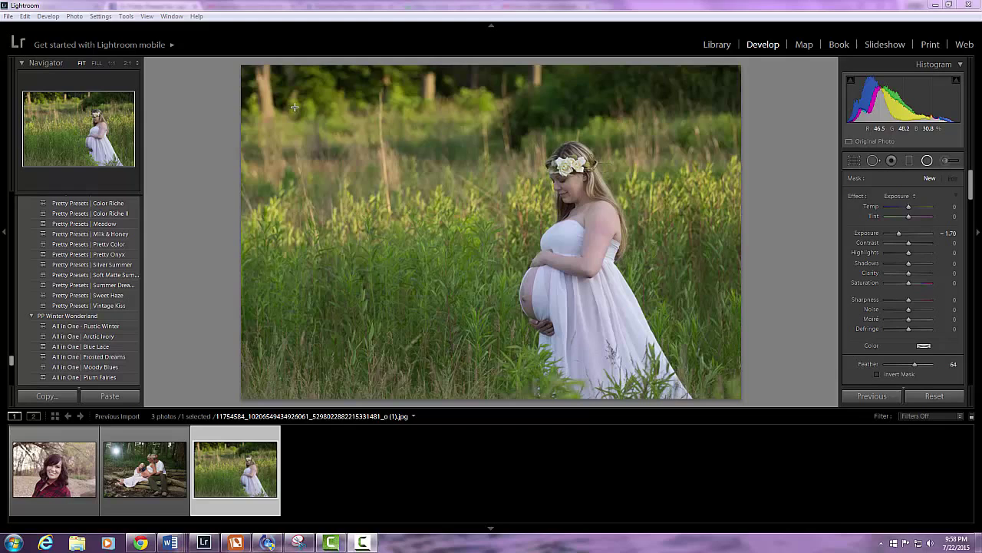
pyautogui.moveTo(460, 213)
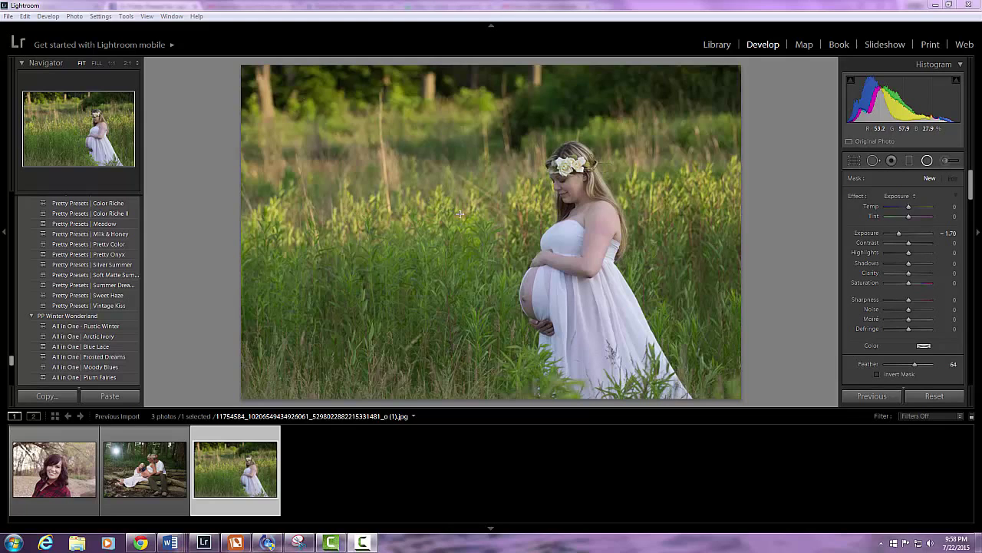
pyautogui.moveTo(447, 213)
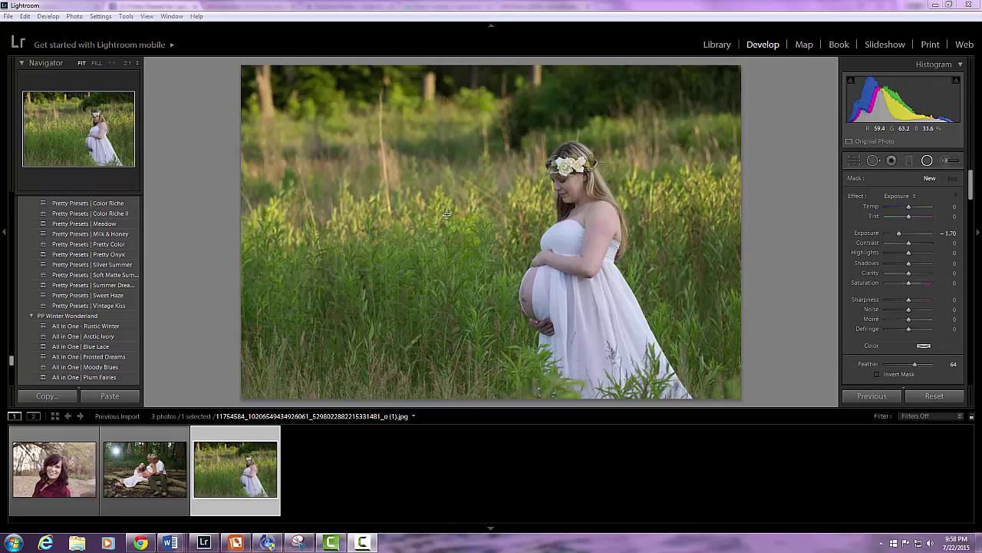
pyautogui.moveTo(468, 222)
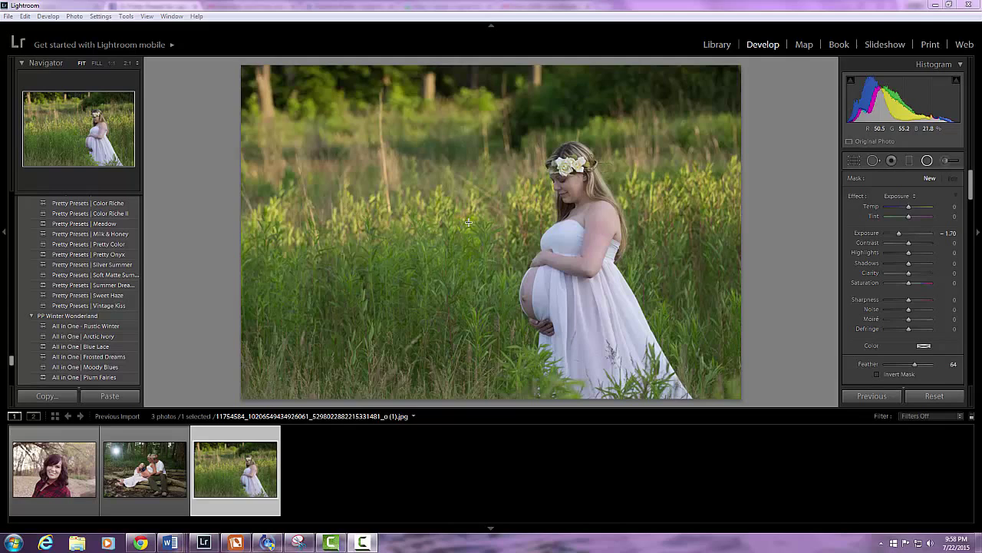
pyautogui.moveTo(746, 307)
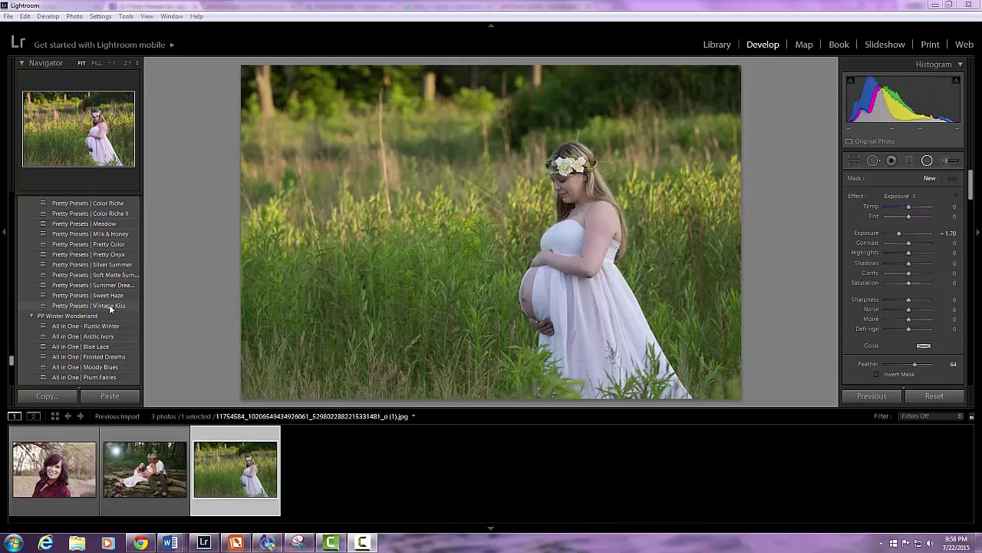
pyautogui.moveTo(100, 284)
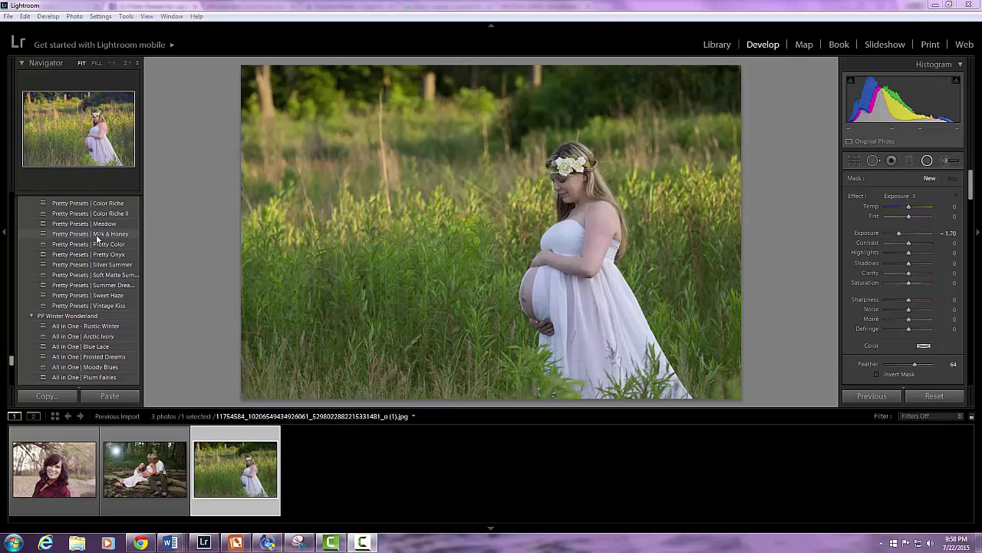
# - Apply the Pretty Presets Milk & Honey preset, warming the green field to golden tones
pyautogui.click(93, 233)
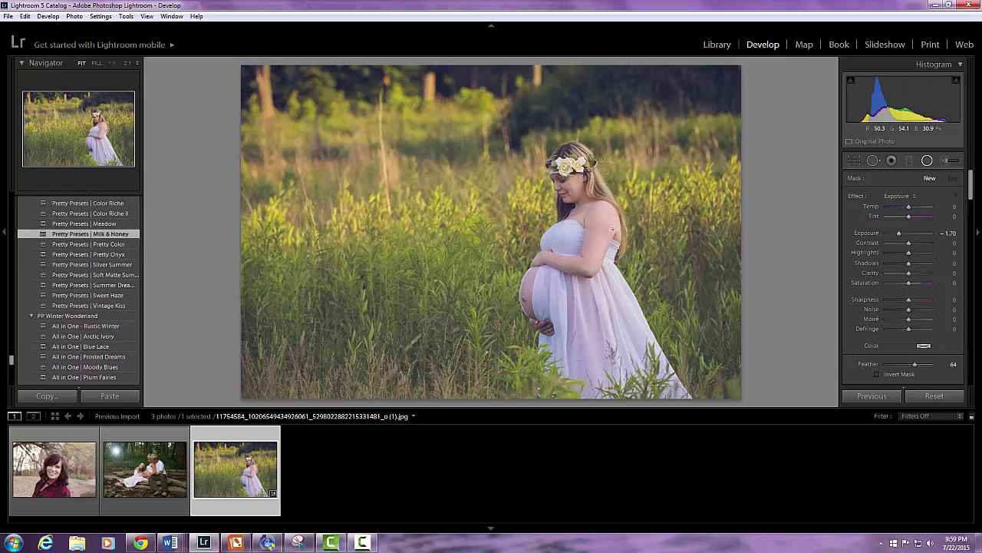
pyautogui.moveTo(927, 161)
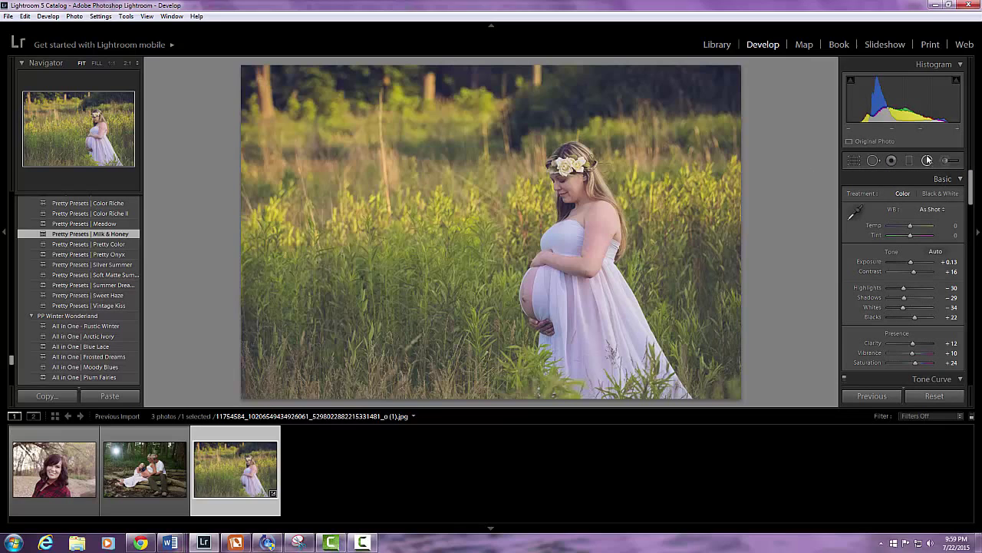
# - Draw a Radial Filter oval around the woman and stretch it to cover her whole figure
pyautogui.click(927, 161)
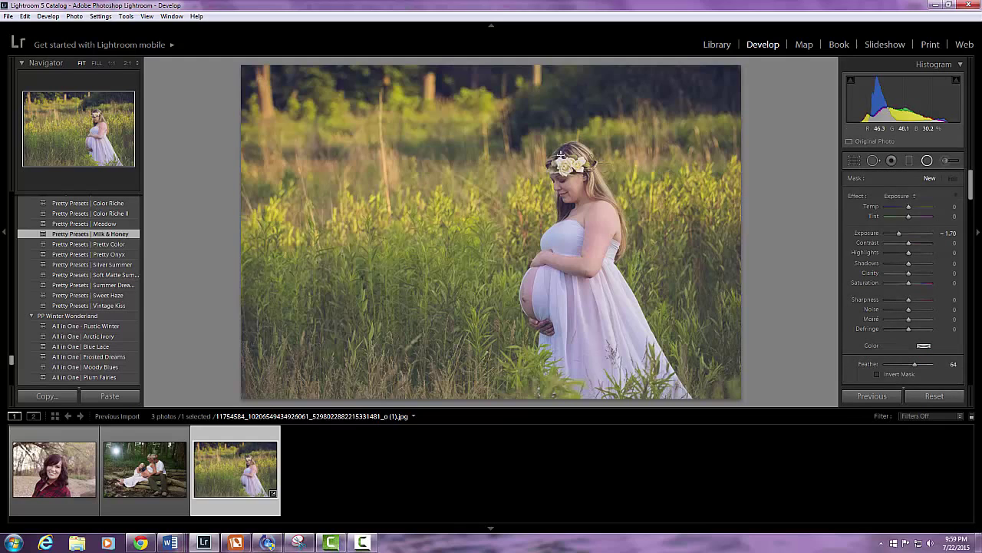
pyautogui.moveTo(538, 141)
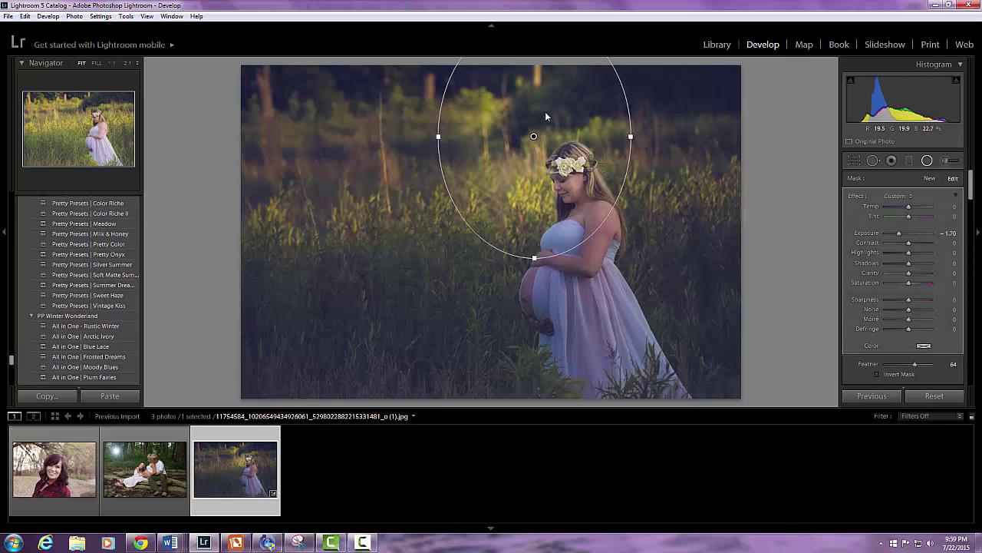
pyautogui.moveTo(534, 136); pyautogui.dragTo(581, 223)
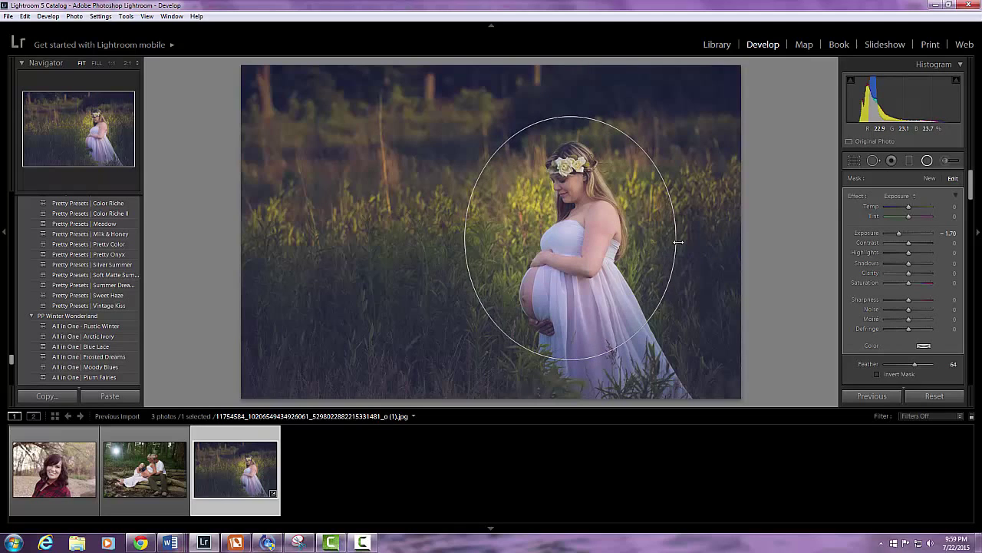
pyautogui.click(570, 238)
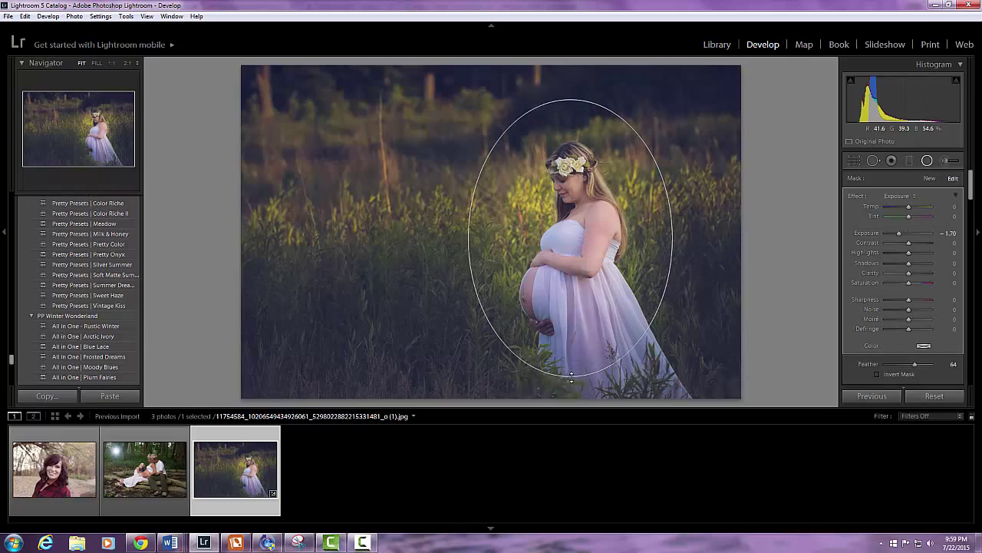
pyautogui.moveTo(571, 373); pyautogui.dragTo(602, 306)
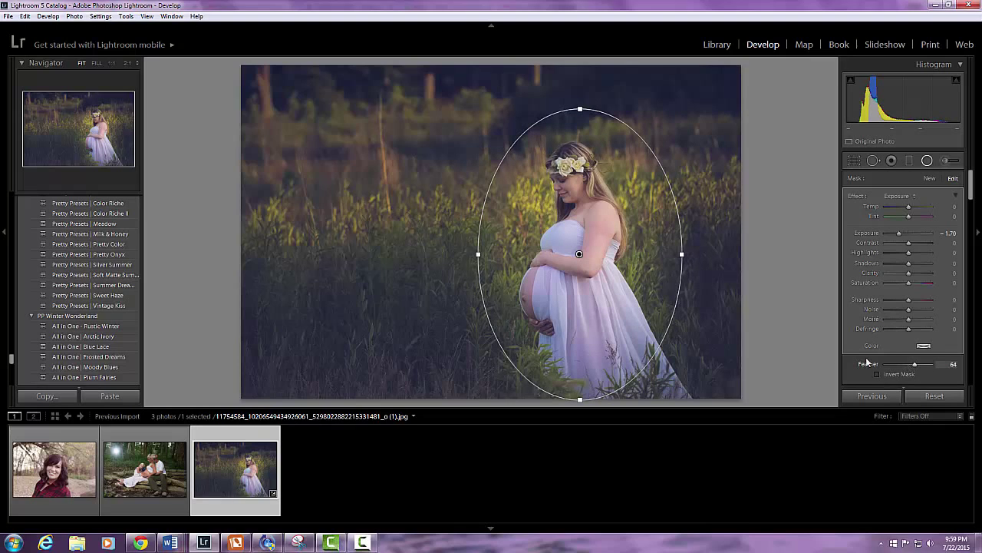
pyautogui.moveTo(743, 316)
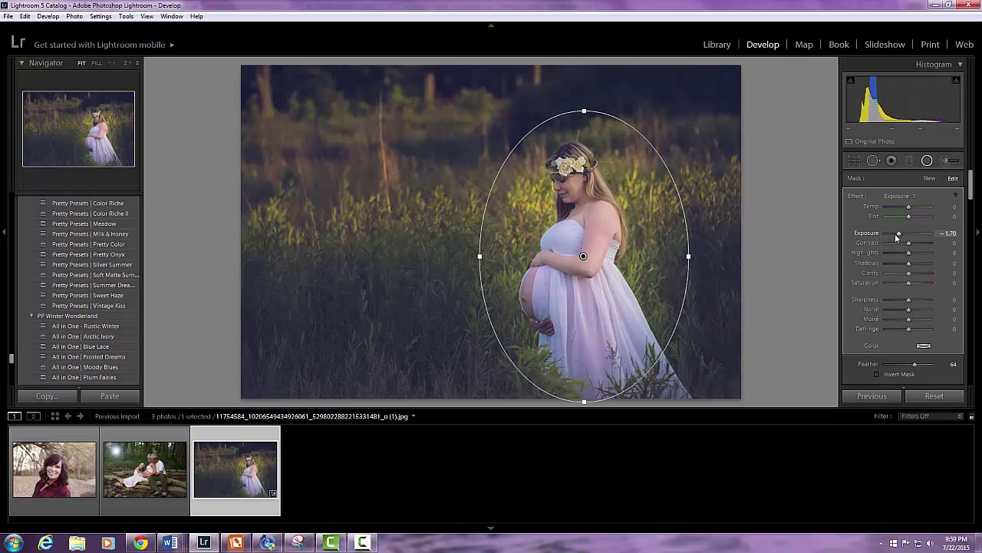
# - Raise the radial filter's Exposure so the grass outside the oval brightens
pyautogui.moveTo(898, 234); pyautogui.dragTo(908, 234)
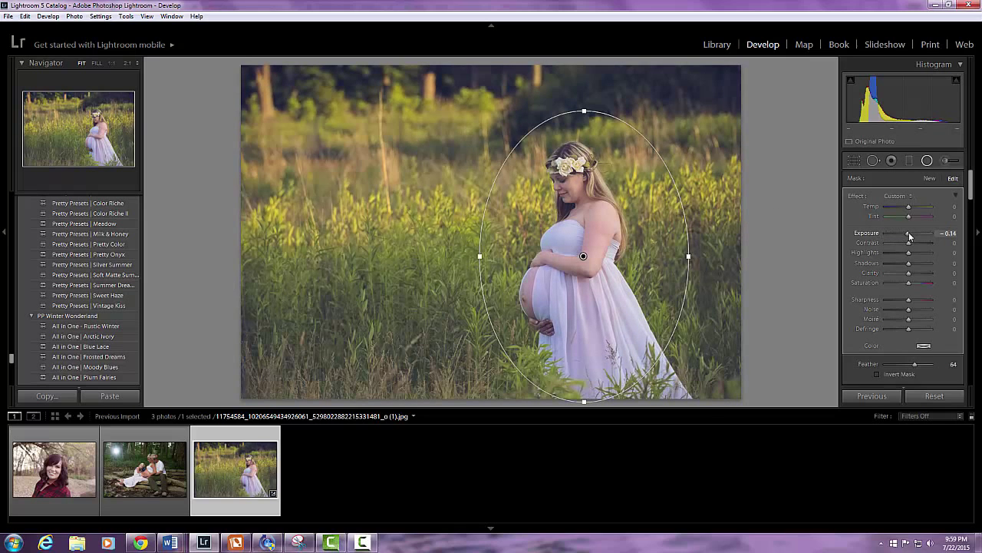
pyautogui.moveTo(909, 234); pyautogui.dragTo(904, 233)
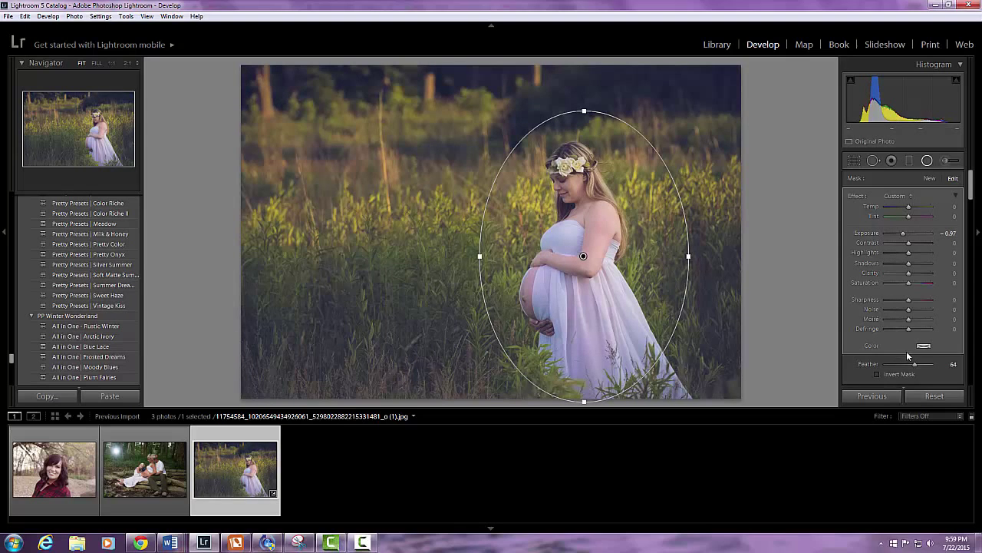
pyautogui.moveTo(876, 360)
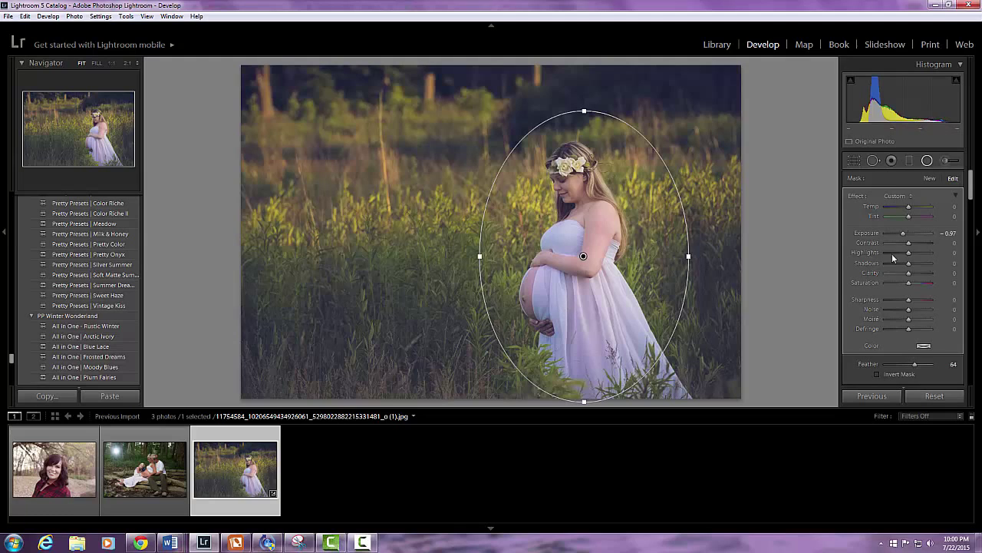
pyautogui.moveTo(884, 377)
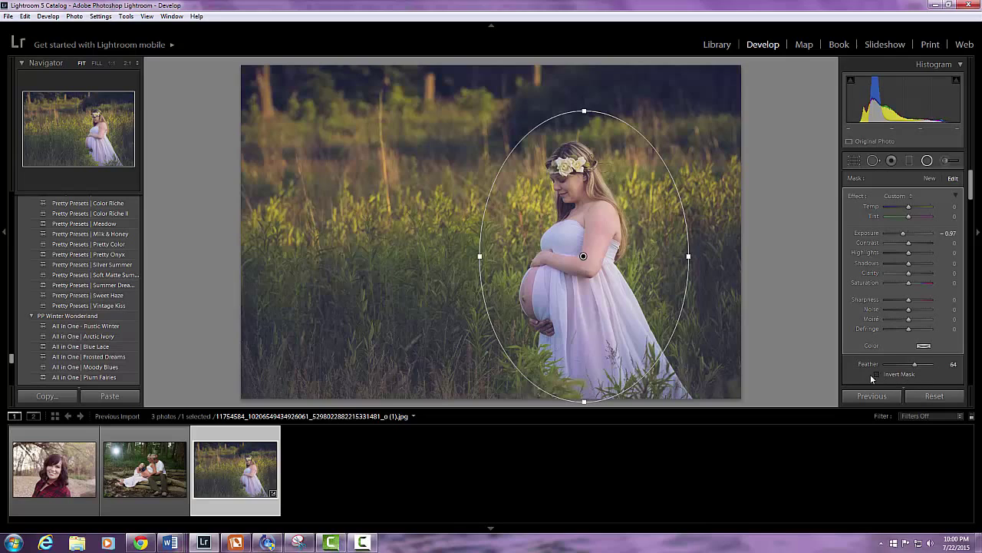
pyautogui.moveTo(725, 179)
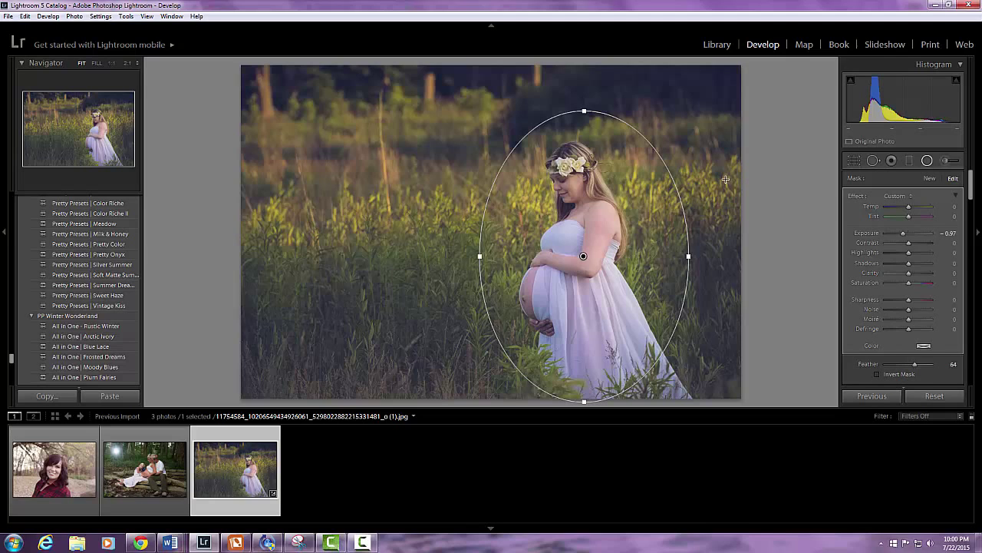
pyautogui.moveTo(904, 240)
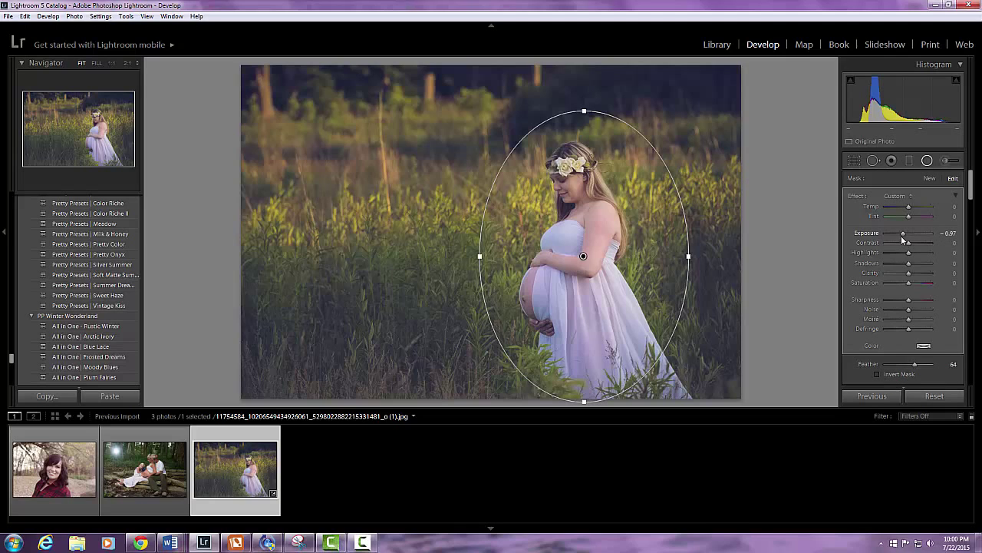
pyautogui.moveTo(904, 233); pyautogui.dragTo(914, 233)
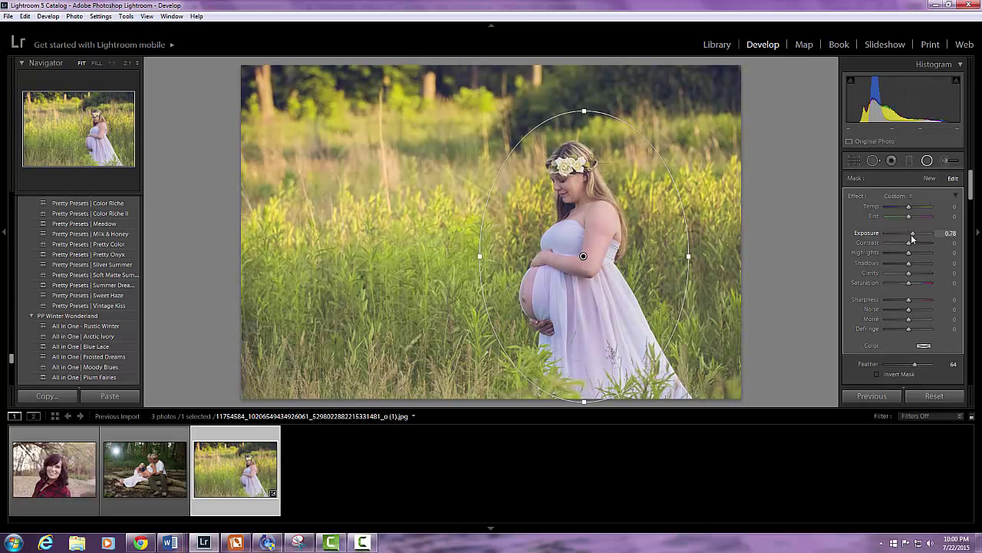
pyautogui.moveTo(915, 233); pyautogui.dragTo(912, 233)
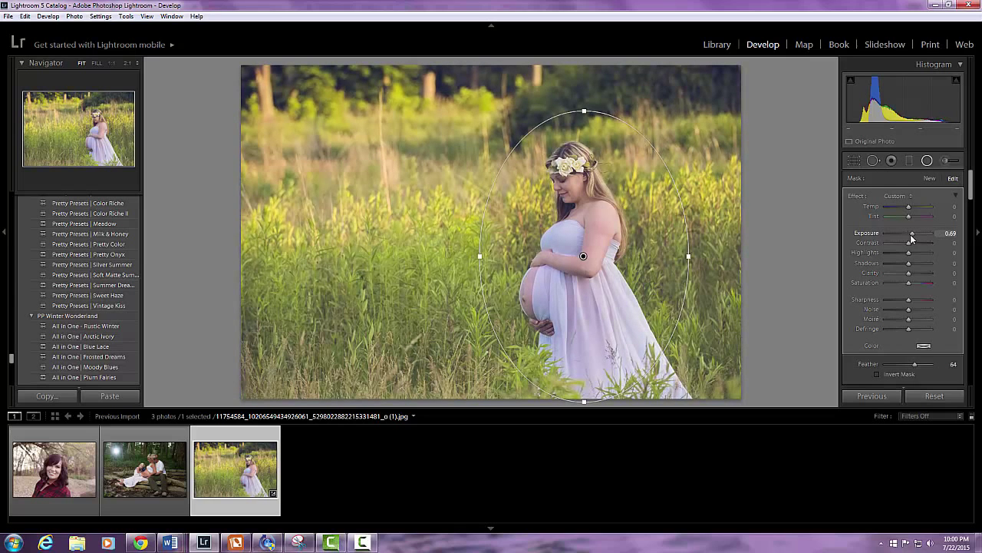
pyautogui.moveTo(913, 233); pyautogui.dragTo(908, 233)
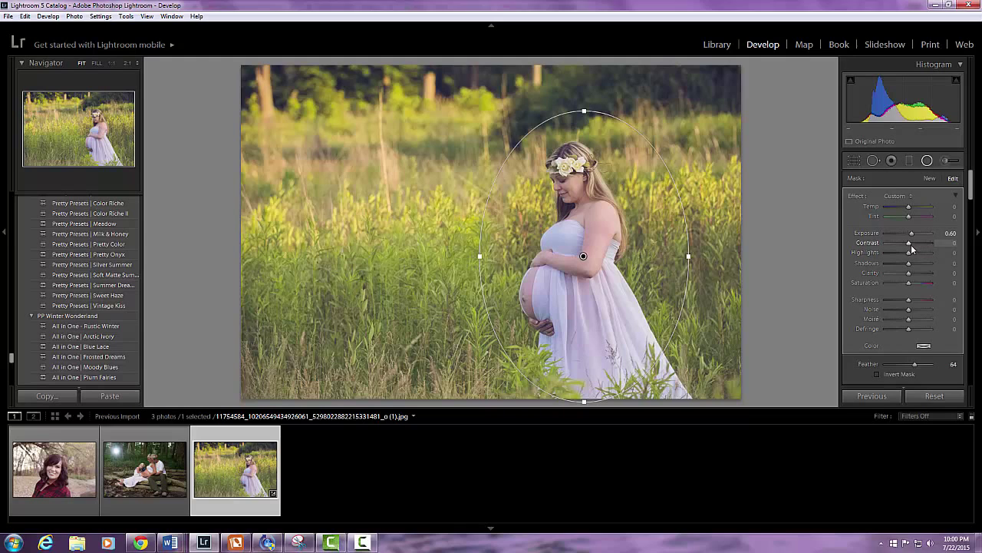
# - Increase the radial filter's Contrast to give the surrounding field more punch
pyautogui.moveTo(909, 243); pyautogui.dragTo(921, 242)
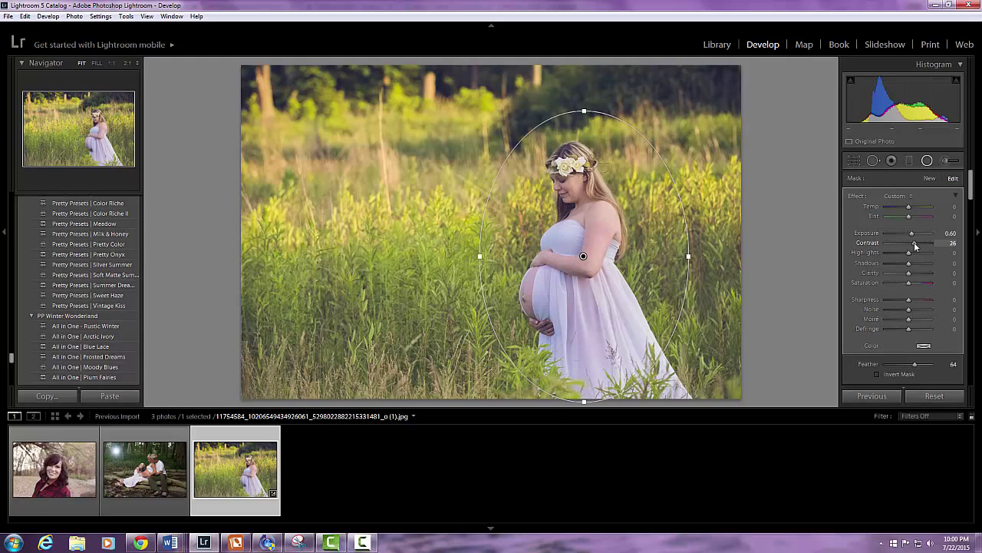
pyautogui.moveTo(918, 243); pyautogui.dragTo(899, 243)
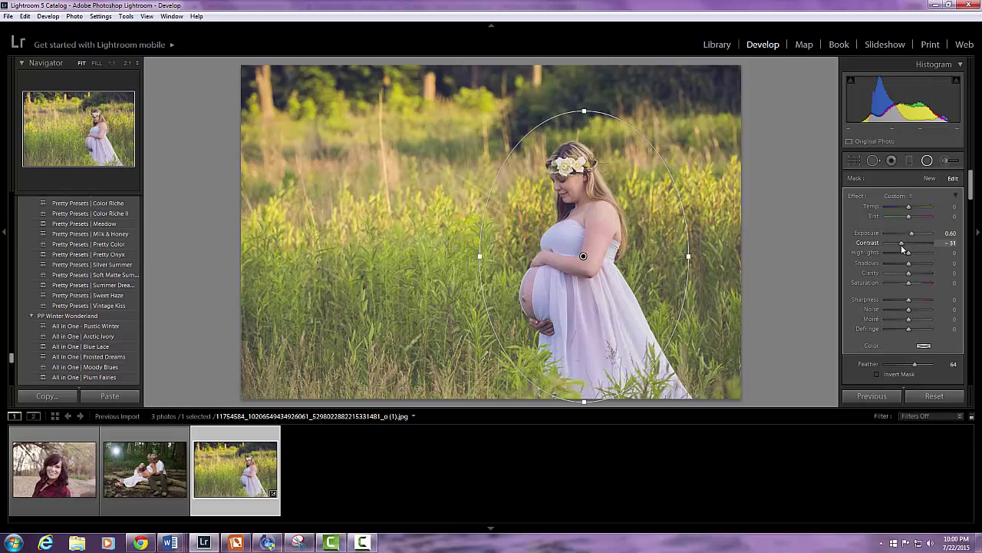
pyautogui.moveTo(903, 242); pyautogui.dragTo(929, 243)
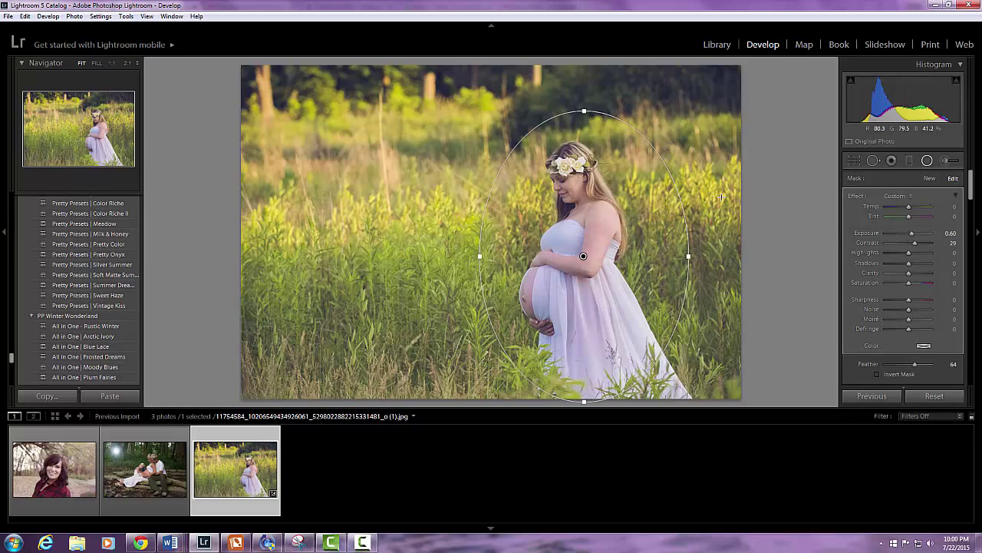
pyautogui.moveTo(540, 146)
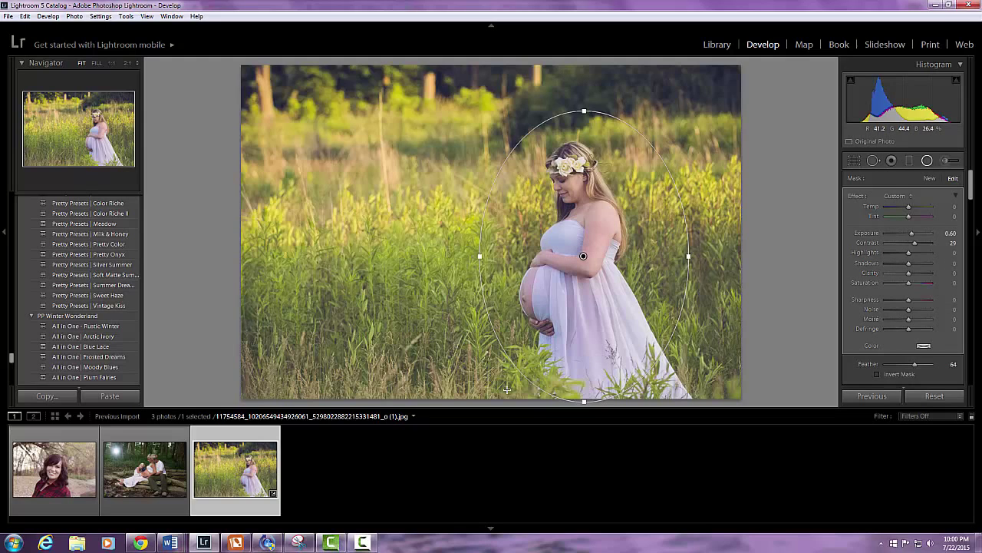
pyautogui.moveTo(574, 310)
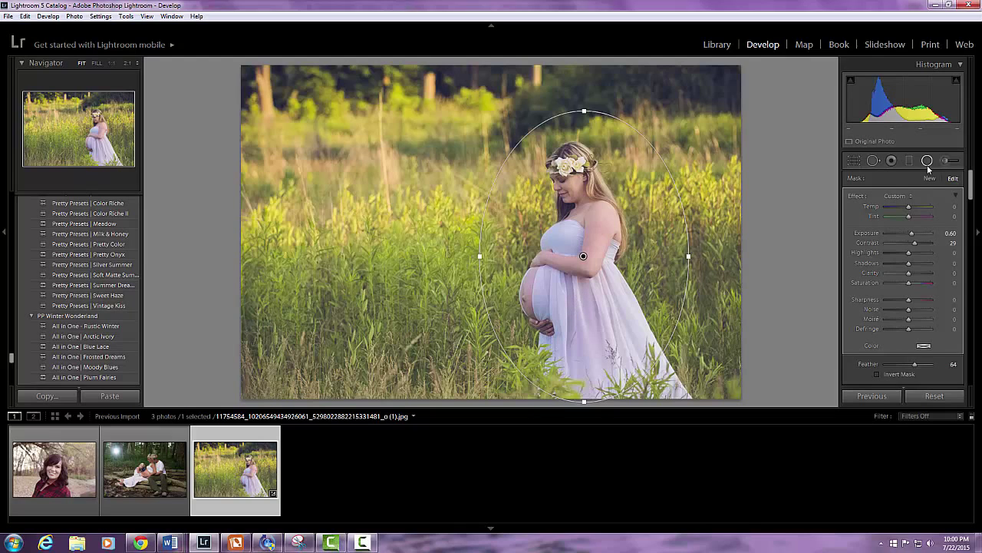
pyautogui.moveTo(908, 161)
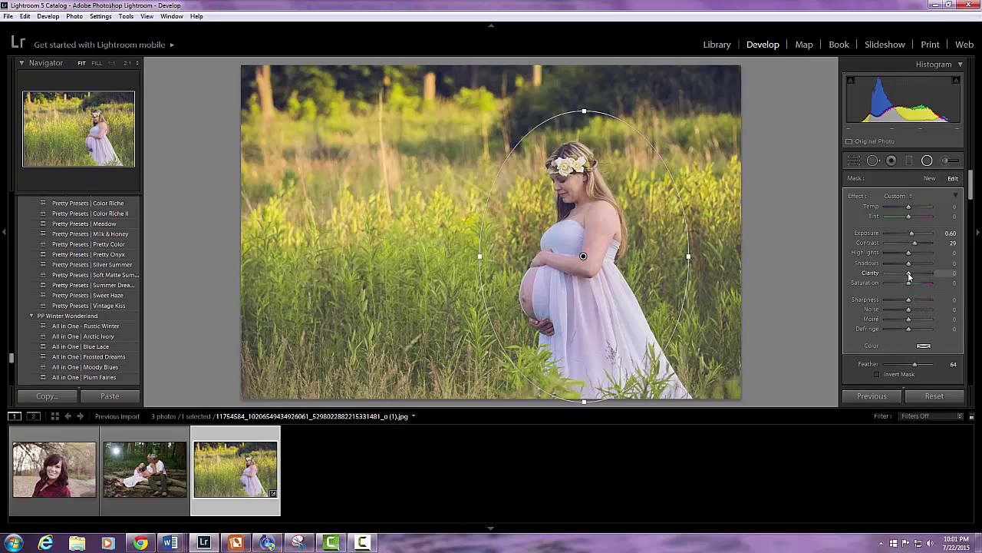
# - Raise Clarity on the radial filter and settle it at a moderate level
pyautogui.moveTo(909, 273); pyautogui.dragTo(929, 274)
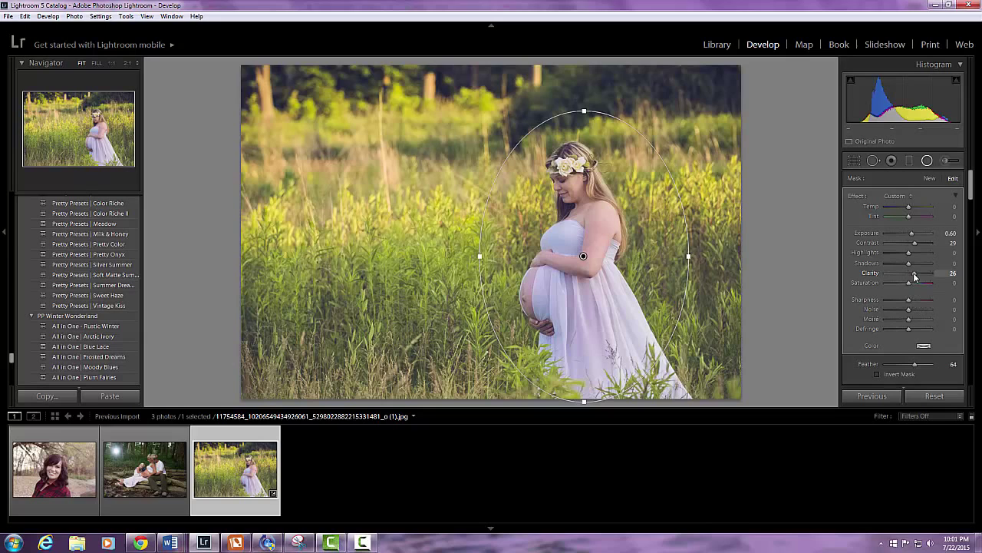
pyautogui.moveTo(928, 274); pyautogui.dragTo(900, 273)
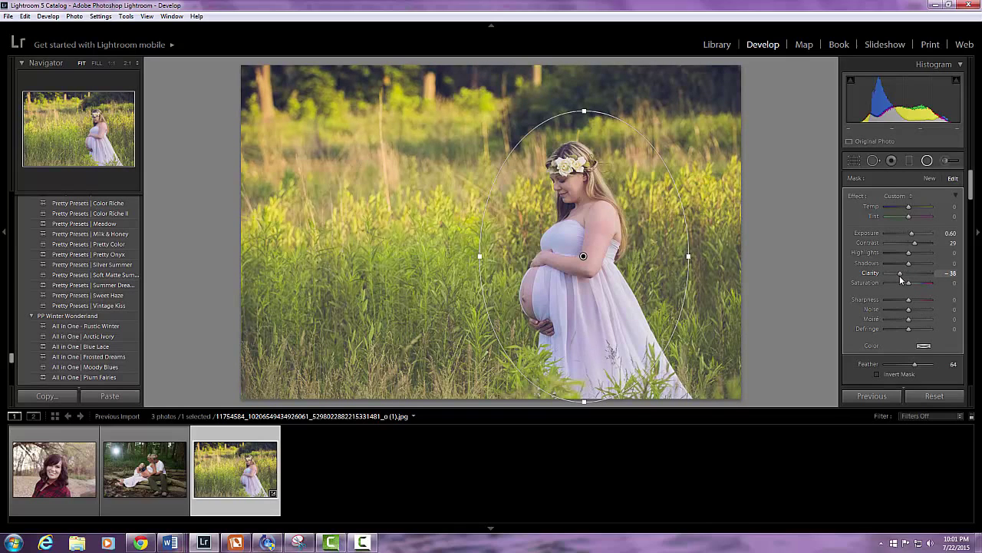
pyautogui.moveTo(899, 273); pyautogui.dragTo(912, 273)
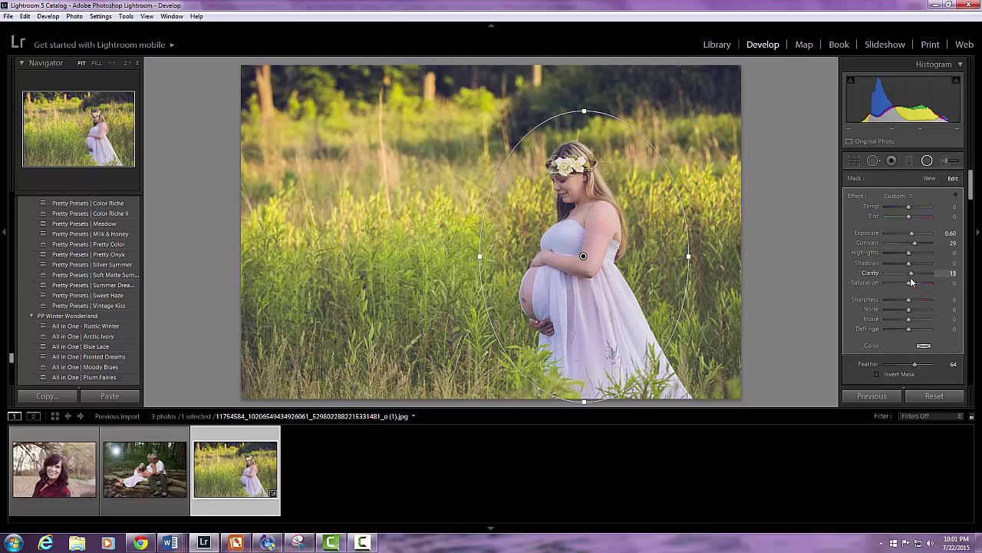
pyautogui.moveTo(912, 273); pyautogui.dragTo(921, 273)
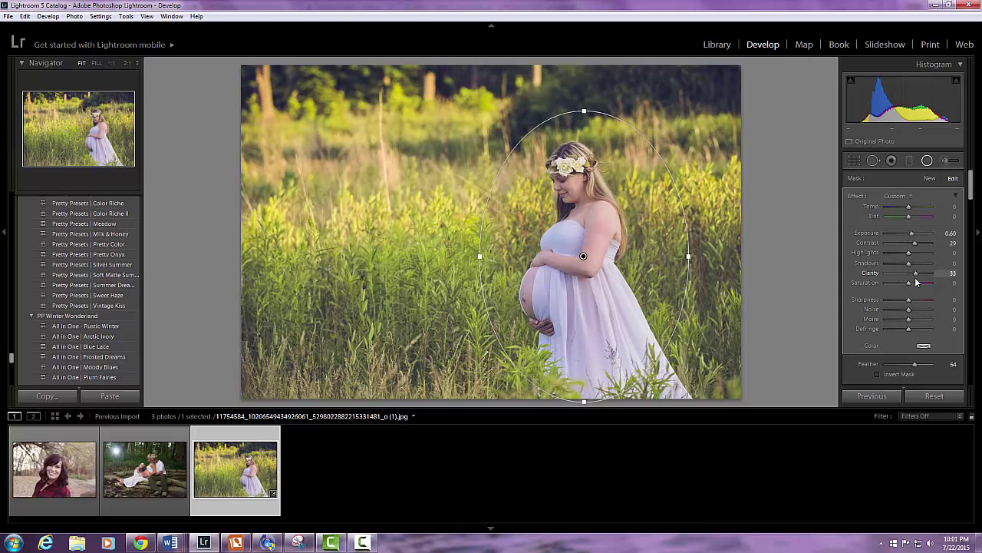
pyautogui.moveTo(918, 273); pyautogui.dragTo(913, 274)
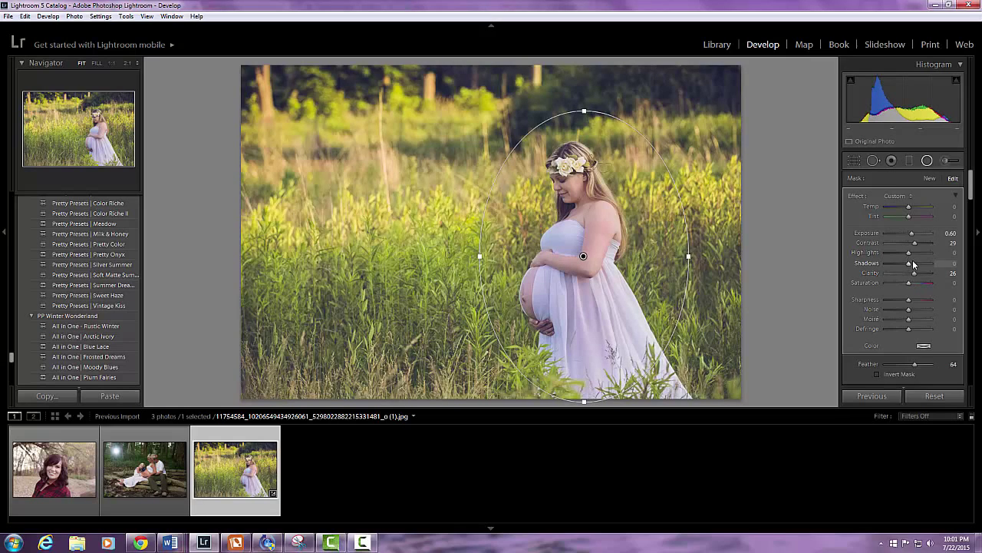
# - Lift the filter's Shadows and retune its Highlights for the grass around the woman
pyautogui.moveTo(909, 264); pyautogui.dragTo(915, 264)
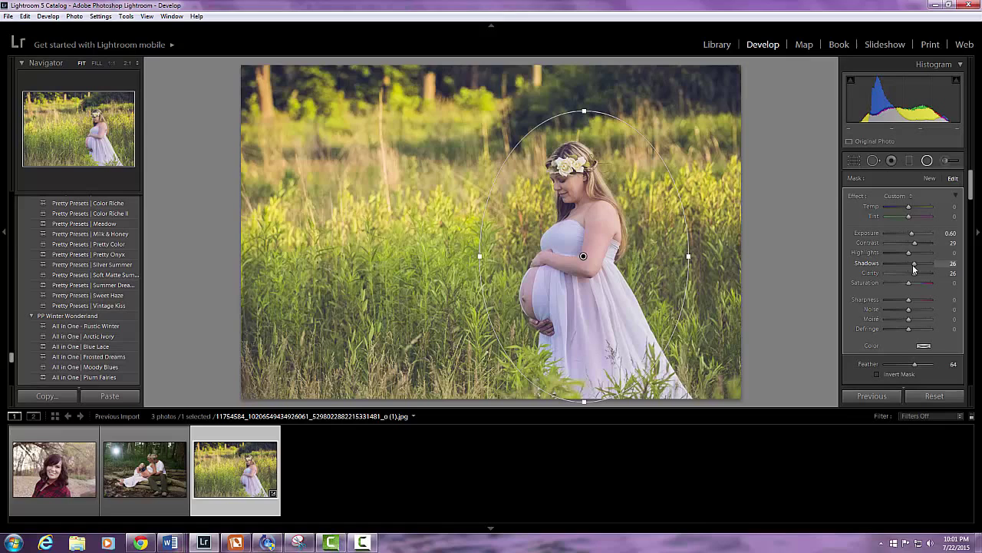
pyautogui.moveTo(902, 264); pyautogui.dragTo(918, 264)
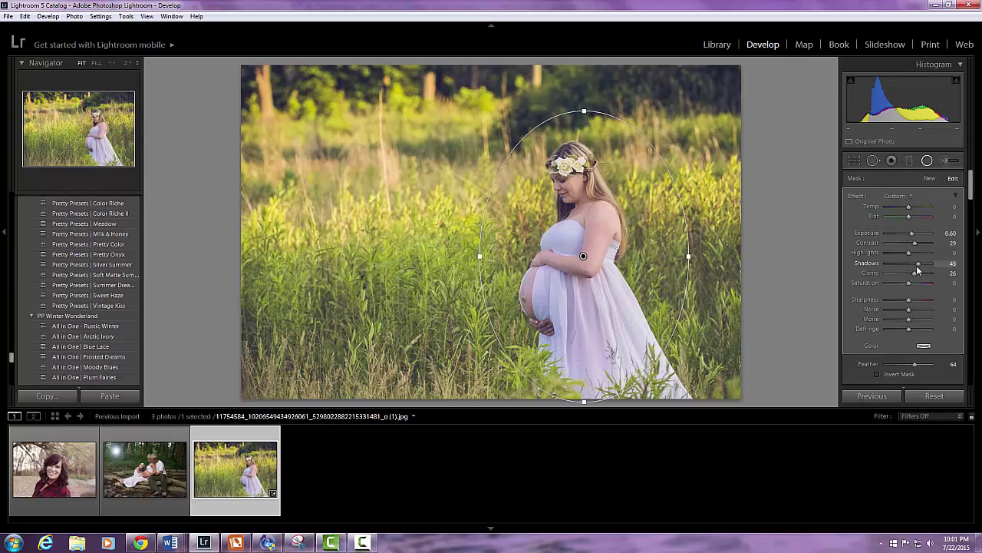
pyautogui.moveTo(921, 264); pyautogui.dragTo(915, 265)
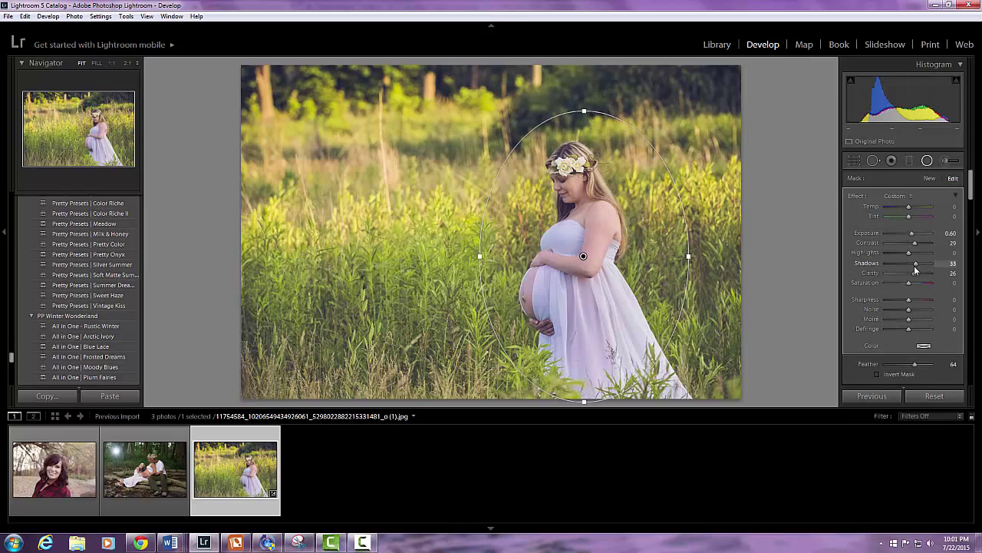
pyautogui.moveTo(916, 264); pyautogui.dragTo(915, 264)
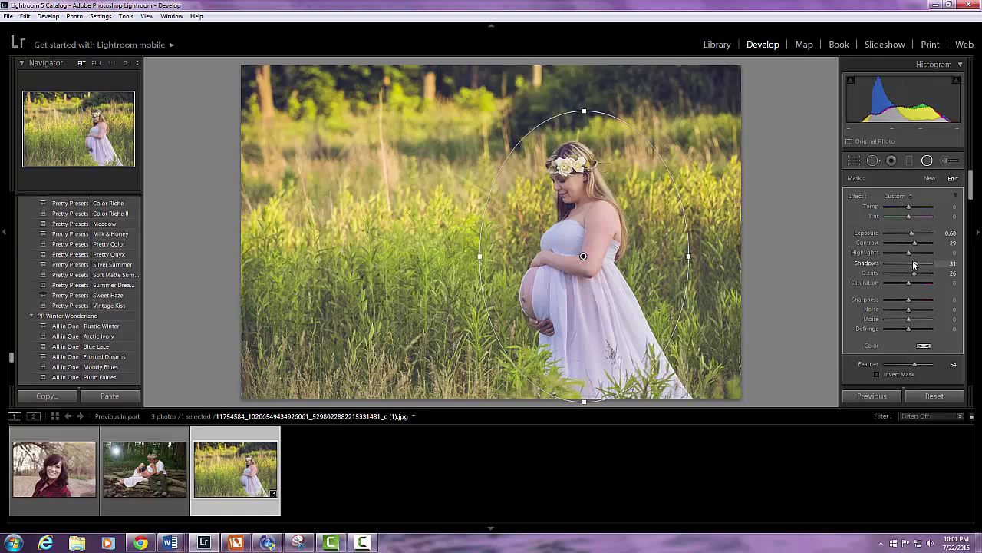
pyautogui.moveTo(912, 254)
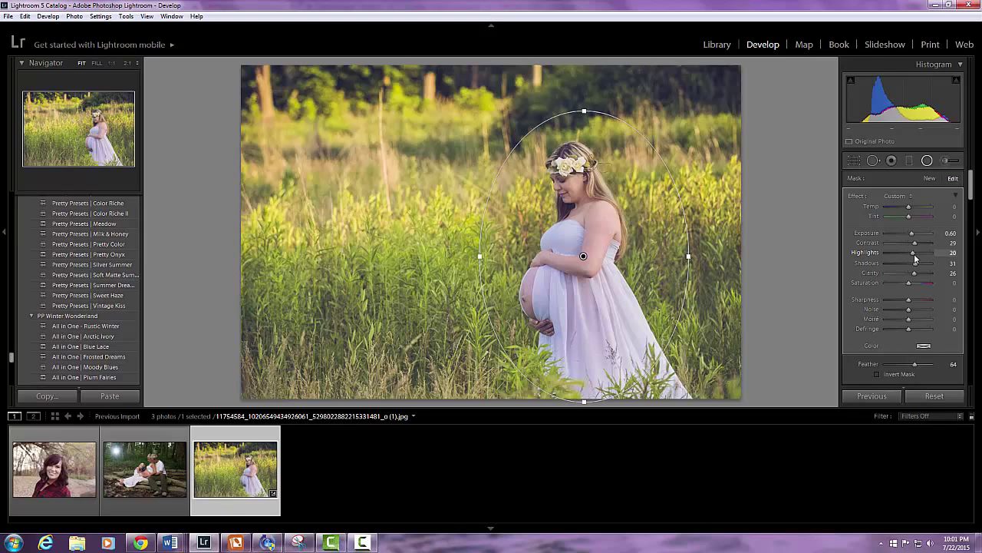
pyautogui.moveTo(913, 252); pyautogui.dragTo(909, 252)
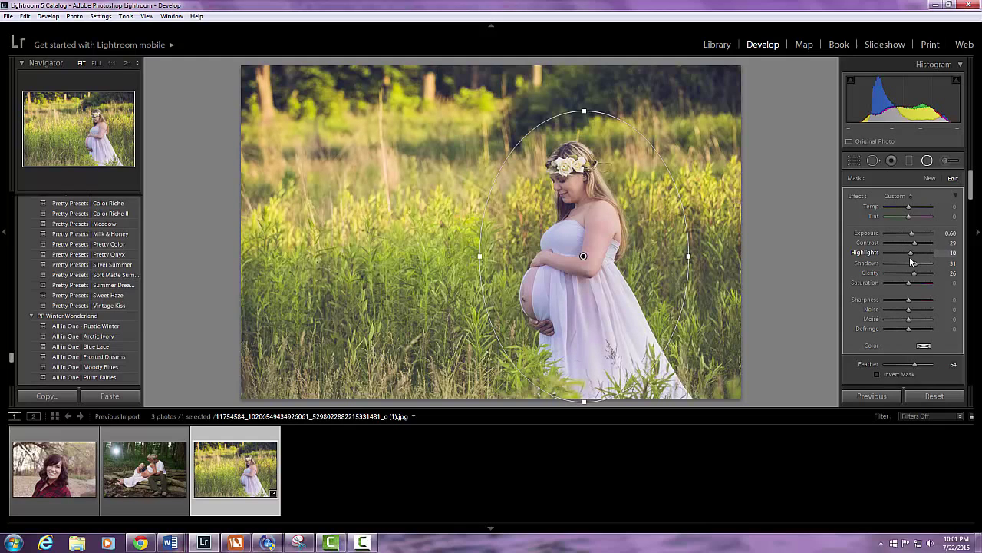
pyautogui.moveTo(905, 252); pyautogui.dragTo(919, 251)
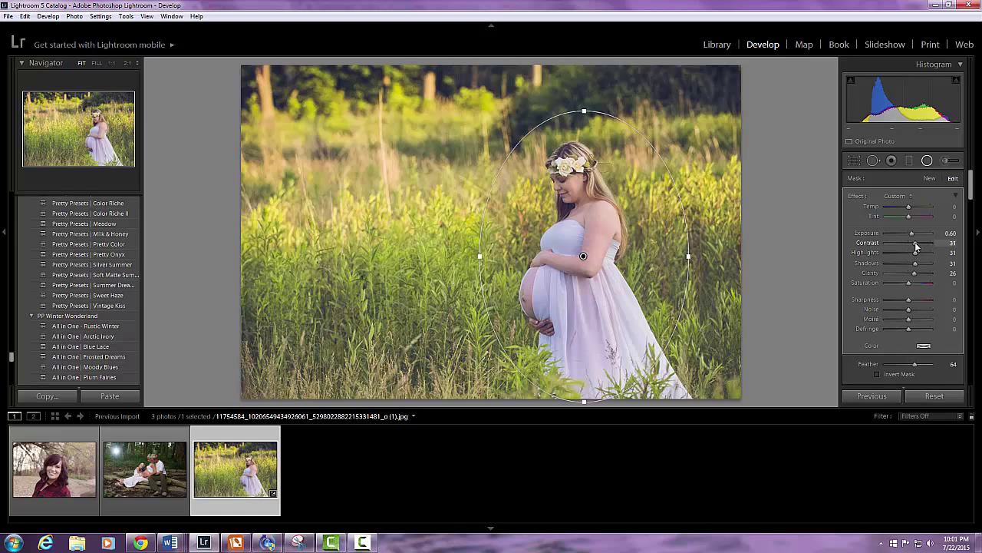
# - Work the radial filter's Contrast up and down and settle on a moderate value
pyautogui.moveTo(906, 243); pyautogui.dragTo(928, 242)
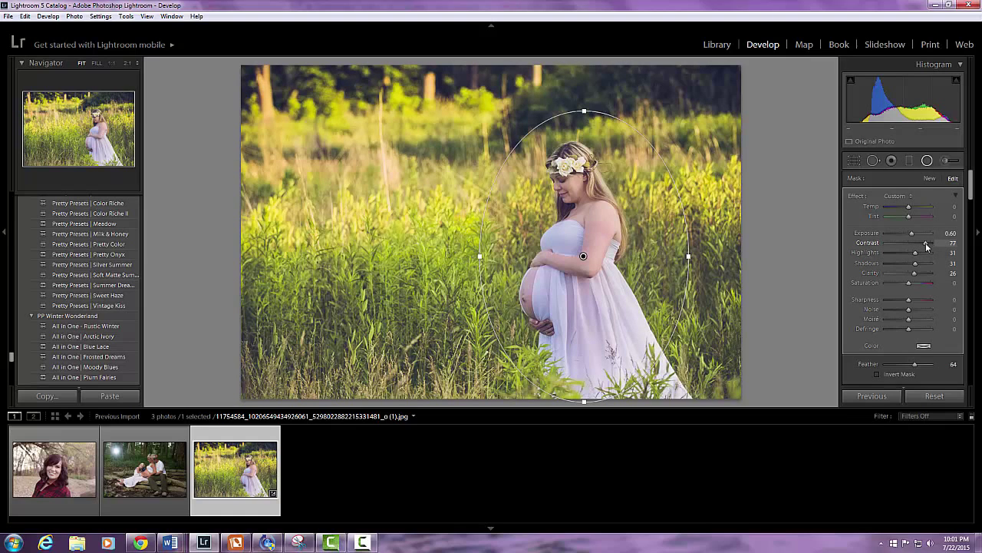
pyautogui.moveTo(929, 243); pyautogui.dragTo(921, 243)
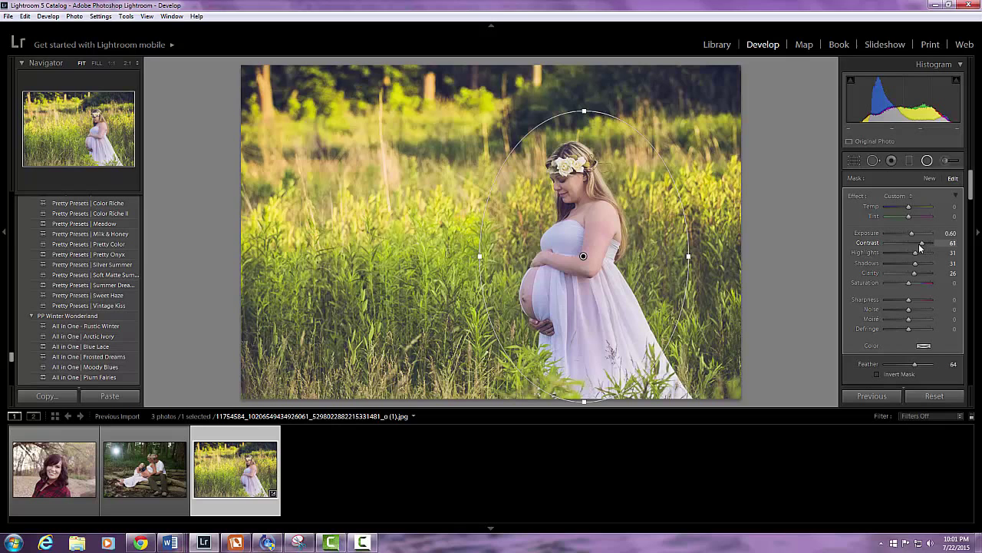
pyautogui.moveTo(921, 242); pyautogui.dragTo(896, 243)
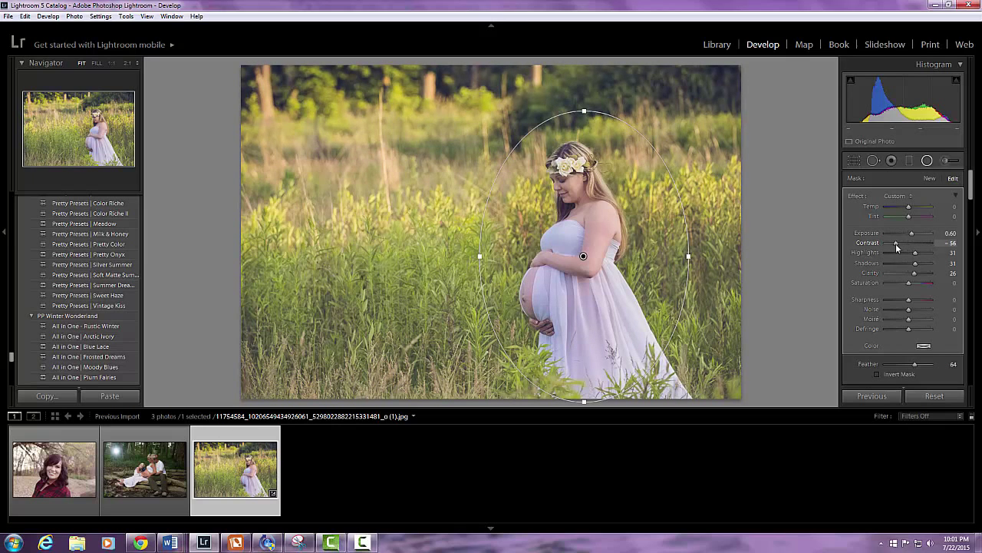
pyautogui.moveTo(896, 242); pyautogui.dragTo(907, 243)
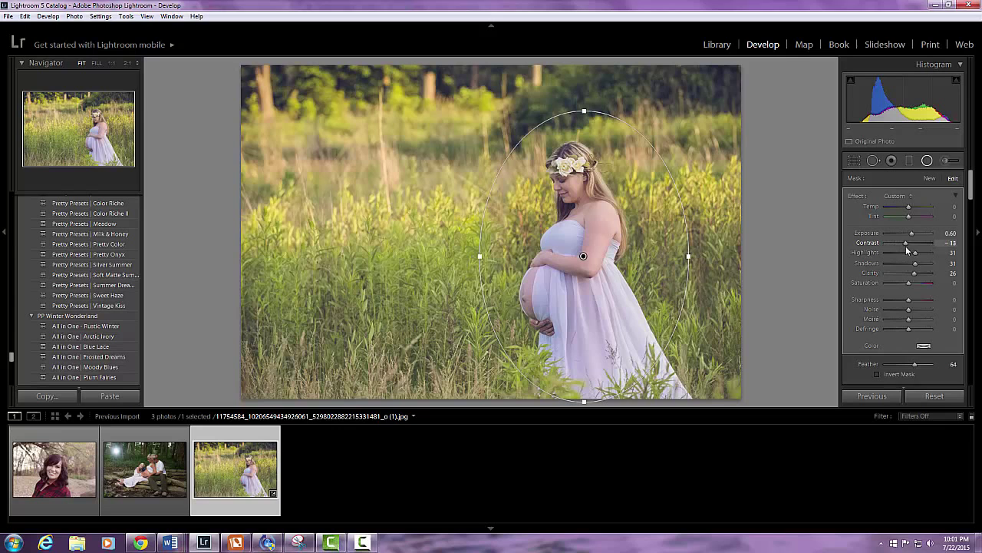
pyautogui.moveTo(906, 243); pyautogui.dragTo(918, 243)
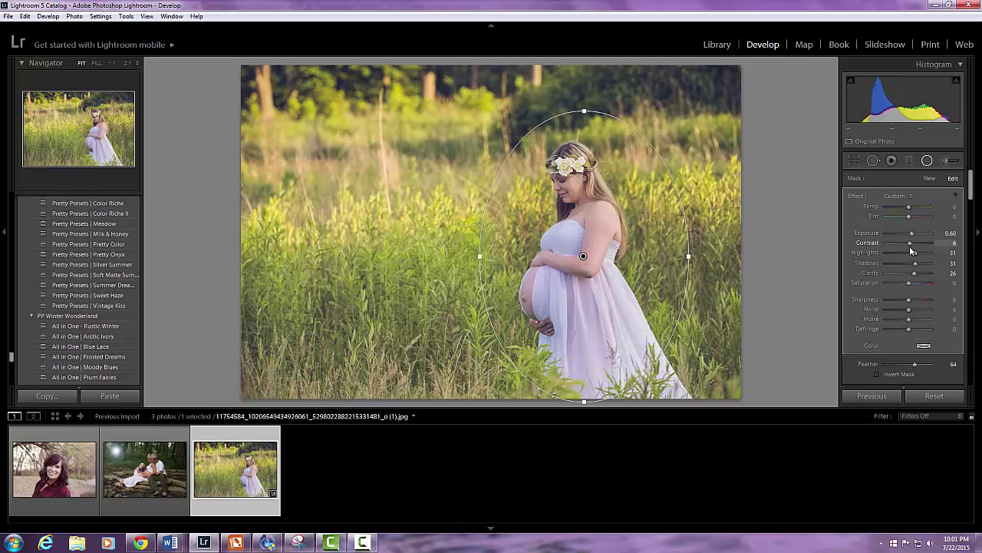
pyautogui.moveTo(909, 243); pyautogui.dragTo(952, 243)
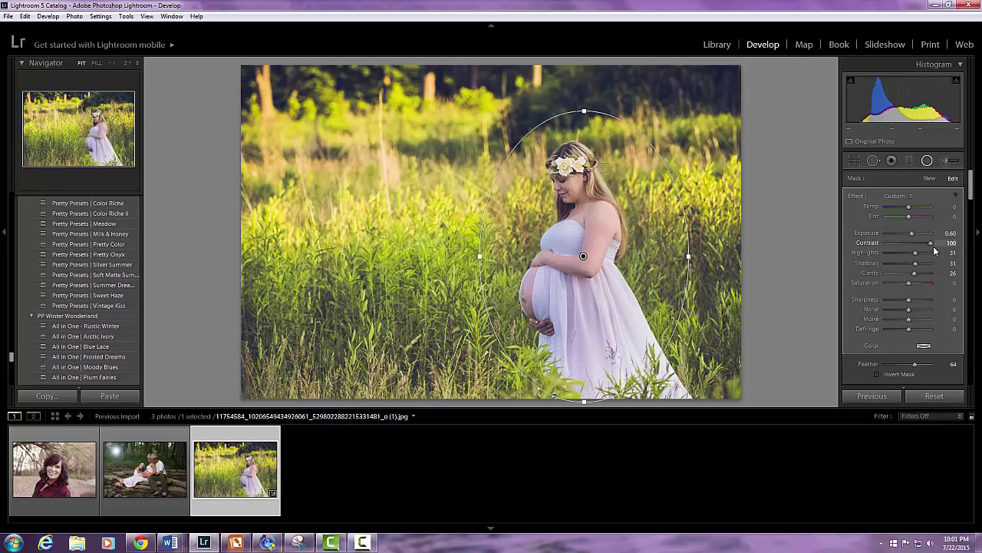
pyautogui.moveTo(929, 242); pyautogui.dragTo(918, 242)
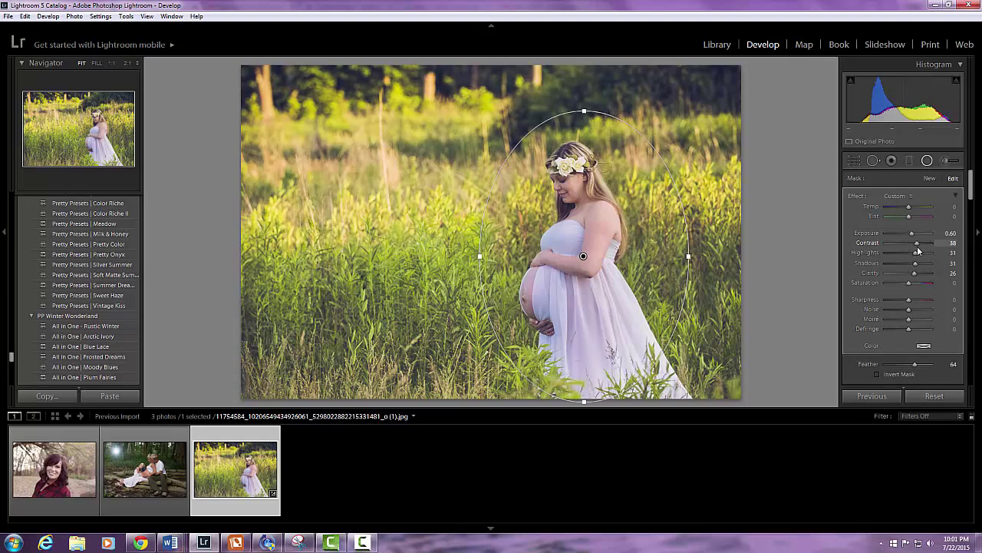
pyautogui.moveTo(918, 242); pyautogui.dragTo(904, 243)
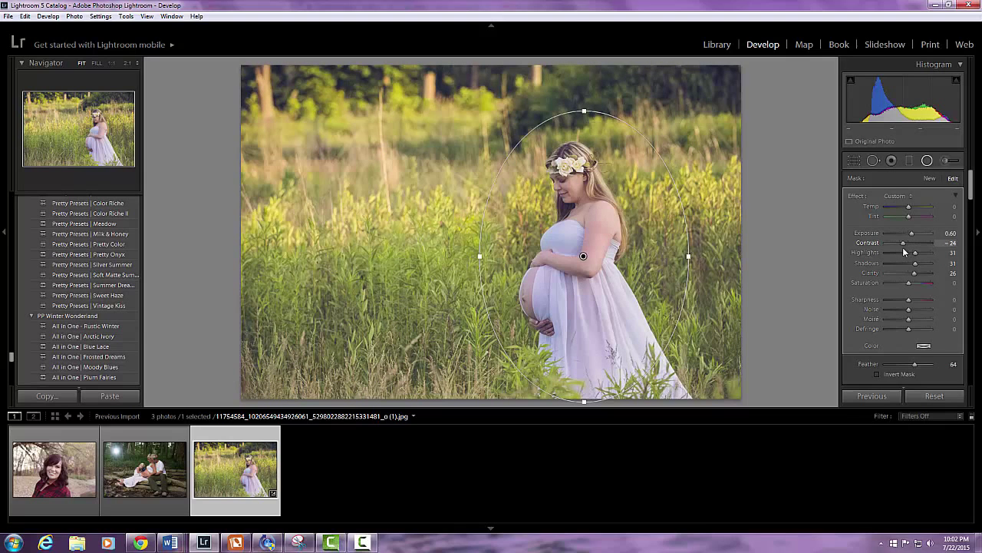
pyautogui.moveTo(908, 243); pyautogui.dragTo(918, 242)
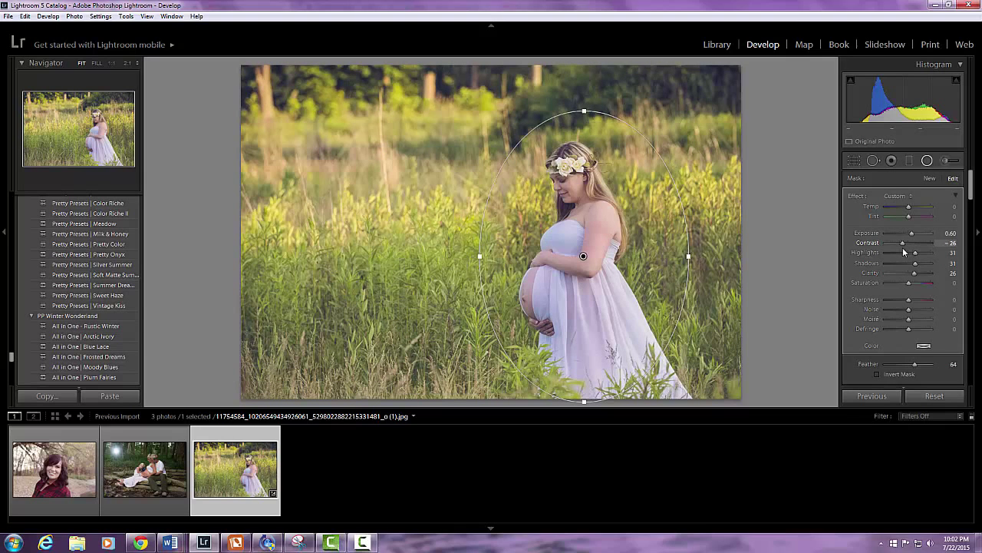
pyautogui.moveTo(918, 252); pyautogui.dragTo(912, 252)
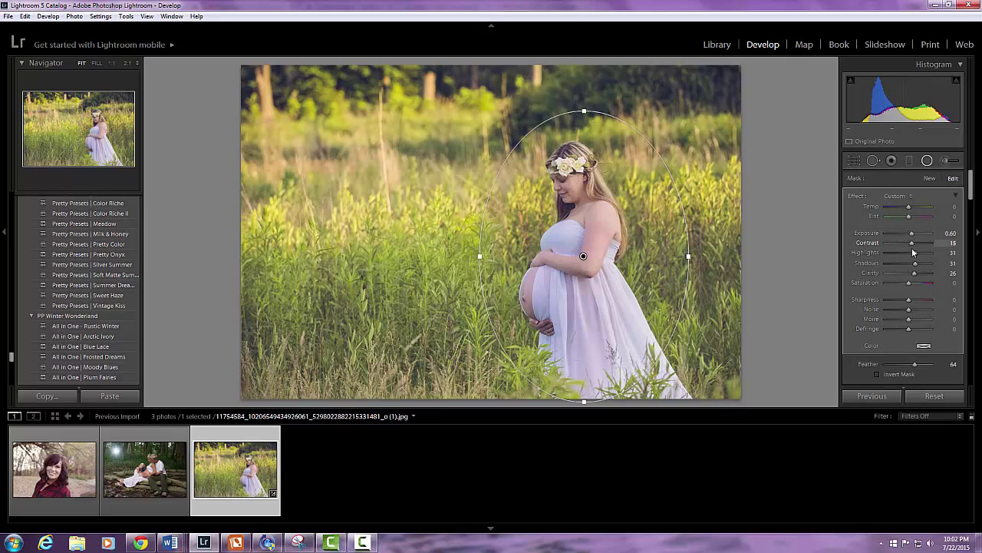
pyautogui.moveTo(909, 243); pyautogui.dragTo(918, 242)
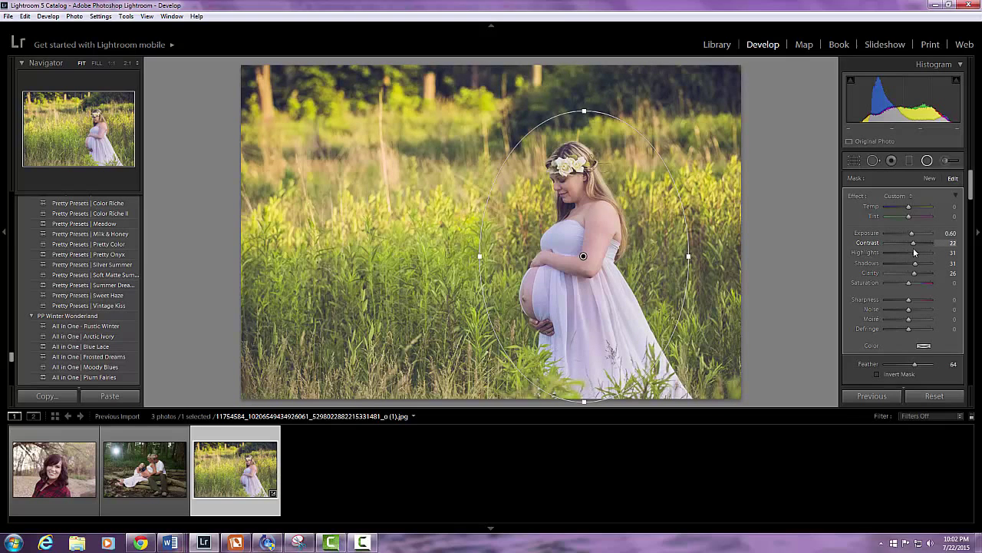
pyautogui.moveTo(921, 243); pyautogui.dragTo(912, 242)
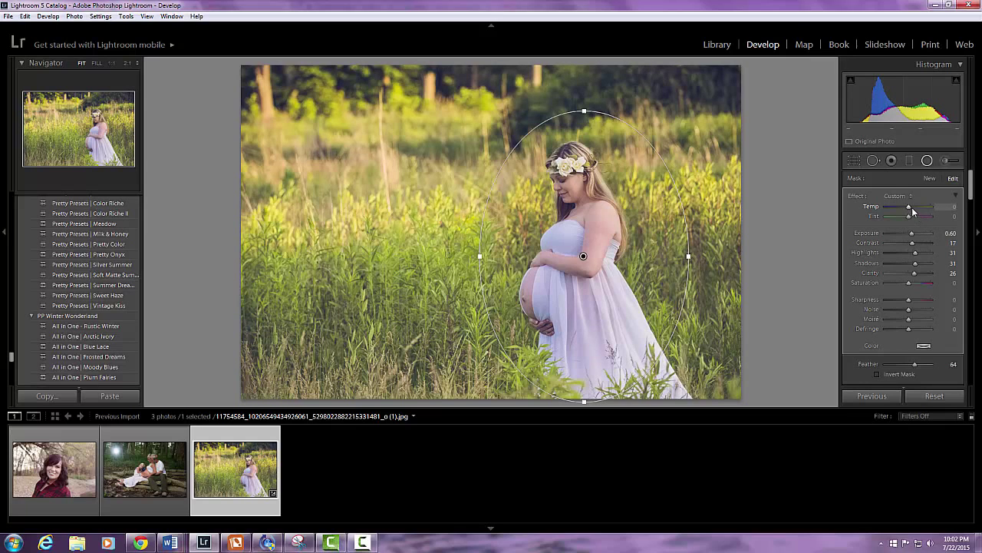
pyautogui.moveTo(936, 207); pyautogui.dragTo(909, 208)
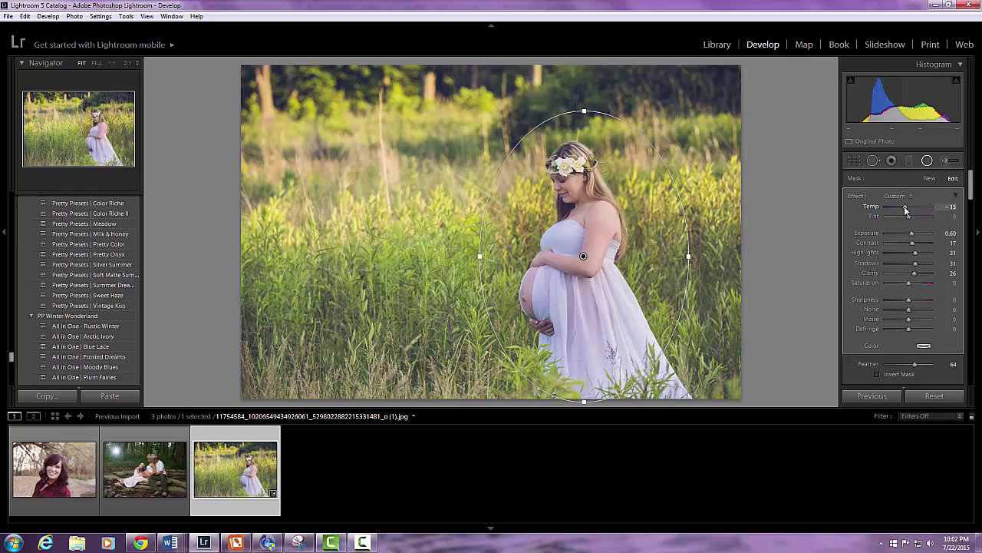
pyautogui.moveTo(908, 207); pyautogui.dragTo(930, 207)
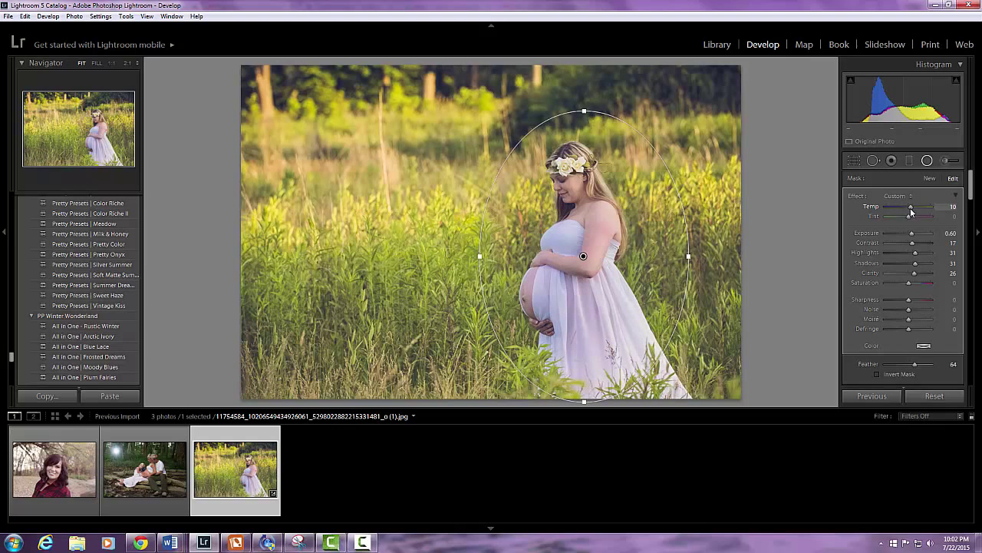
pyautogui.moveTo(929, 206); pyautogui.dragTo(909, 206)
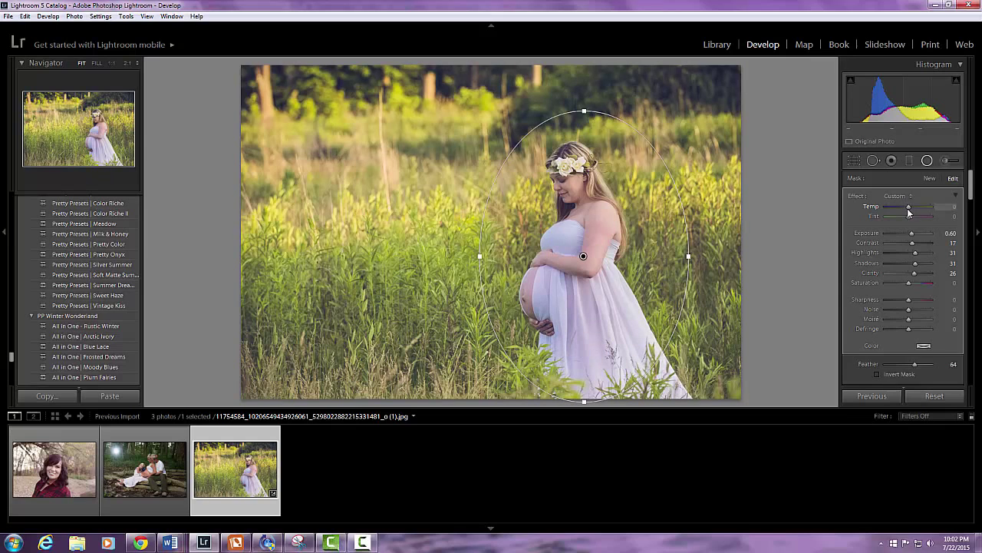
pyautogui.moveTo(909, 206); pyautogui.dragTo(898, 206)
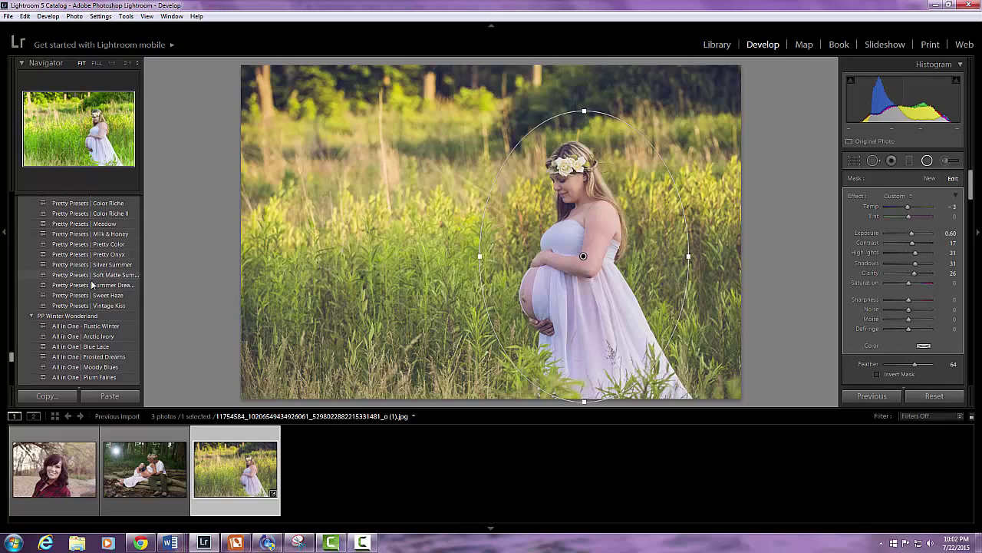
pyautogui.scroll(3)
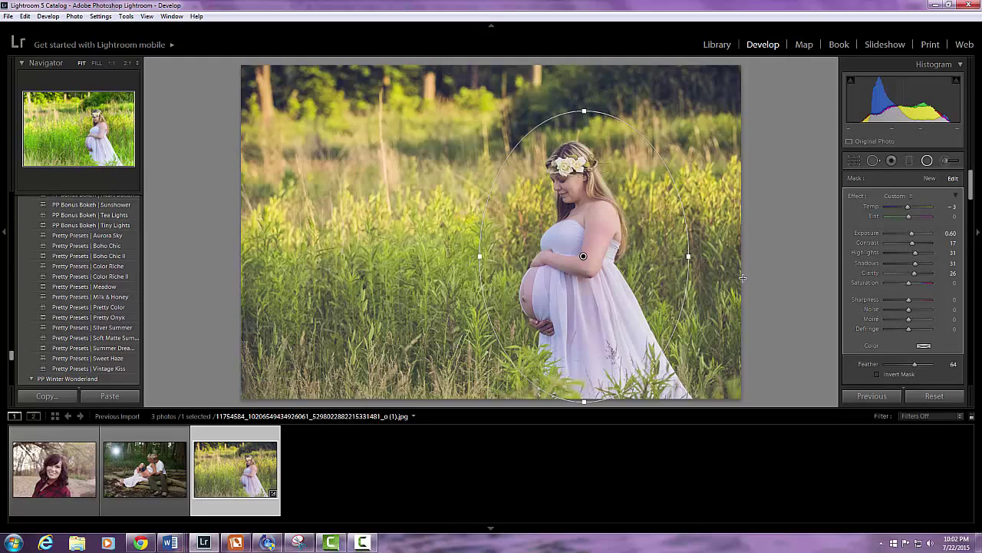
pyautogui.moveTo(509, 267)
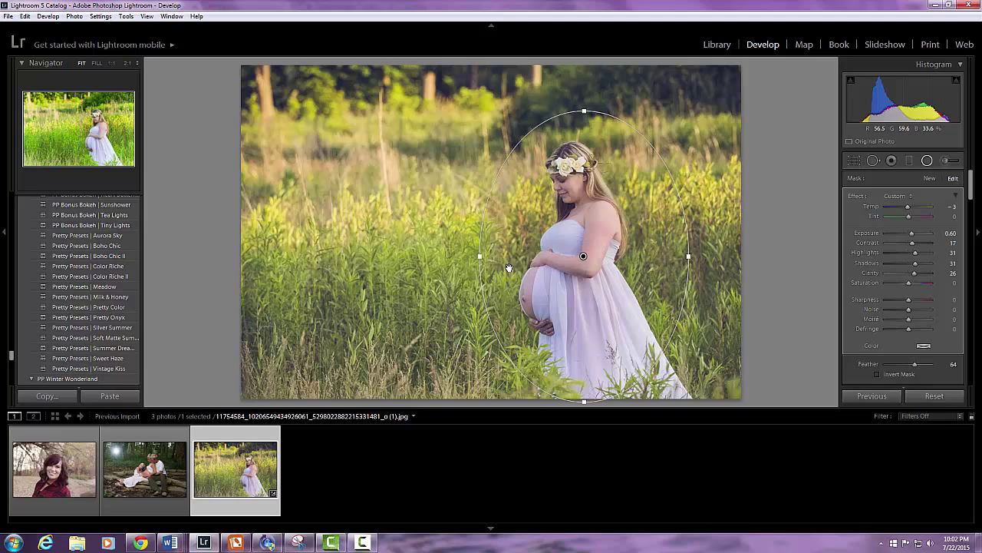
pyautogui.moveTo(367, 238)
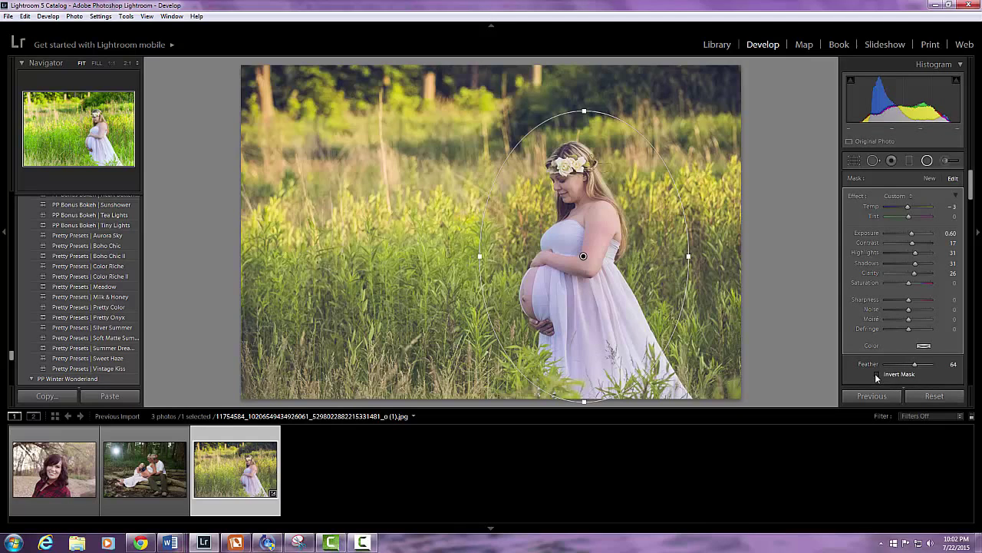
# - Enable Invert Mask on the radial filter and raise Feather for a softer edge
pyautogui.click(881, 374)
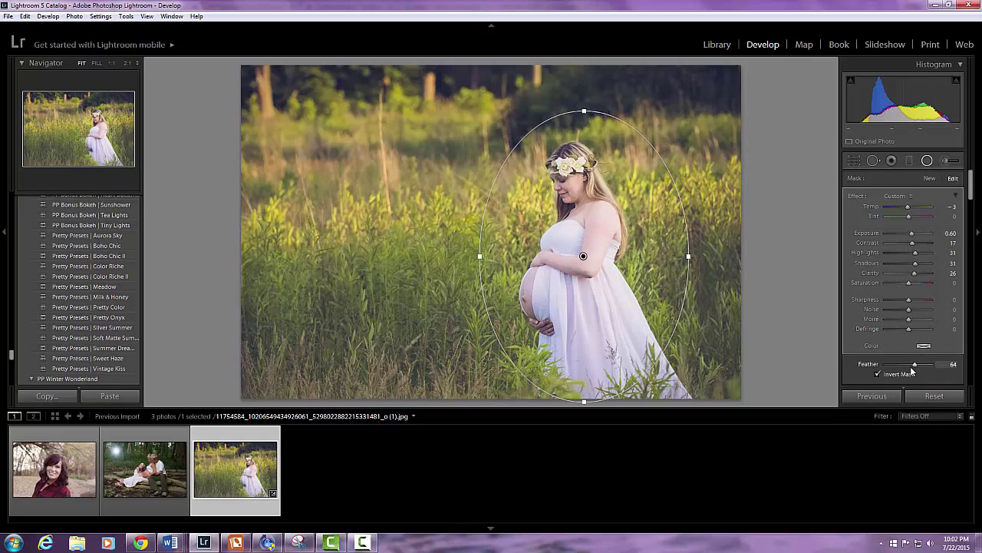
pyautogui.moveTo(915, 366); pyautogui.dragTo(918, 365)
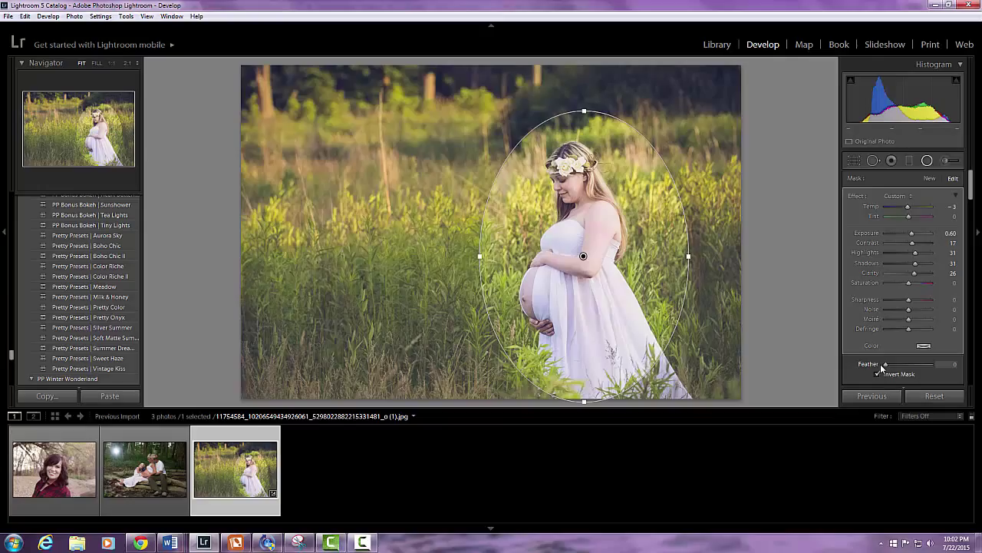
pyautogui.moveTo(884, 364); pyautogui.dragTo(918, 364)
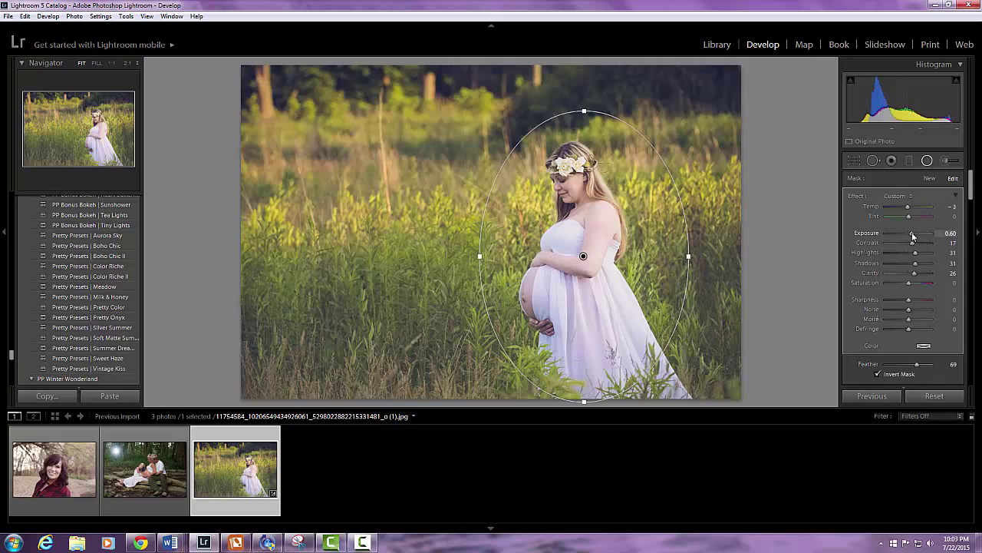
# - Retune the inverted filter's Exposure and Contrast, settling contrast slightly lower
pyautogui.moveTo(911, 234); pyautogui.dragTo(928, 234)
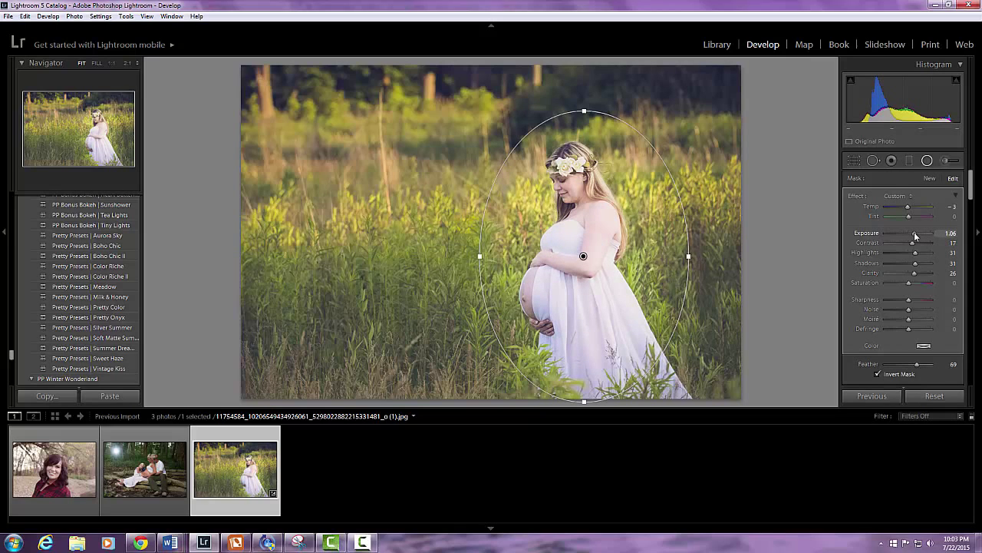
pyautogui.moveTo(921, 233); pyautogui.dragTo(912, 233)
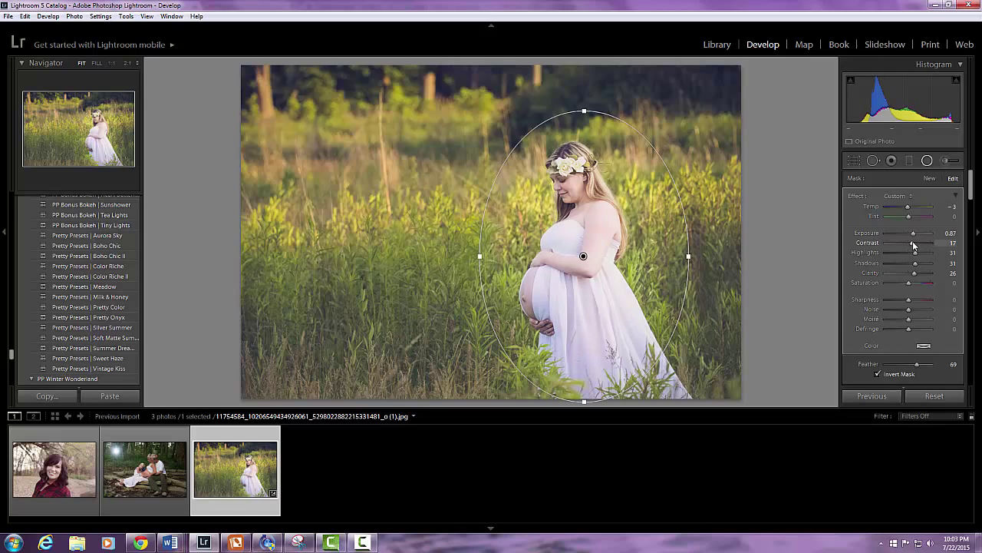
pyautogui.moveTo(915, 243); pyautogui.dragTo(907, 242)
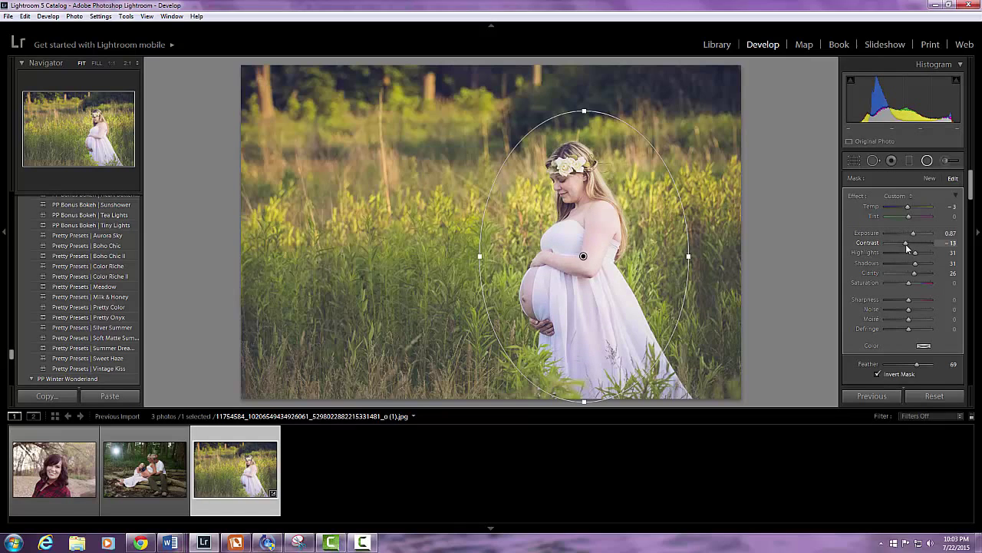
pyautogui.moveTo(906, 243); pyautogui.dragTo(918, 243)
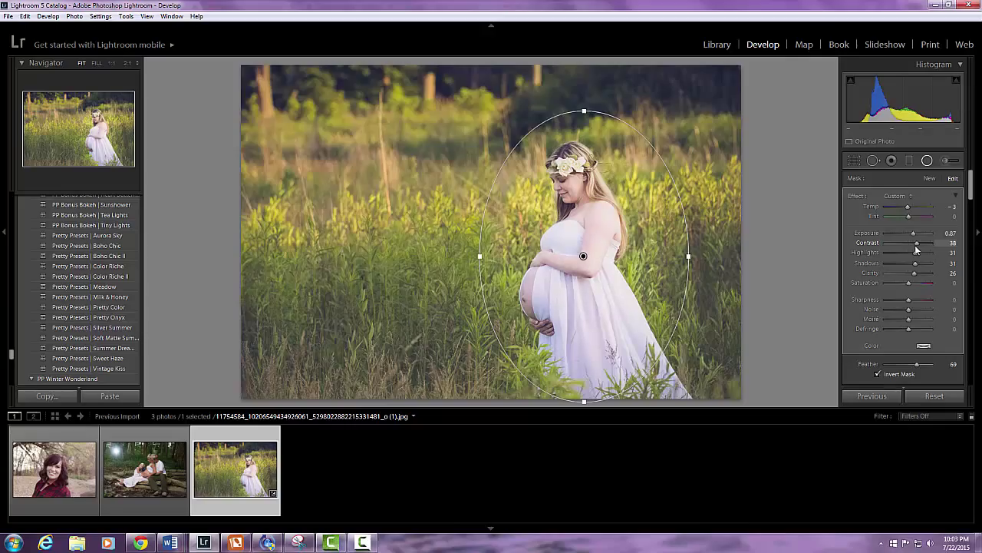
pyautogui.moveTo(913, 243); pyautogui.dragTo(921, 242)
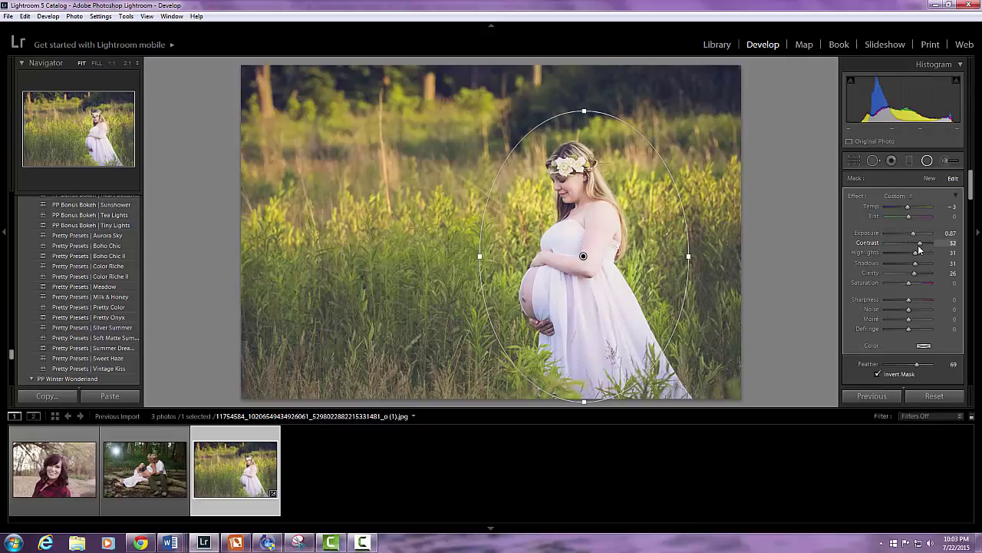
pyautogui.moveTo(921, 243); pyautogui.dragTo(913, 242)
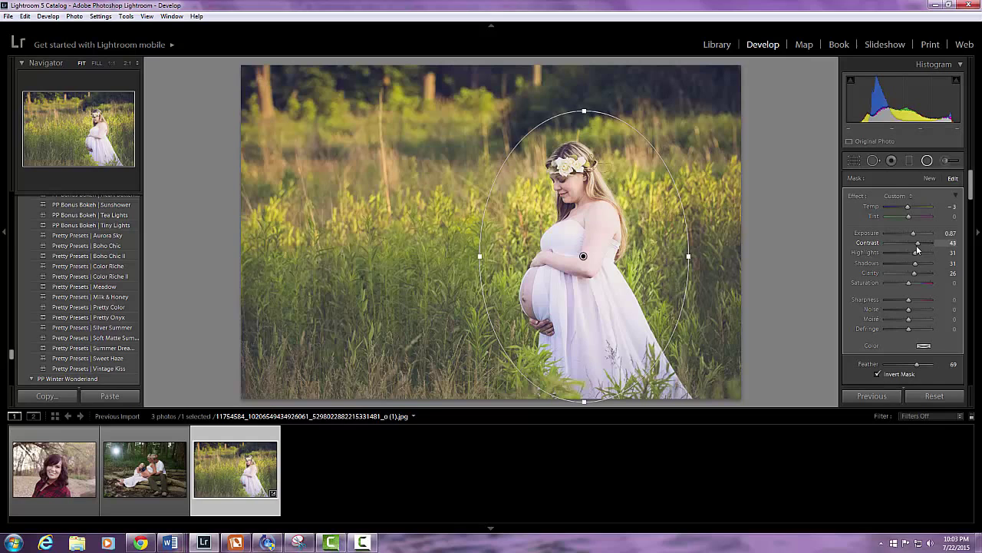
pyautogui.moveTo(921, 252); pyautogui.dragTo(904, 252)
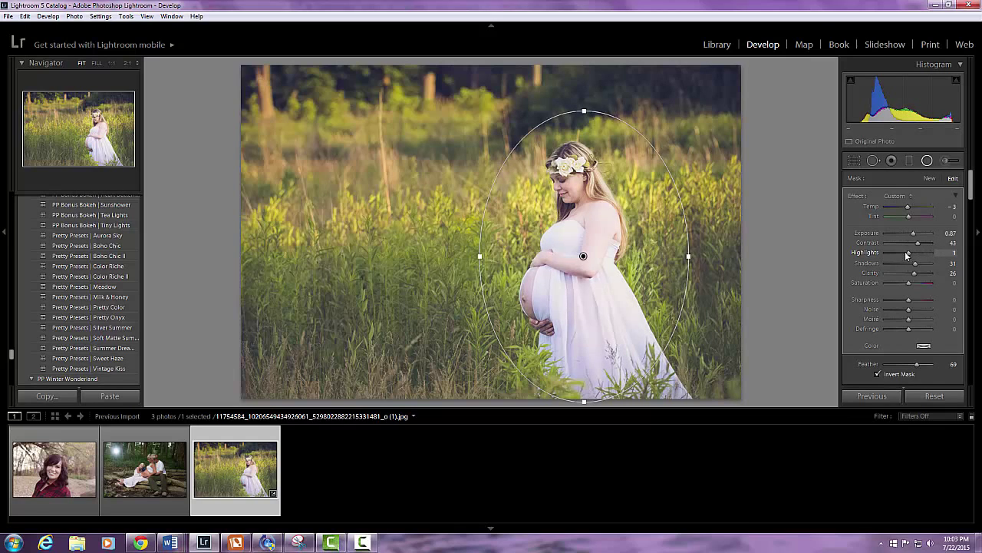
# - Tone down the filter's Highlights and reduce its Clarity
pyautogui.moveTo(924, 253); pyautogui.dragTo(898, 253)
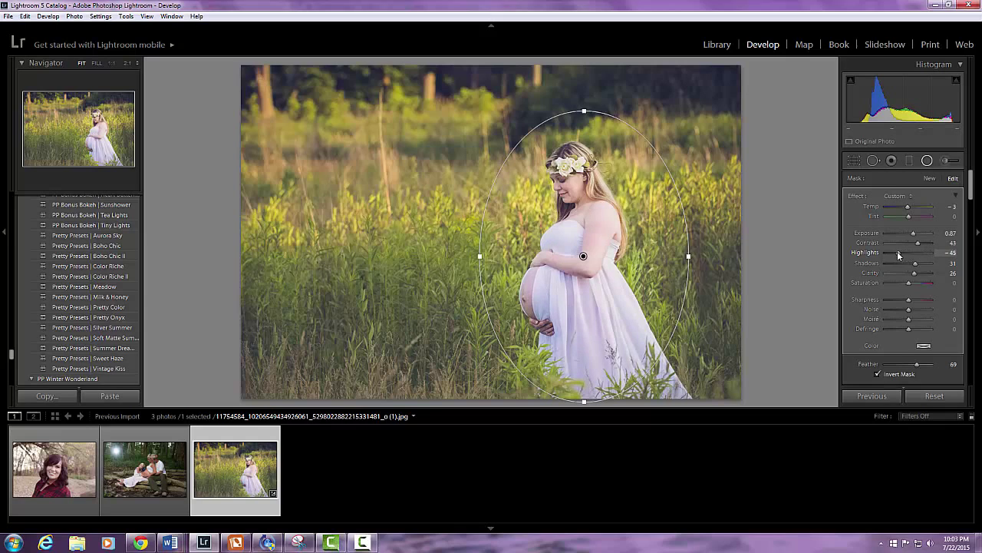
pyautogui.moveTo(917, 252); pyautogui.dragTo(924, 251)
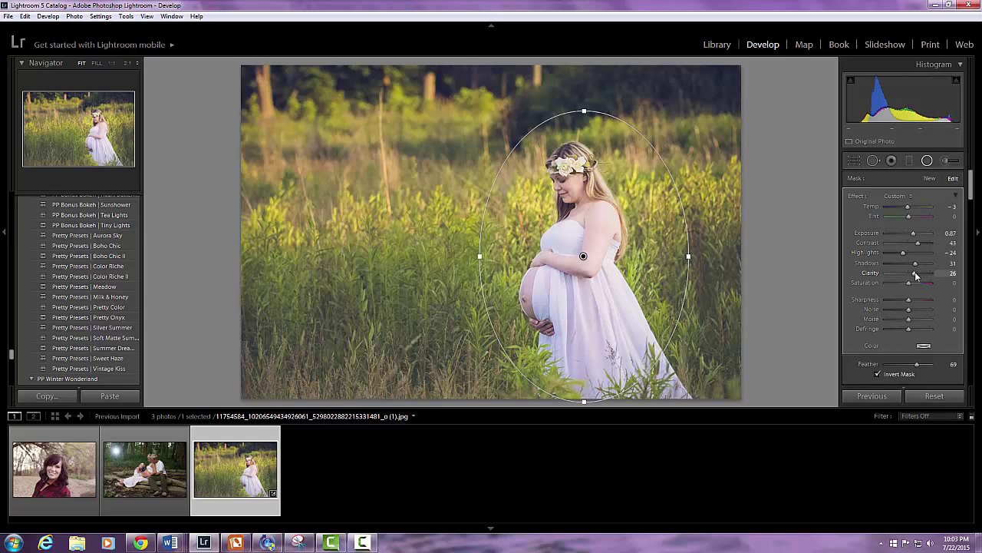
pyautogui.moveTo(940, 274); pyautogui.dragTo(902, 273)
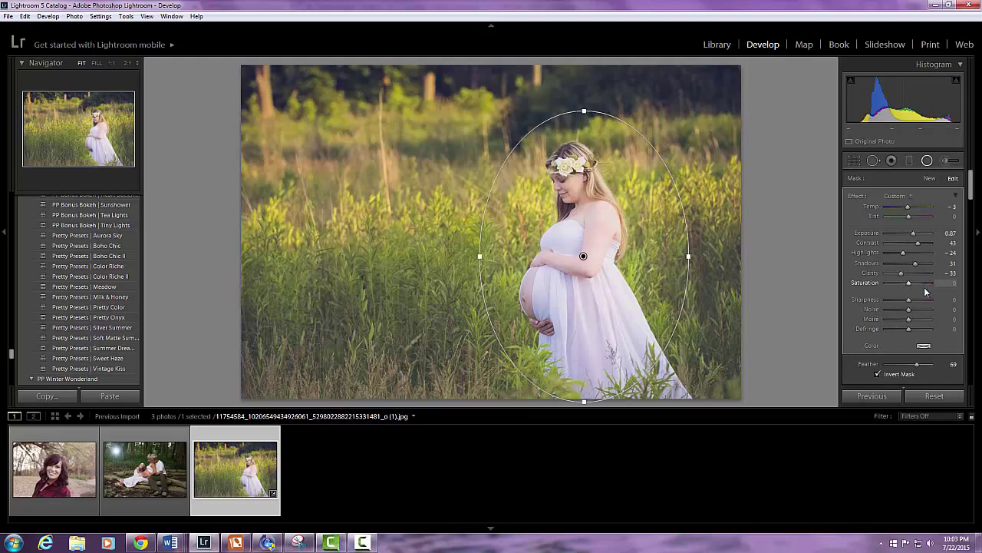
pyautogui.moveTo(903, 275)
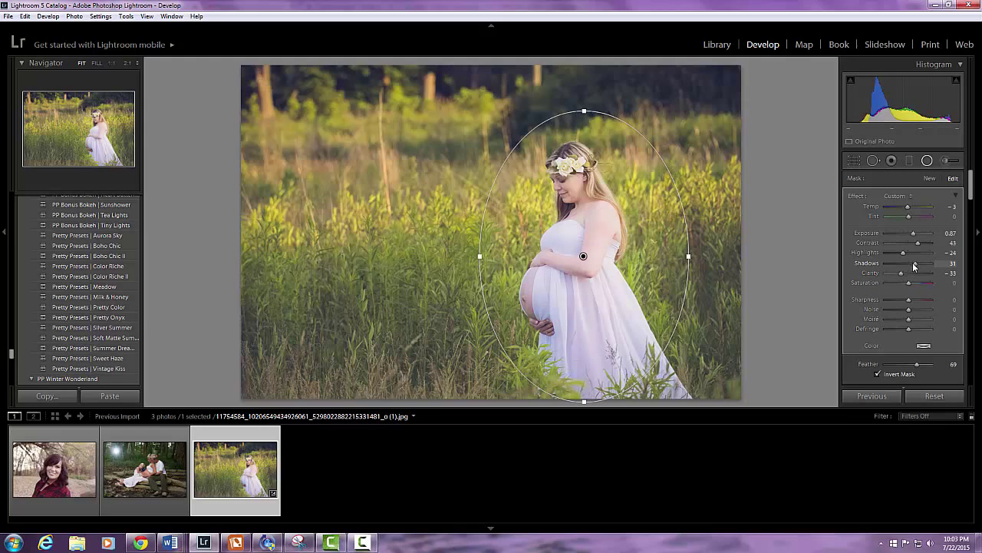
# - Adjust the filter's Shadows, ending with them slightly deepened
pyautogui.moveTo(913, 264); pyautogui.dragTo(929, 264)
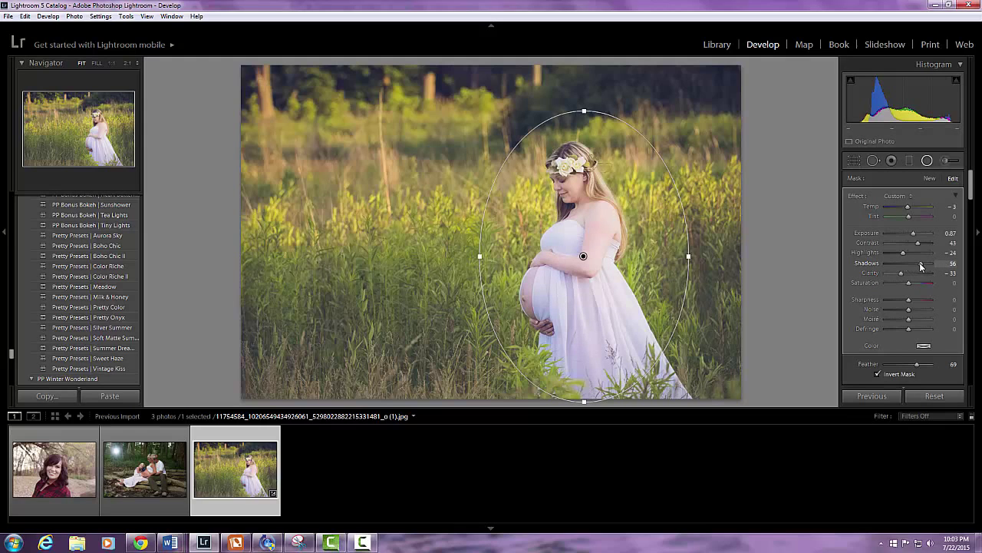
pyautogui.moveTo(921, 264); pyautogui.dragTo(896, 264)
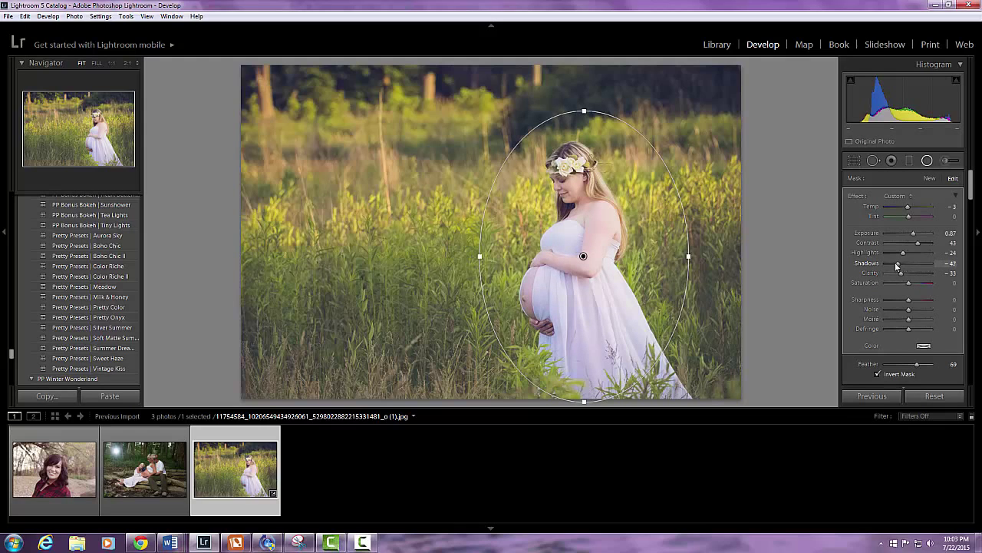
pyautogui.moveTo(902, 273); pyautogui.dragTo(922, 273)
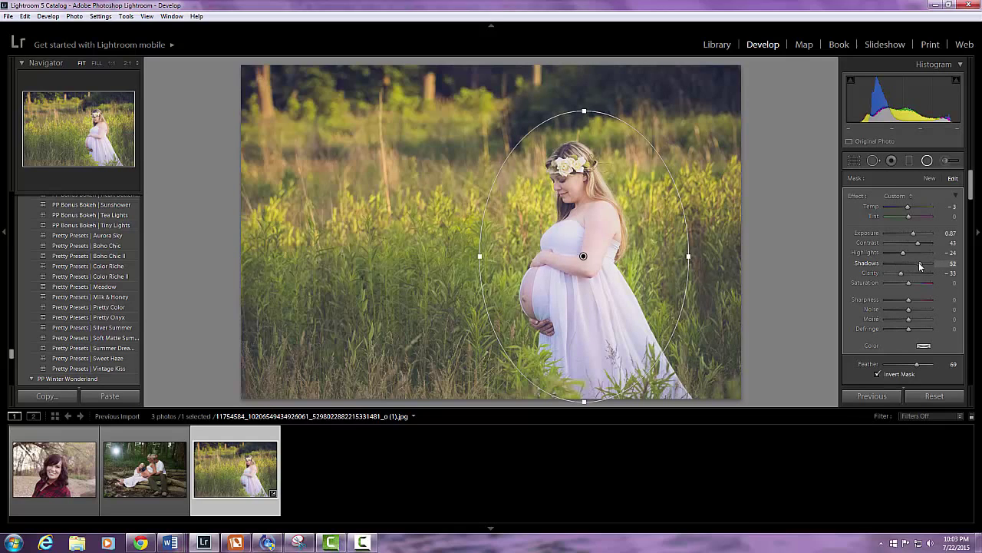
pyautogui.moveTo(924, 264); pyautogui.dragTo(902, 264)
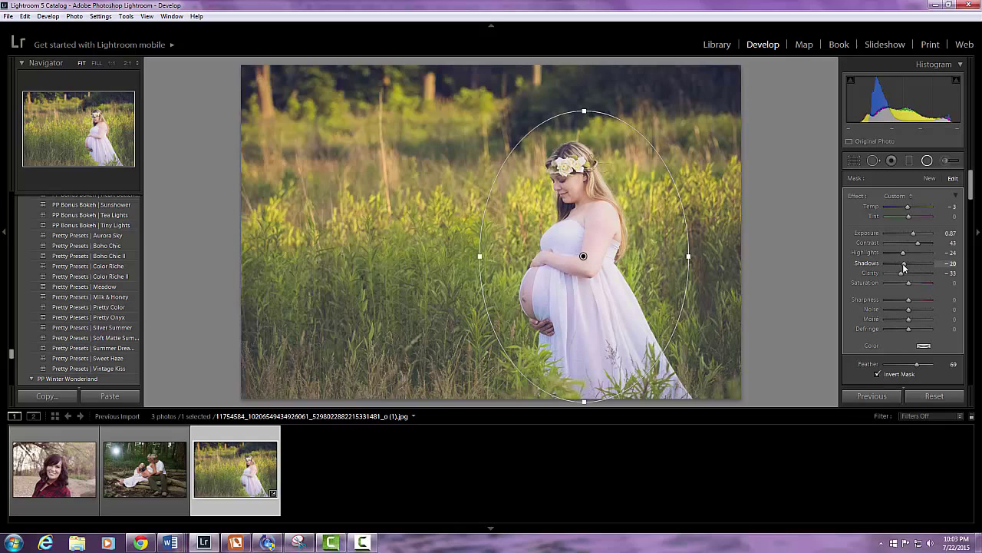
pyautogui.moveTo(900, 273); pyautogui.dragTo(909, 273)
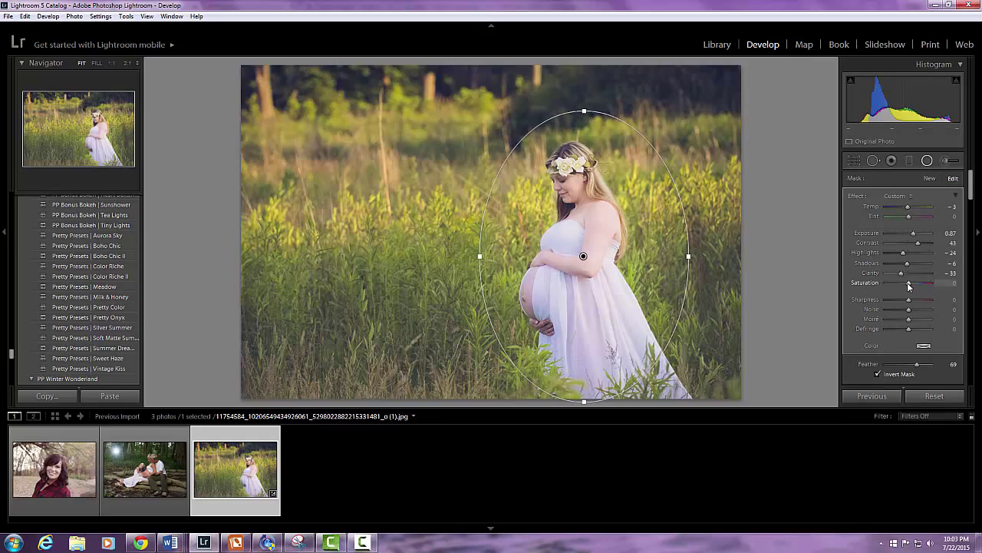
pyautogui.moveTo(915, 287)
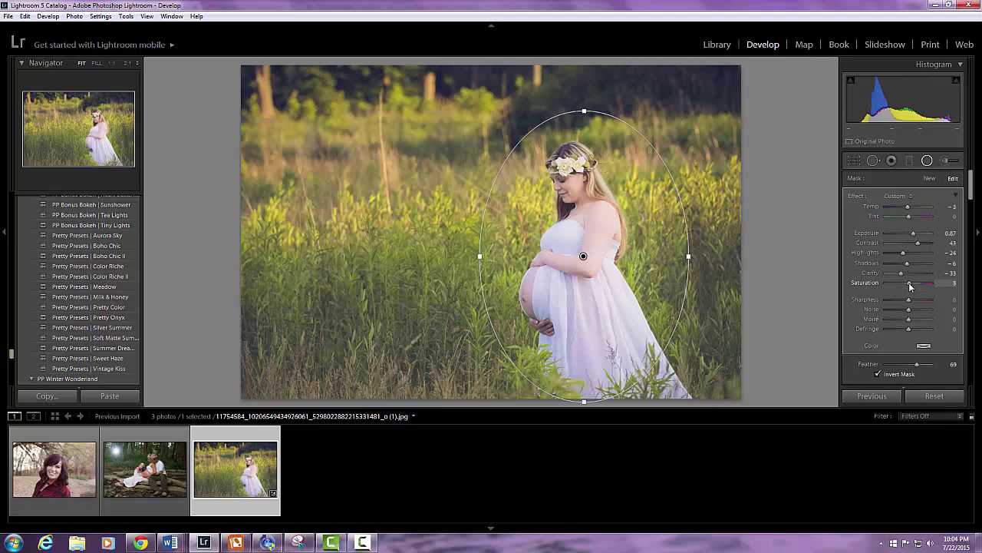
# - Try boosting then desaturating the filter's Saturation and bring it back near neutral
pyautogui.moveTo(901, 283); pyautogui.dragTo(933, 282)
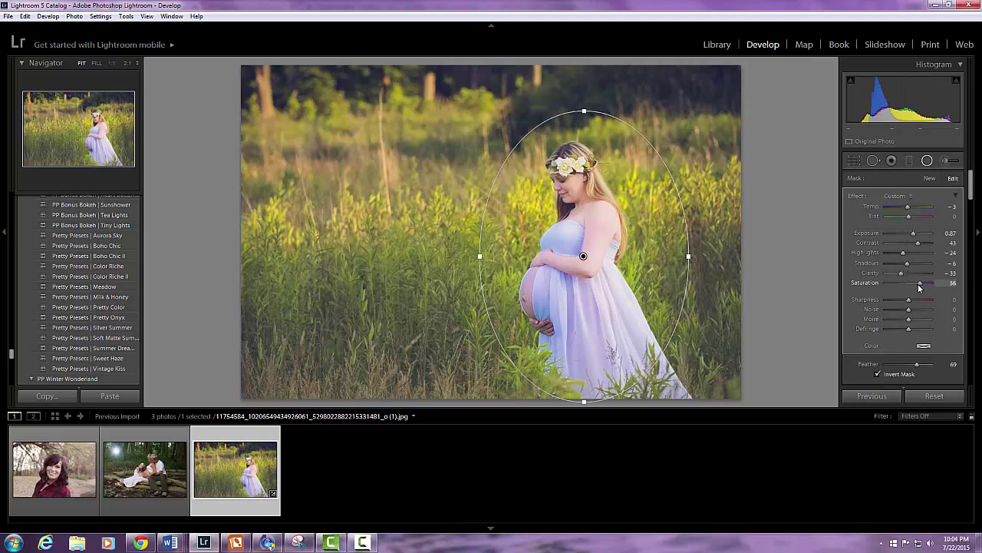
pyautogui.moveTo(933, 283); pyautogui.dragTo(903, 282)
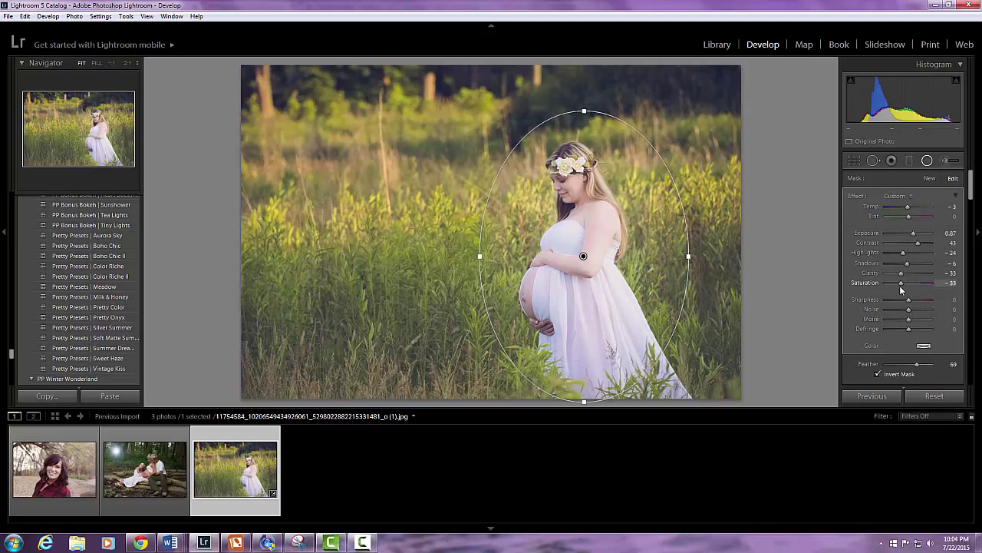
pyautogui.moveTo(900, 283); pyautogui.dragTo(912, 283)
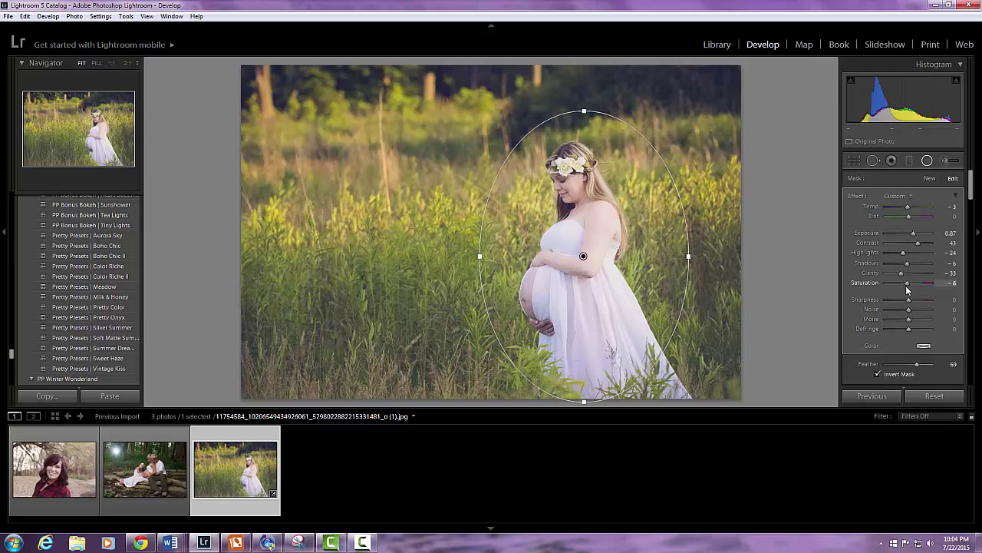
pyautogui.moveTo(898, 282); pyautogui.dragTo(913, 282)
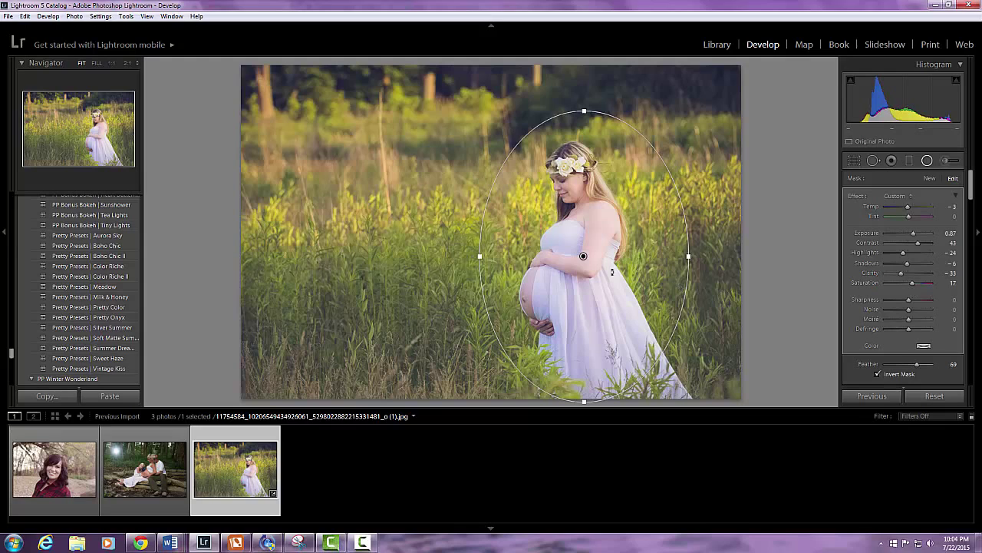
pyautogui.moveTo(596, 340)
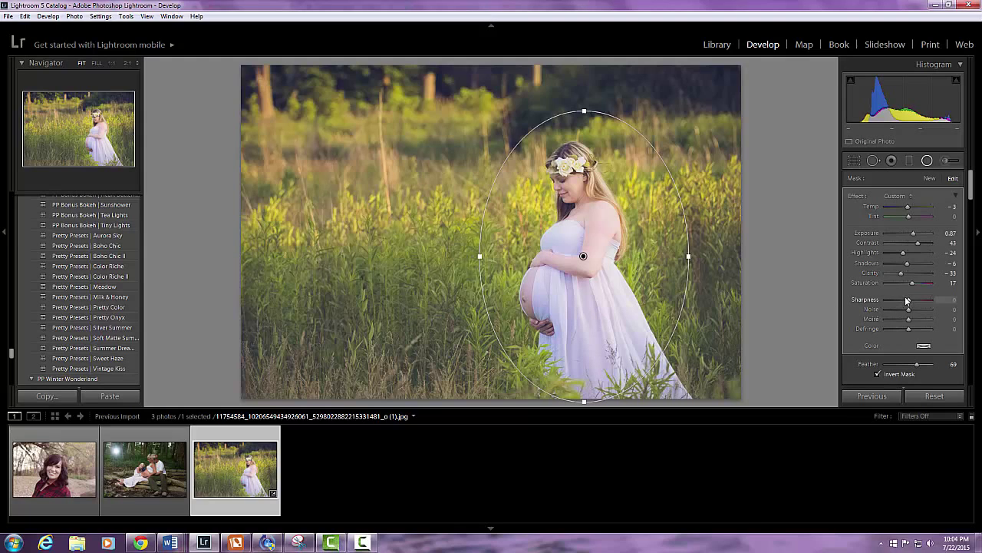
pyautogui.moveTo(915, 304)
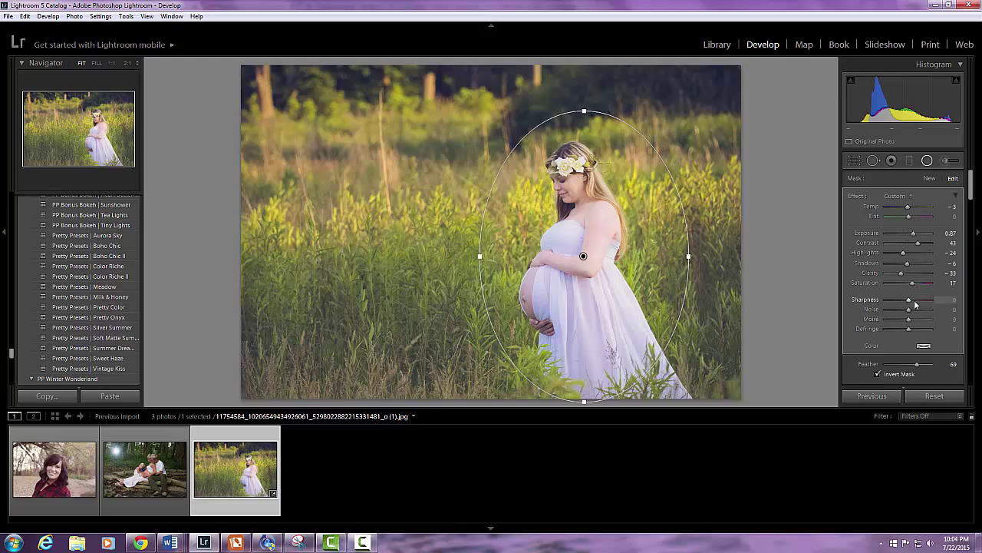
# - Retune the filter's Saturation back and forth and settle on a slightly higher value
pyautogui.moveTo(912, 283); pyautogui.dragTo(906, 282)
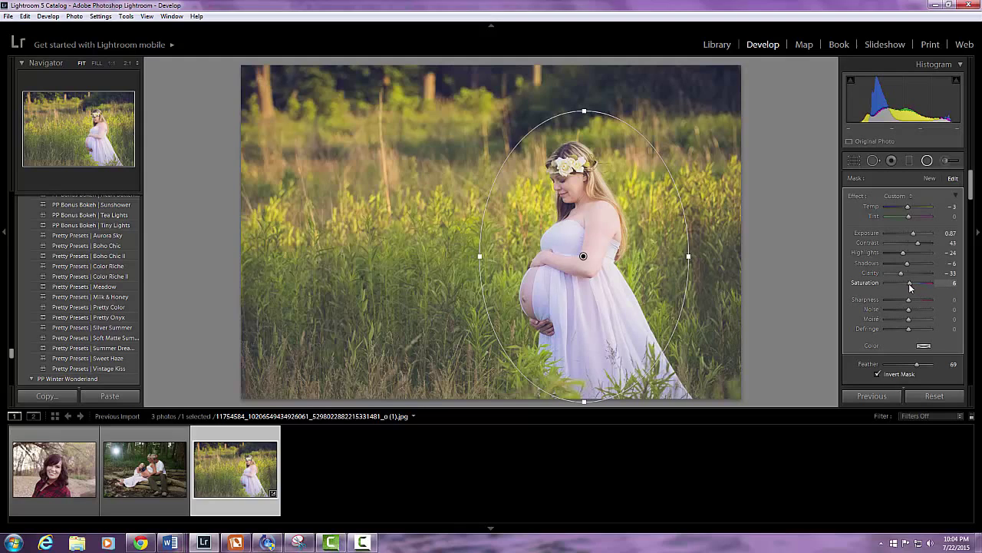
pyautogui.moveTo(933, 282); pyautogui.dragTo(906, 282)
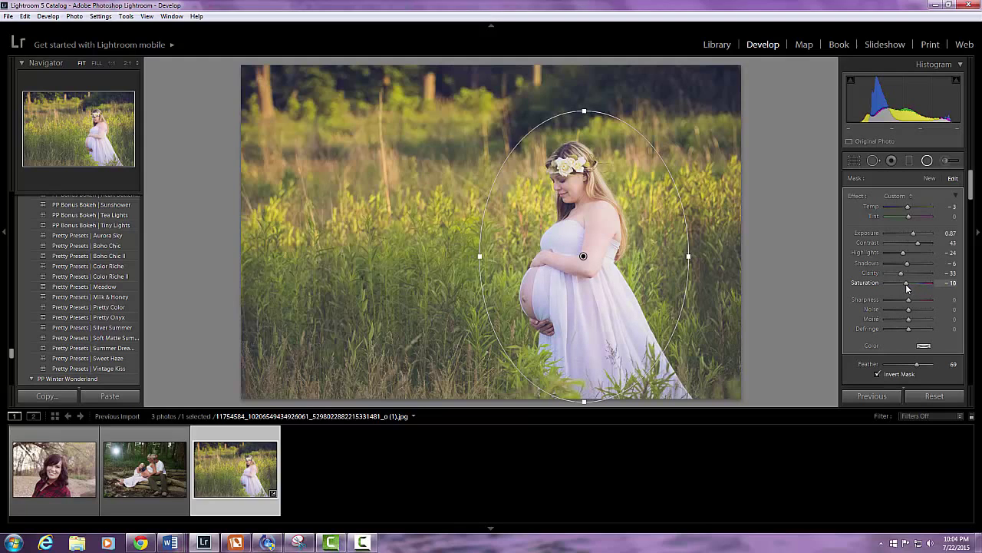
pyautogui.moveTo(933, 282); pyautogui.dragTo(903, 283)
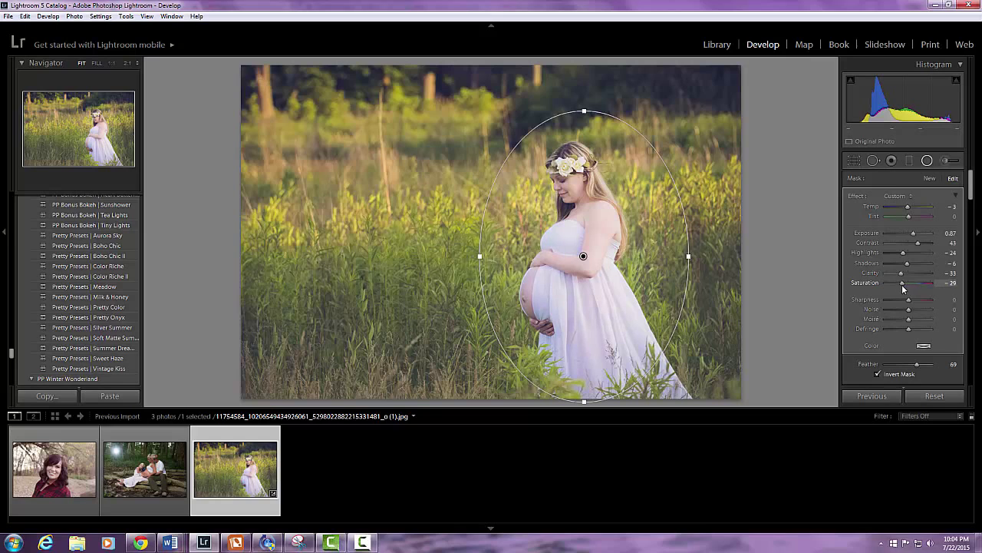
pyautogui.moveTo(903, 283); pyautogui.dragTo(907, 283)
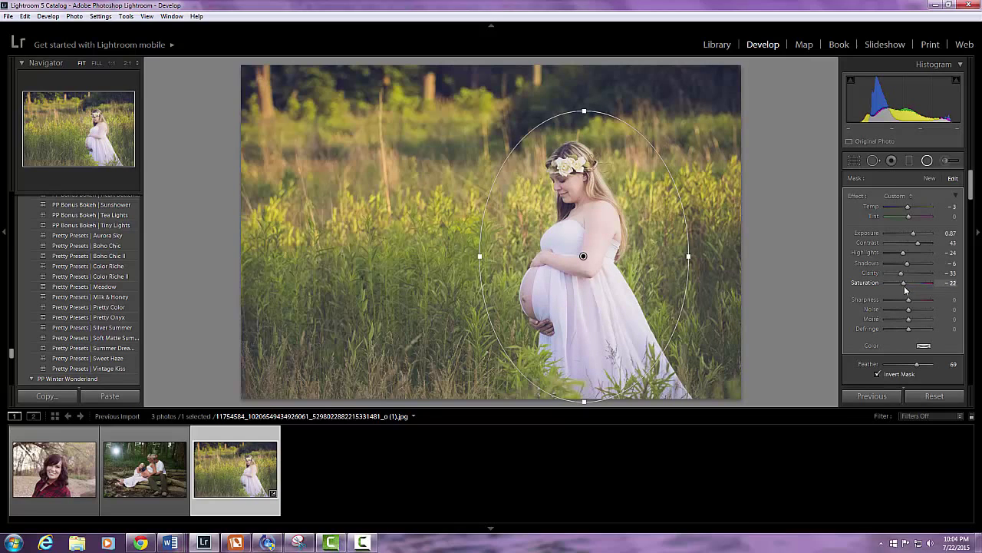
pyautogui.moveTo(904, 283); pyautogui.dragTo(933, 283)
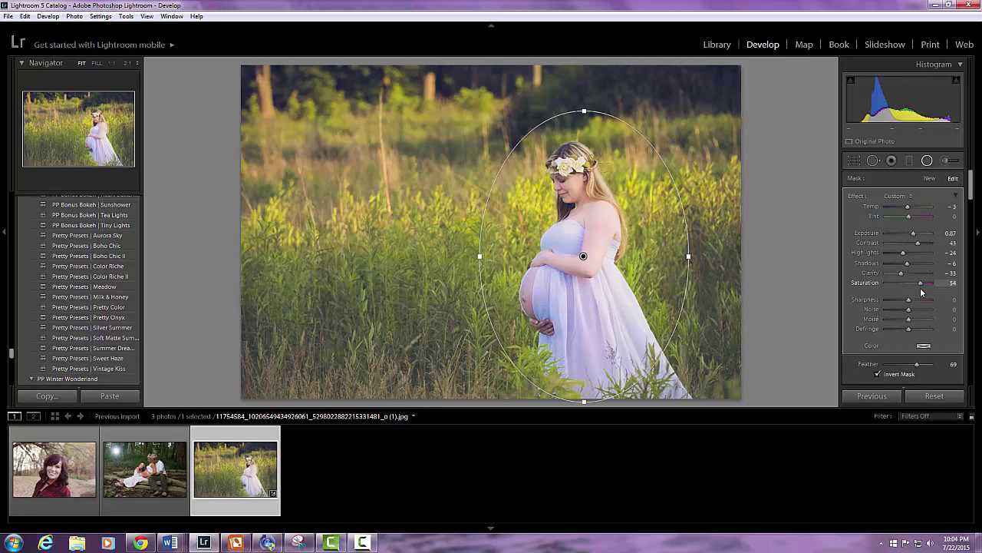
pyautogui.moveTo(930, 282); pyautogui.dragTo(909, 282)
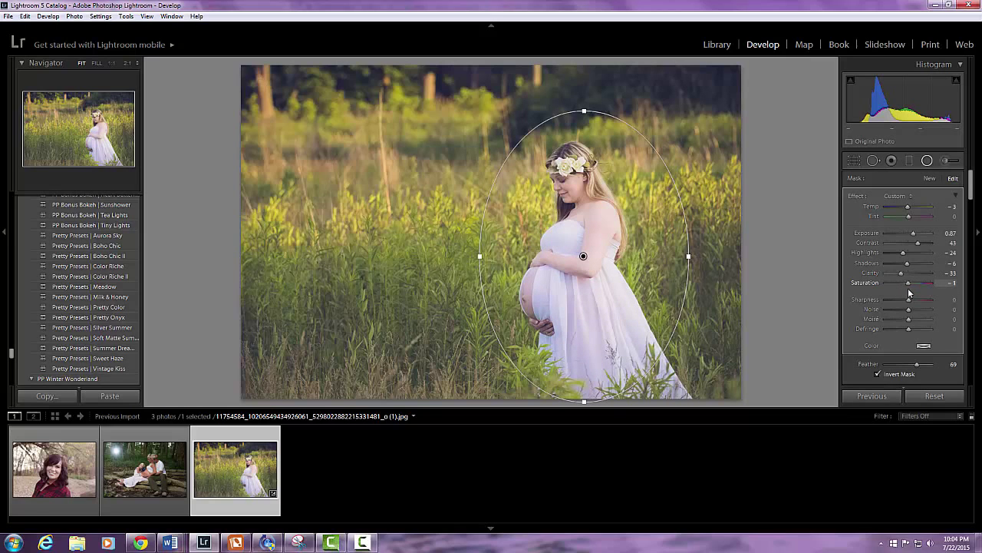
pyautogui.moveTo(913, 283); pyautogui.dragTo(933, 283)
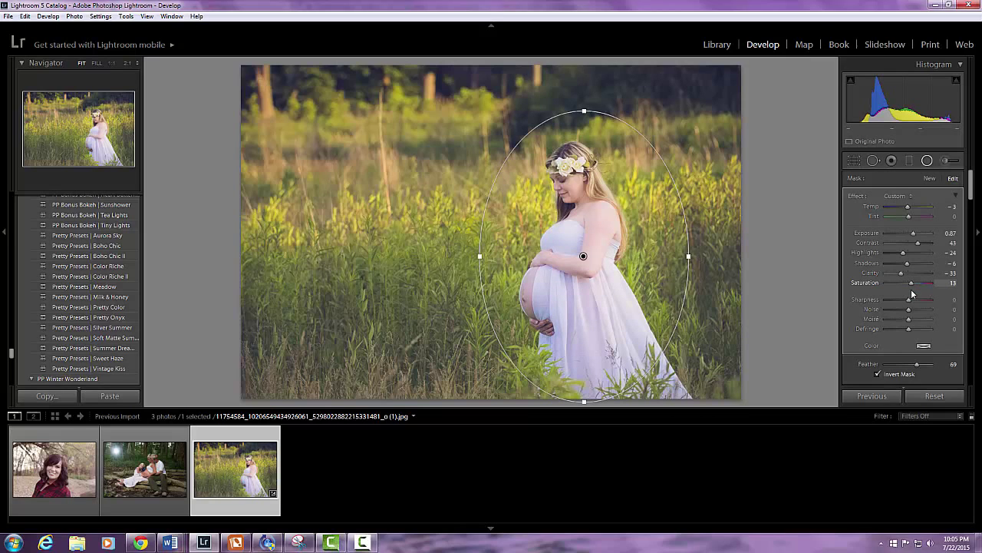
pyautogui.moveTo(909, 292); pyautogui.dragTo(924, 291)
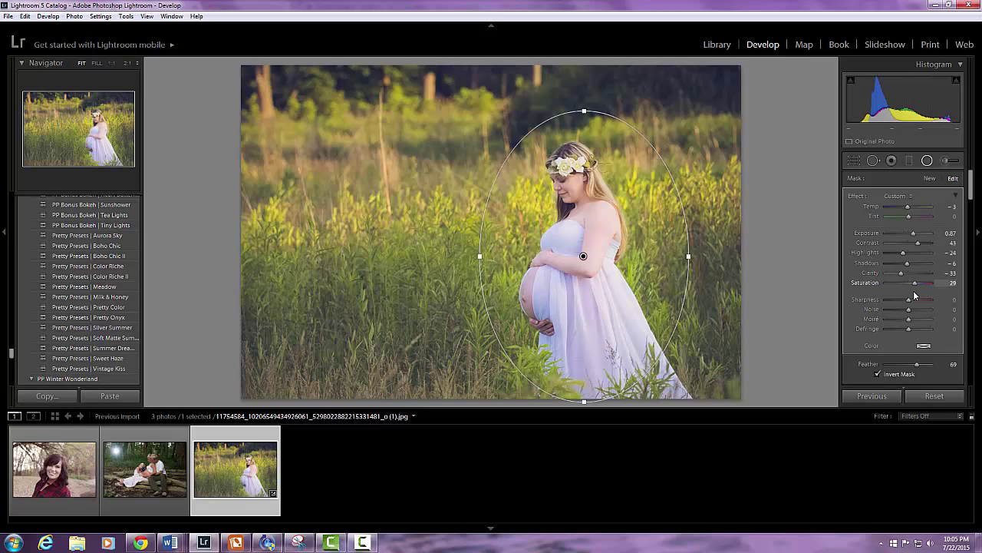
pyautogui.moveTo(924, 283); pyautogui.dragTo(909, 283)
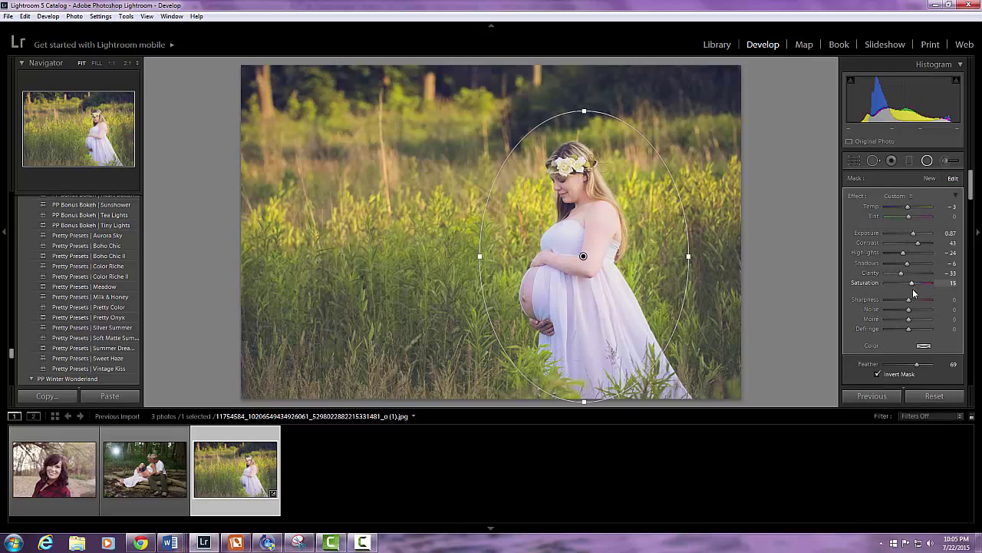
pyautogui.scroll(-3)
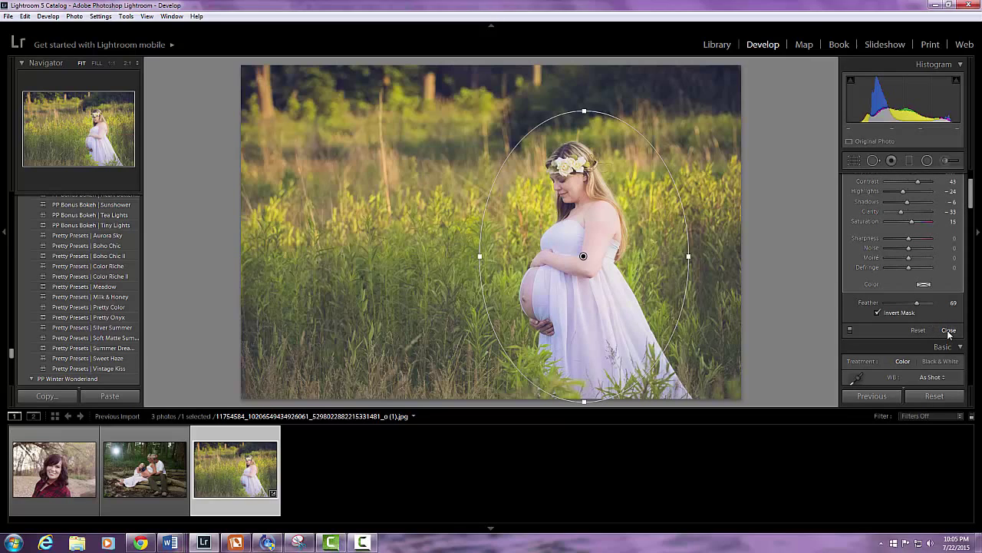
# - Finish the radial filter with Done, returning to the photo's Basic adjustments
pyautogui.click(948, 330)
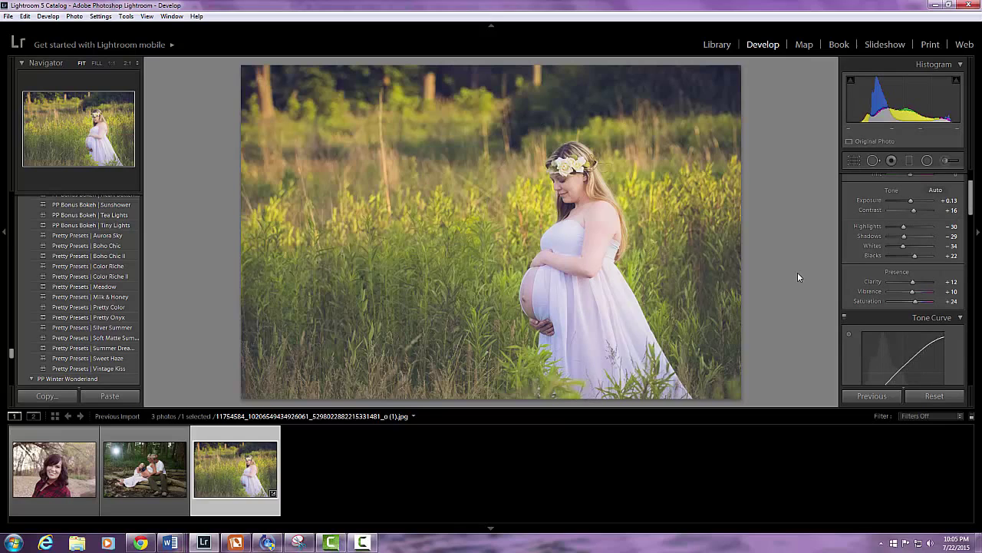
pyautogui.moveTo(727, 243)
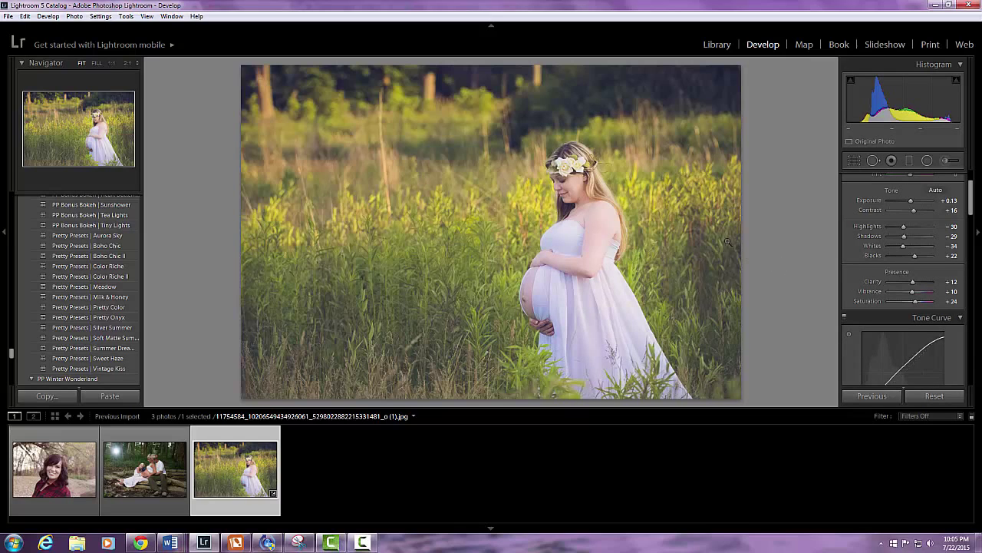
pyautogui.moveTo(740, 258)
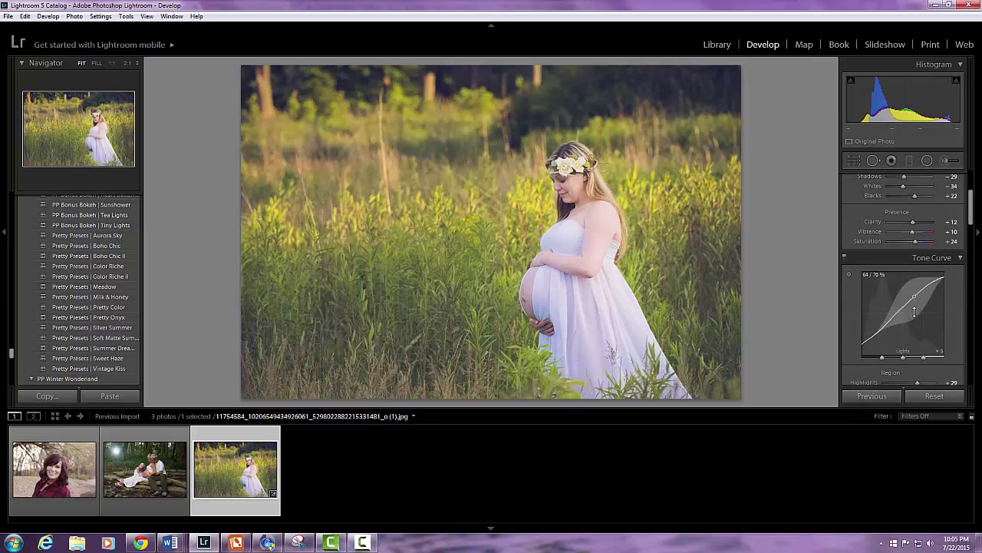
# - Nudge the Tone Curve brighter and adjust the Split Toning highlight colour
pyautogui.moveTo(914, 295); pyautogui.dragTo(918, 299)
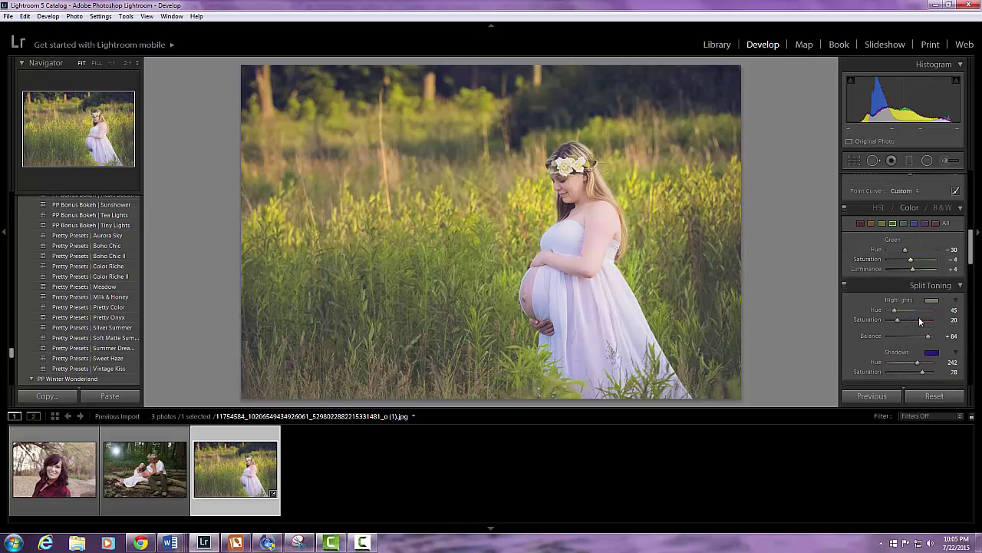
pyautogui.click(944, 267)
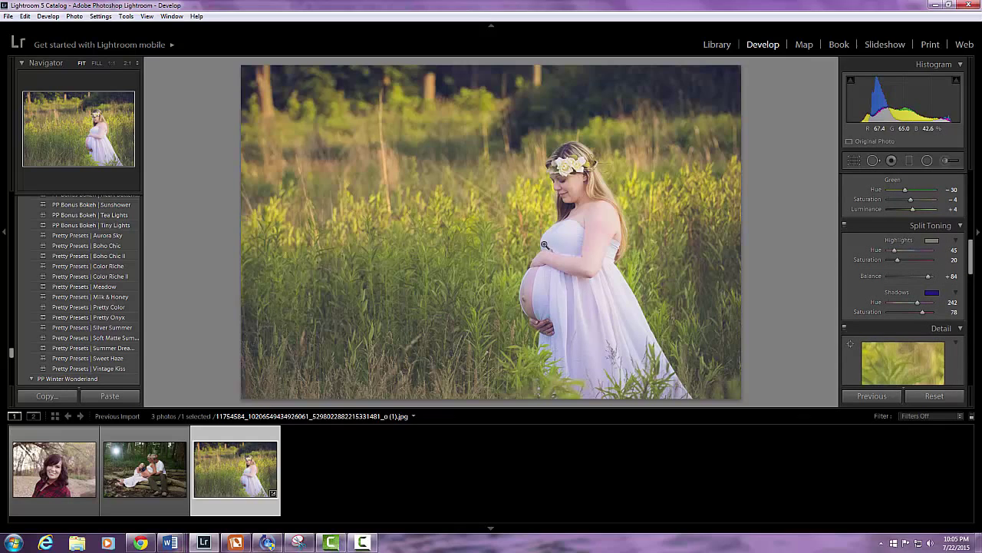
pyautogui.moveTo(421, 307)
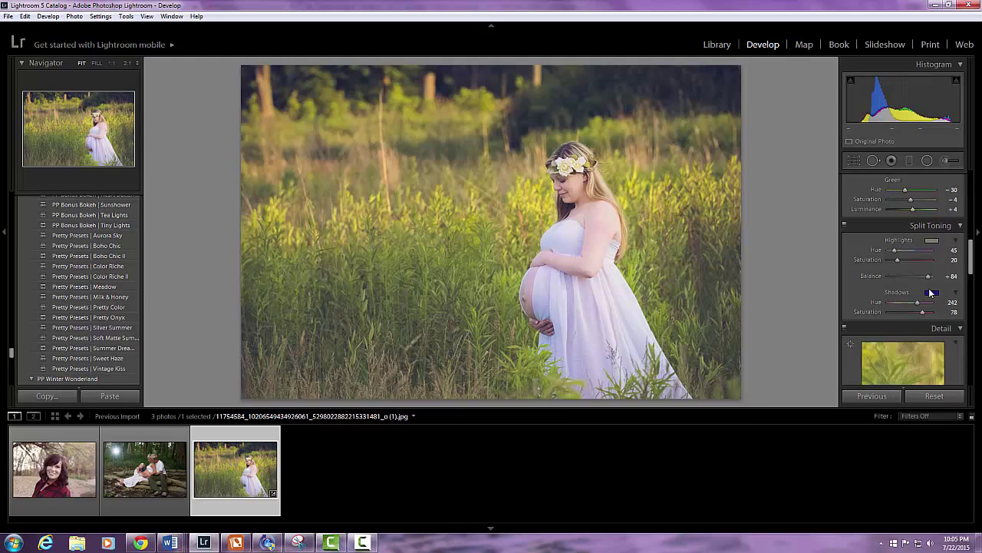
pyautogui.moveTo(580, 163)
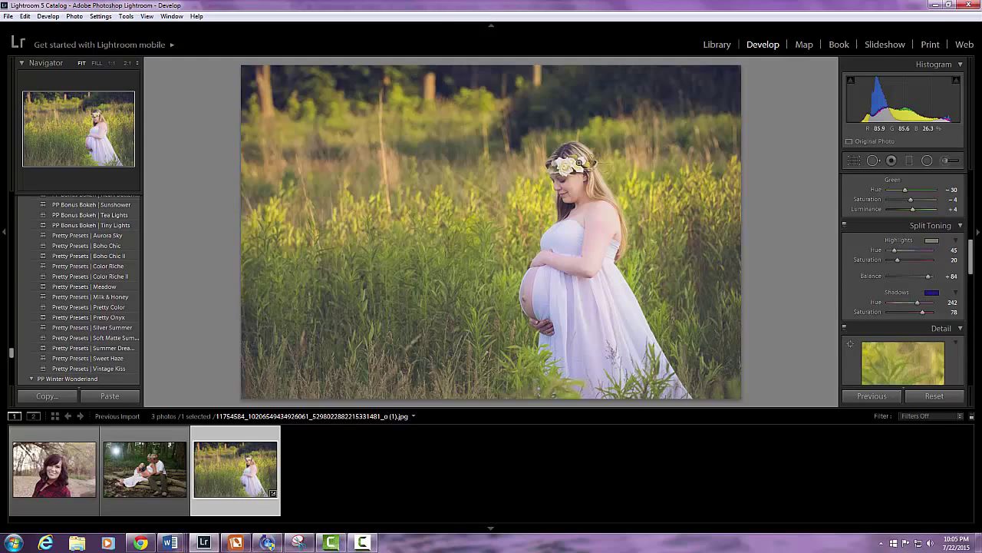
pyautogui.moveTo(783, 249)
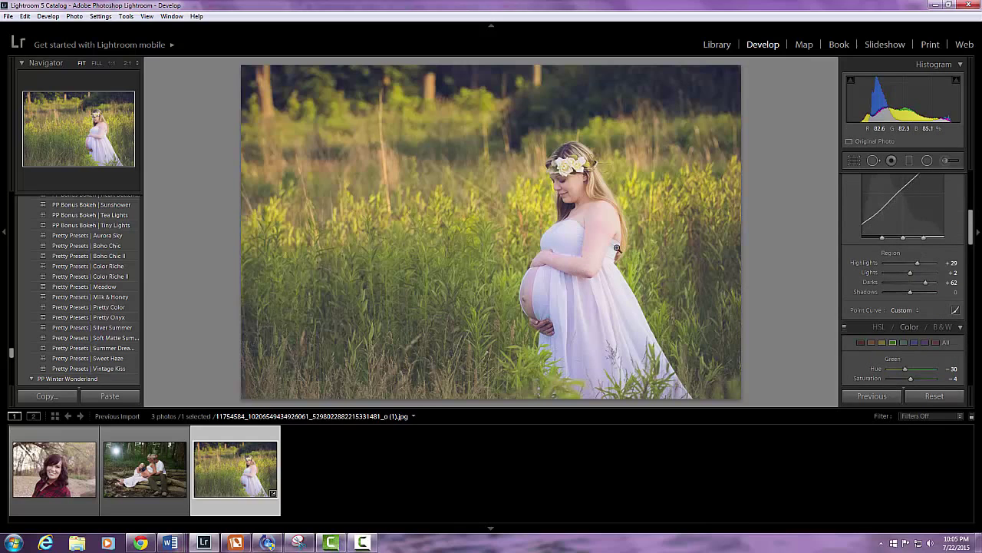
pyautogui.moveTo(520, 206)
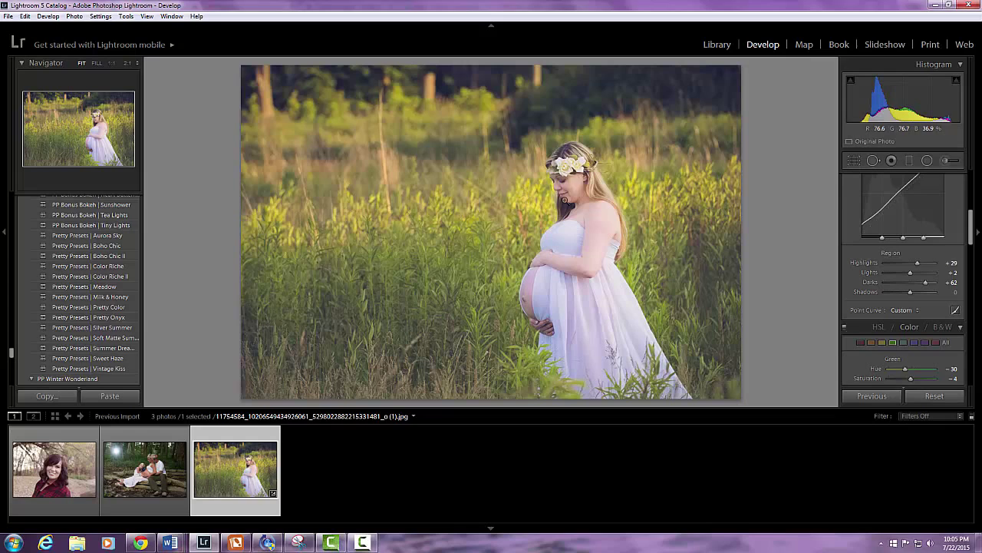
pyautogui.moveTo(912, 223); pyautogui.dragTo(911, 215)
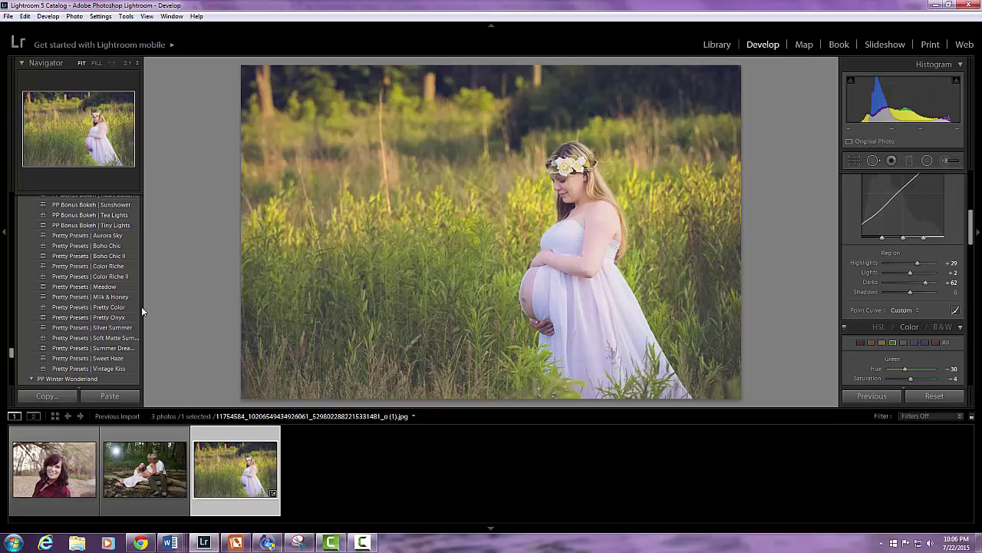
pyautogui.scroll(3)
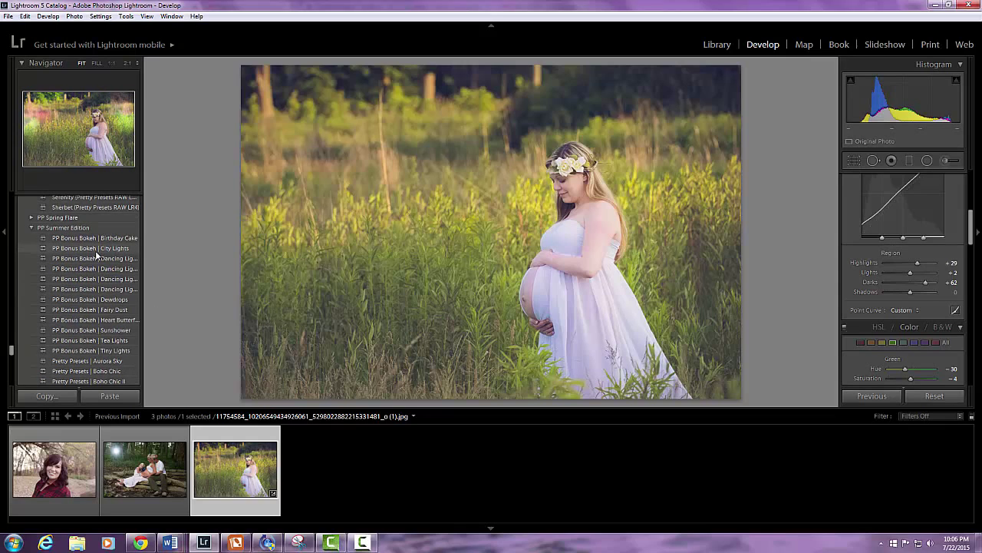
pyautogui.moveTo(85, 264)
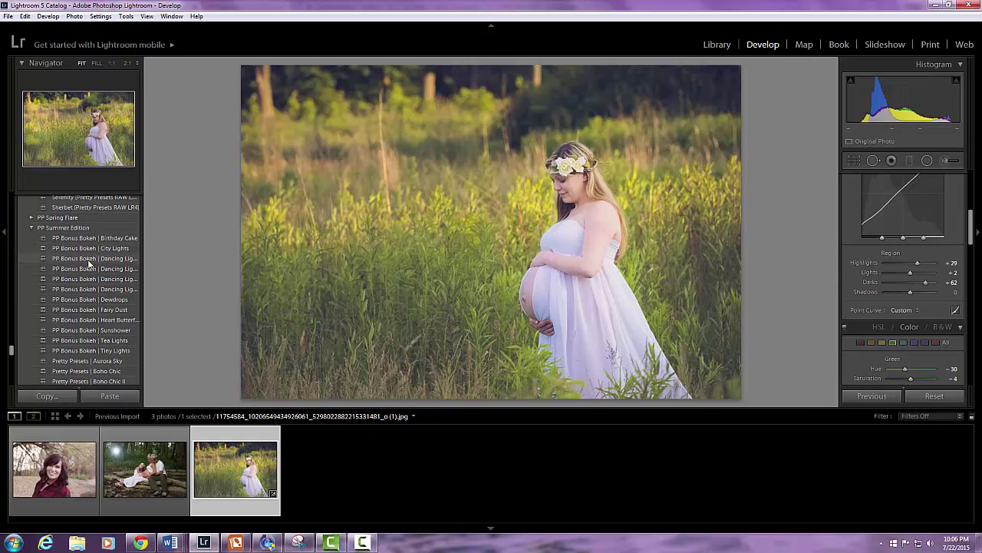
pyautogui.moveTo(85, 267)
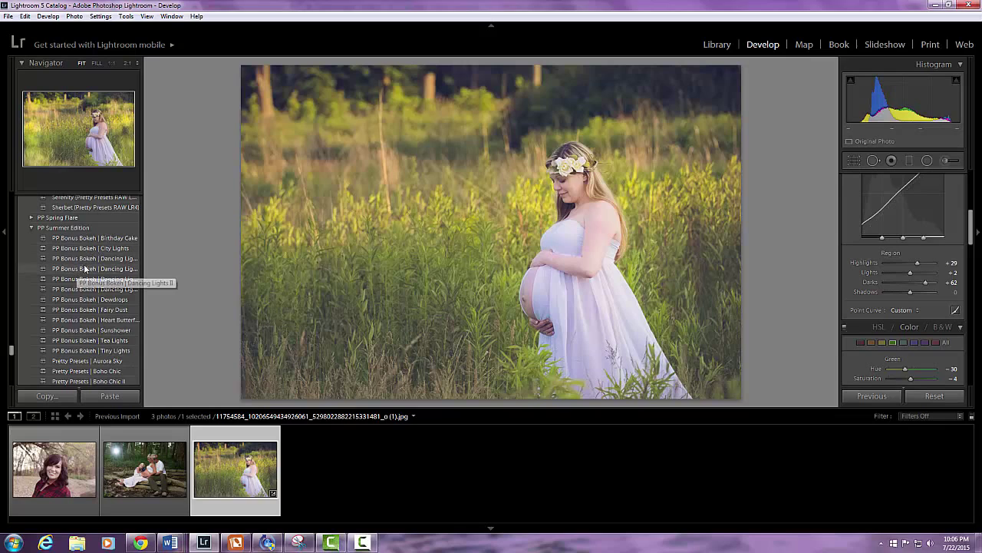
pyautogui.moveTo(83, 264)
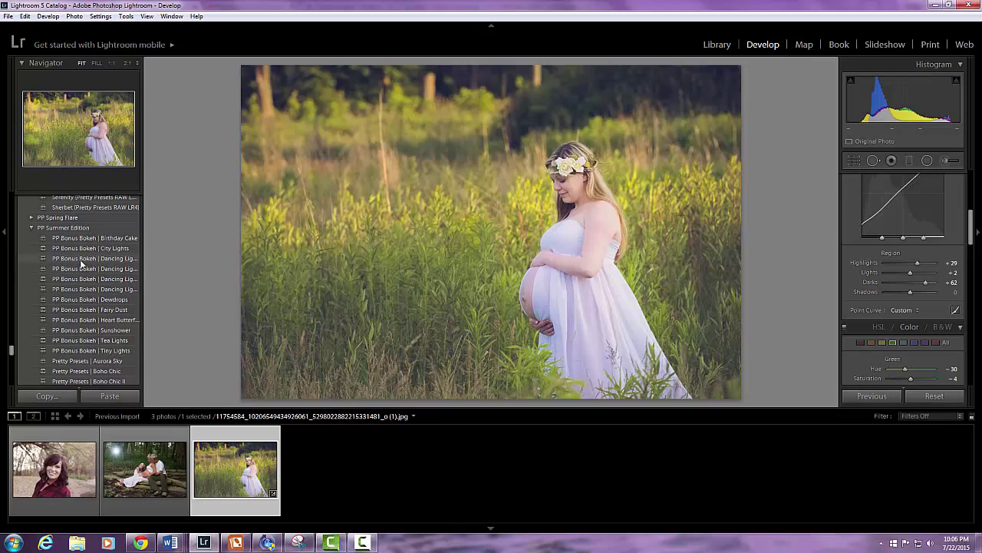
pyautogui.moveTo(83, 280)
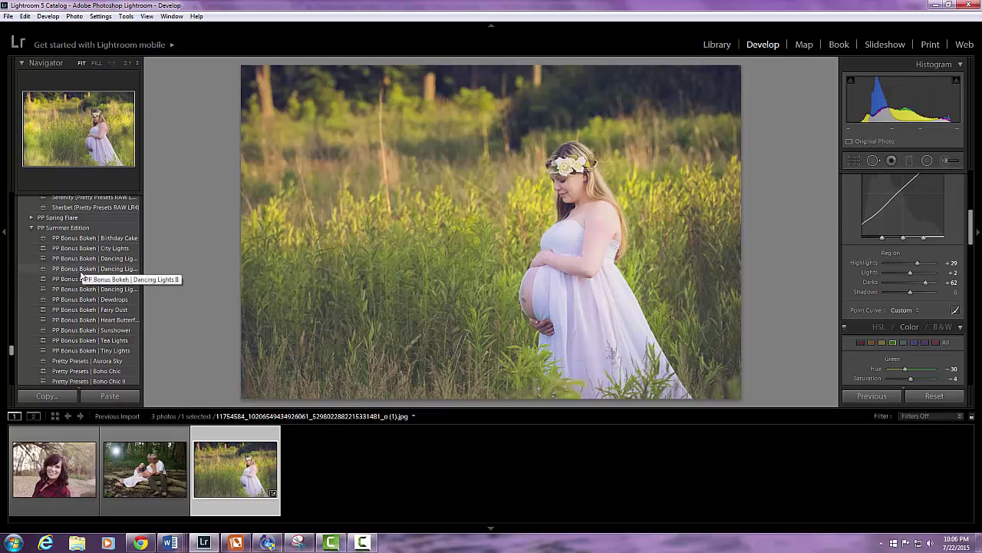
pyautogui.moveTo(74, 289)
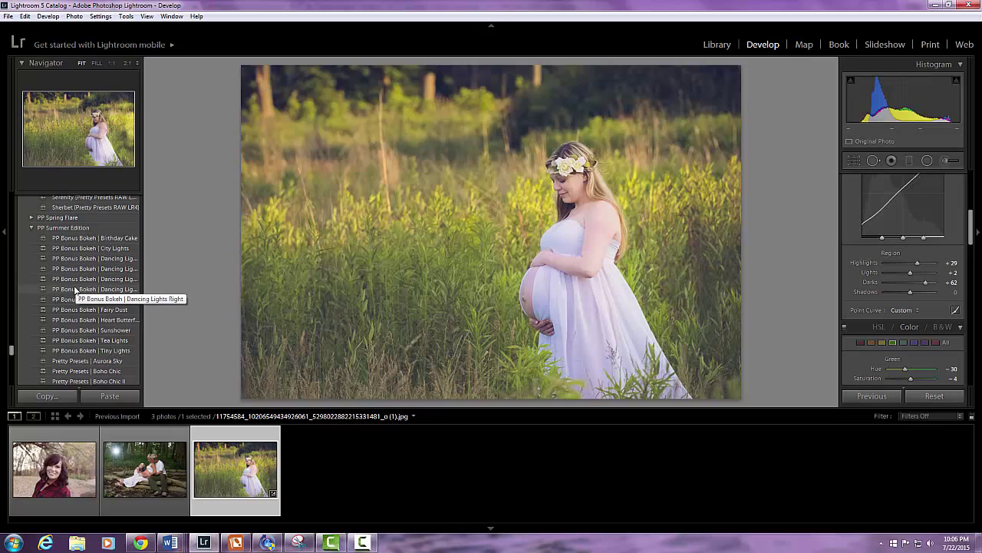
pyautogui.moveTo(69, 310)
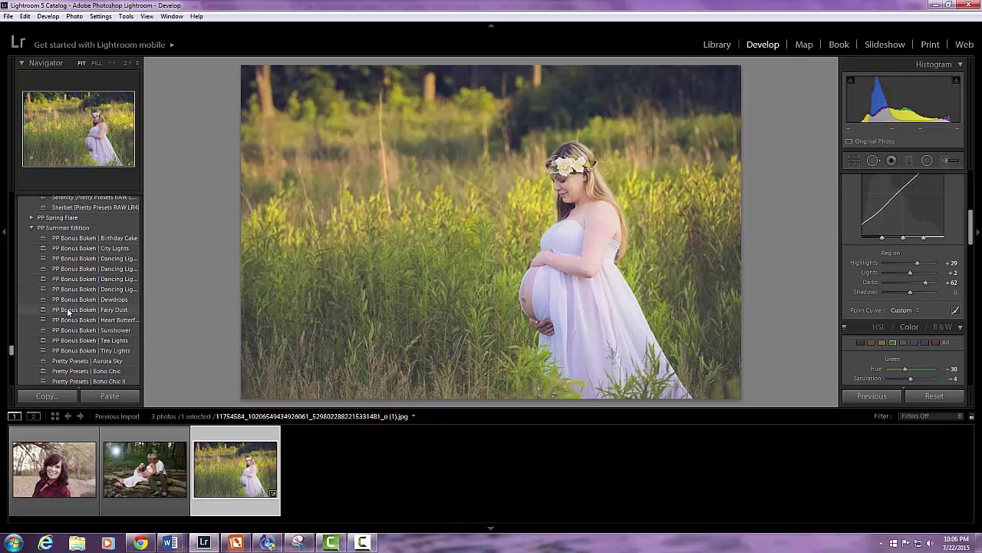
pyautogui.moveTo(85, 320)
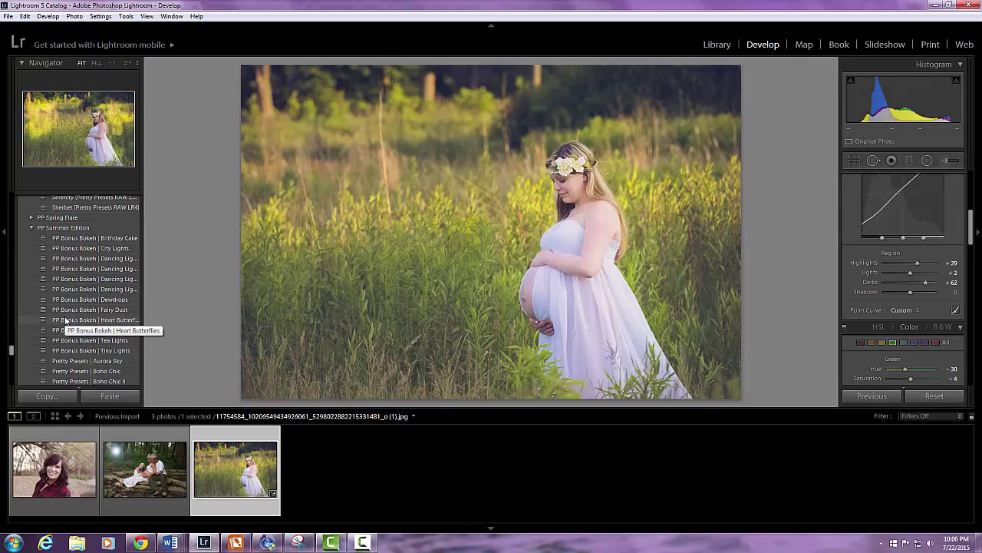
pyautogui.moveTo(64, 330)
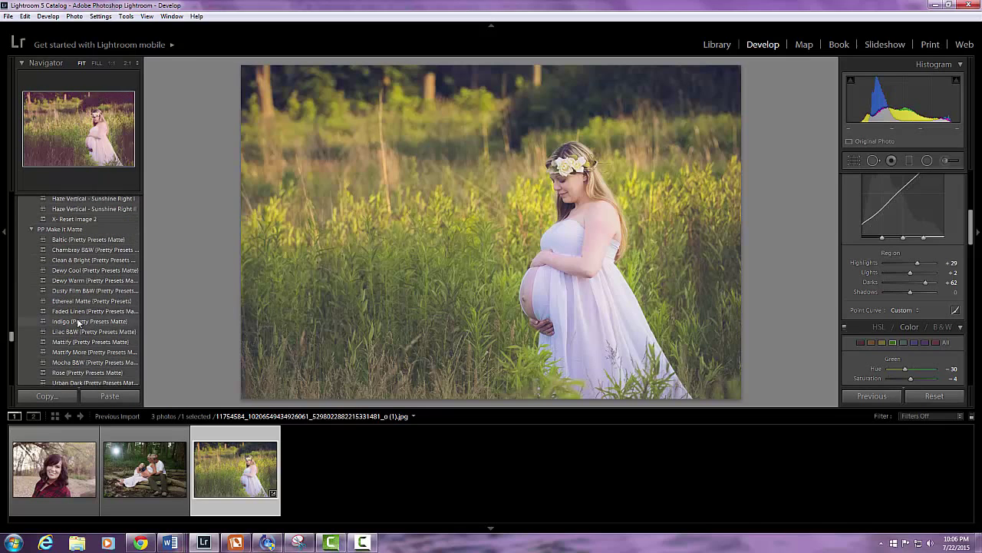
pyautogui.scroll(3)
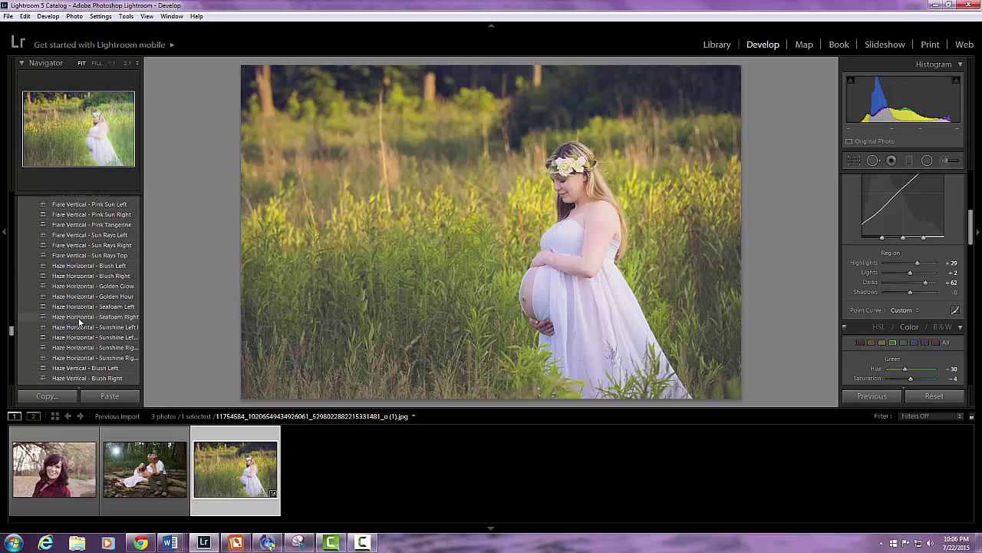
pyautogui.scroll(3)
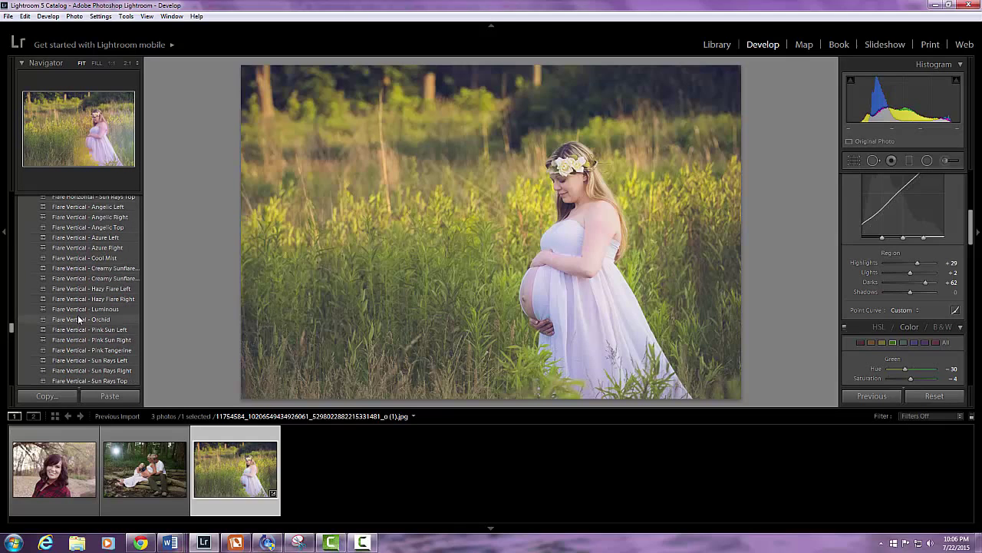
pyautogui.scroll(3)
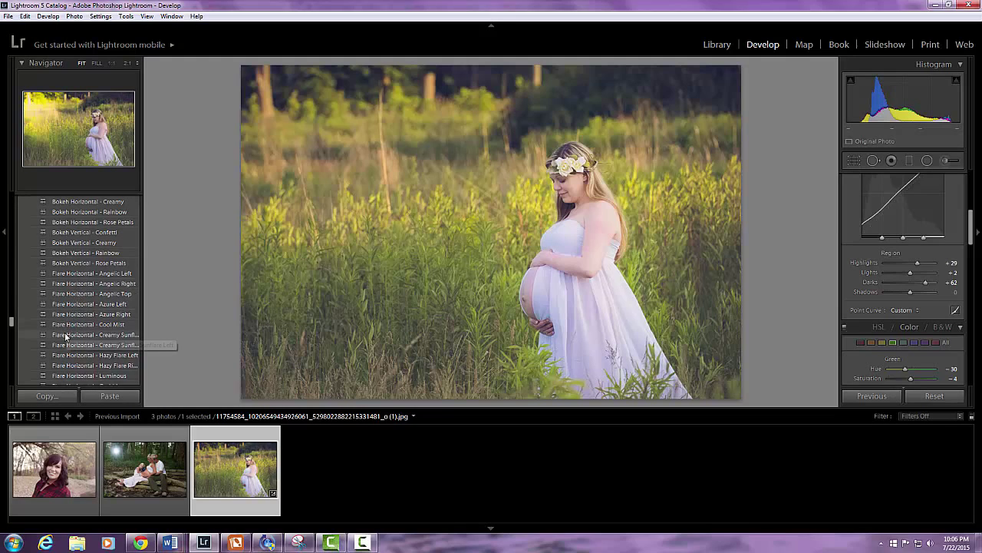
pyautogui.scroll(-3)
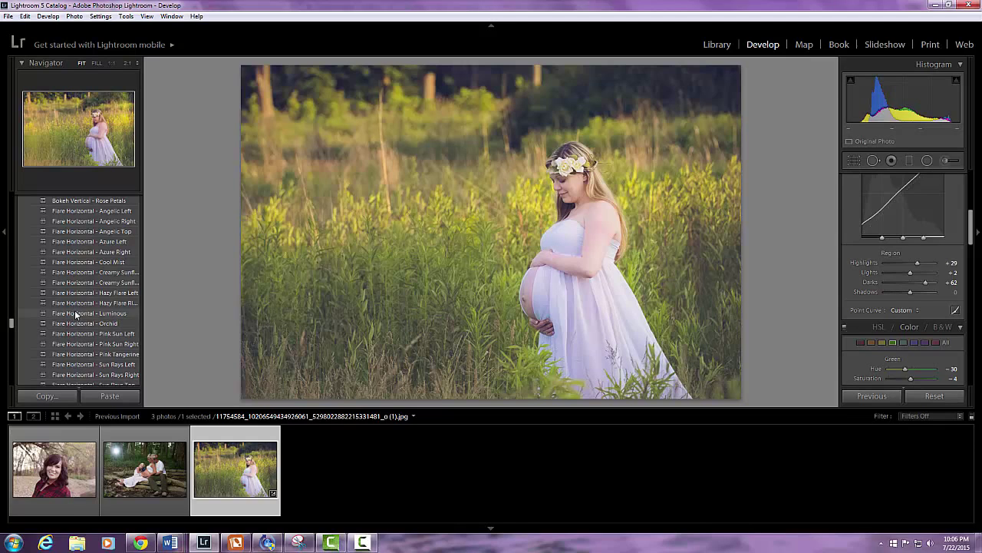
pyautogui.moveTo(77, 285)
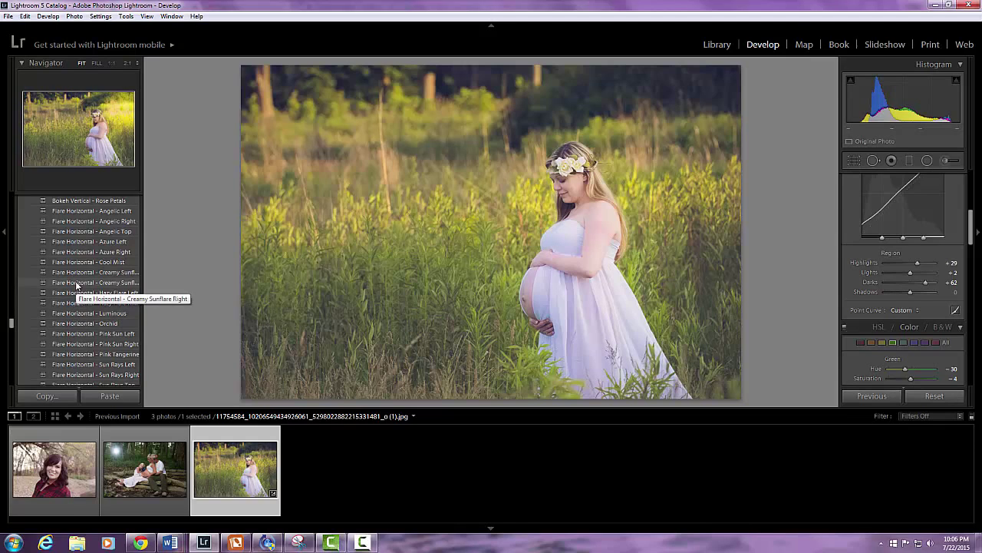
pyautogui.scroll(-3)
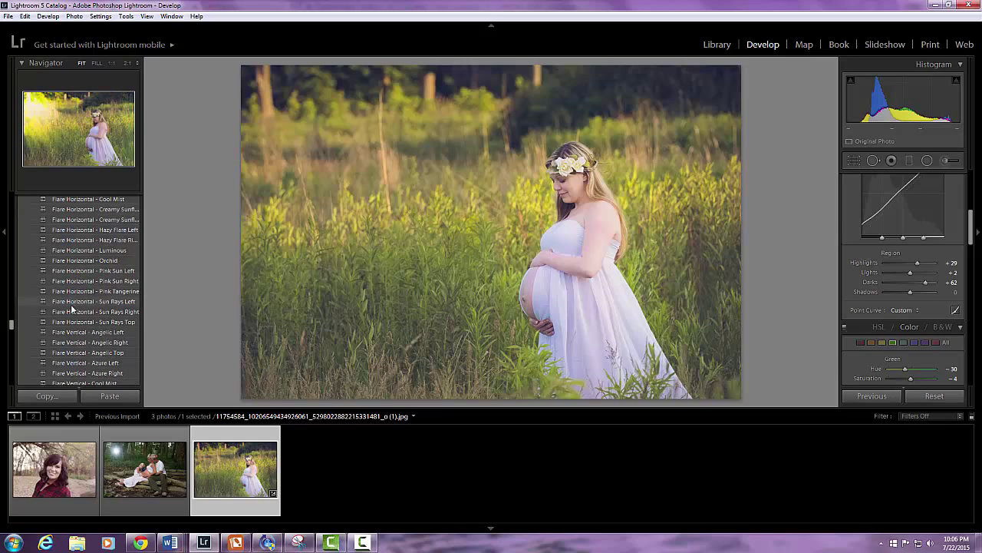
pyautogui.scroll(-3)
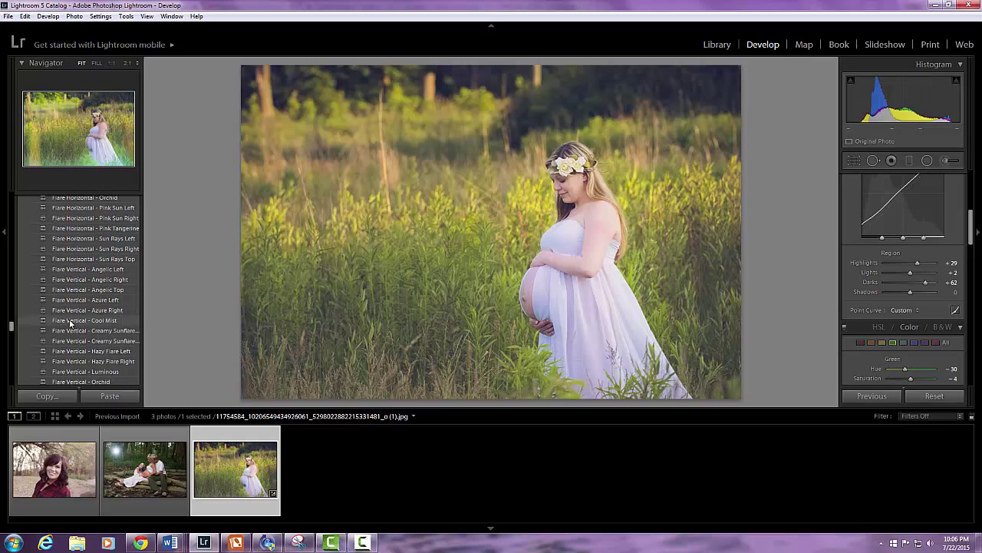
pyautogui.scroll(-3)
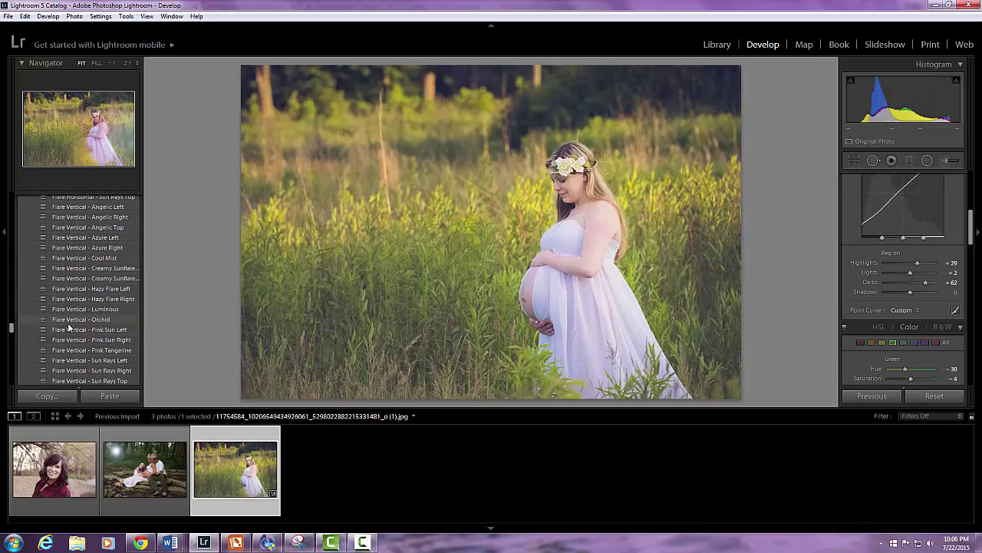
pyautogui.scroll(-3)
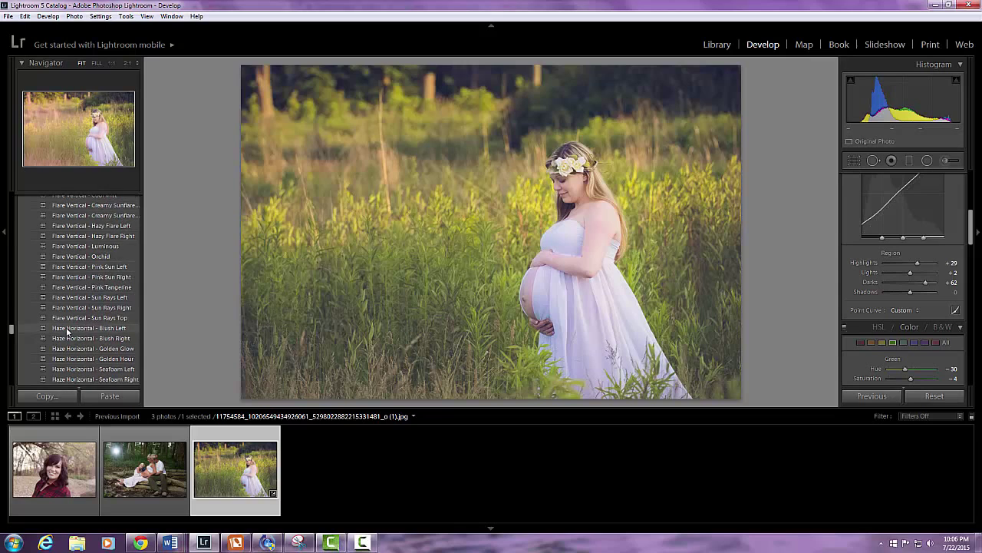
pyautogui.scroll(-3)
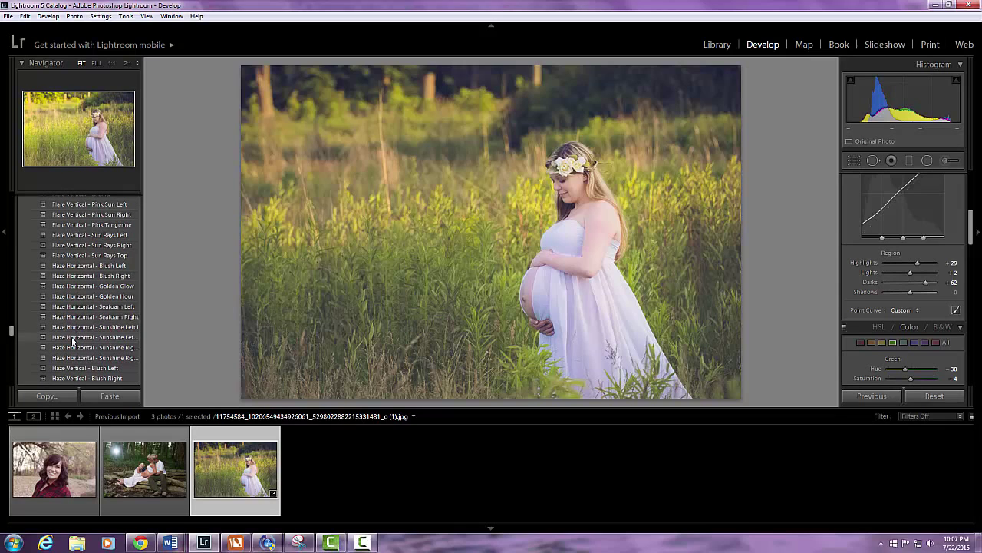
pyautogui.scroll(-3)
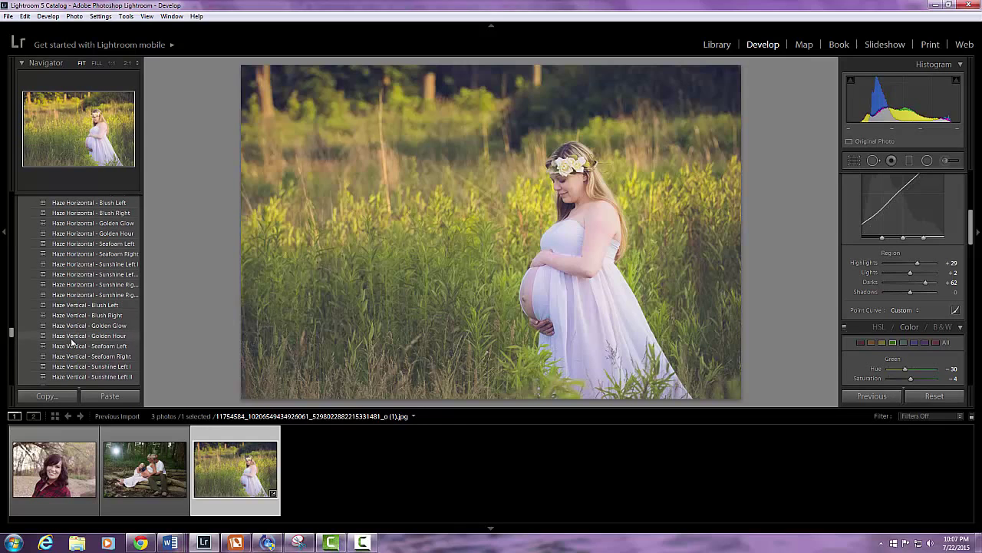
pyautogui.moveTo(484, 225)
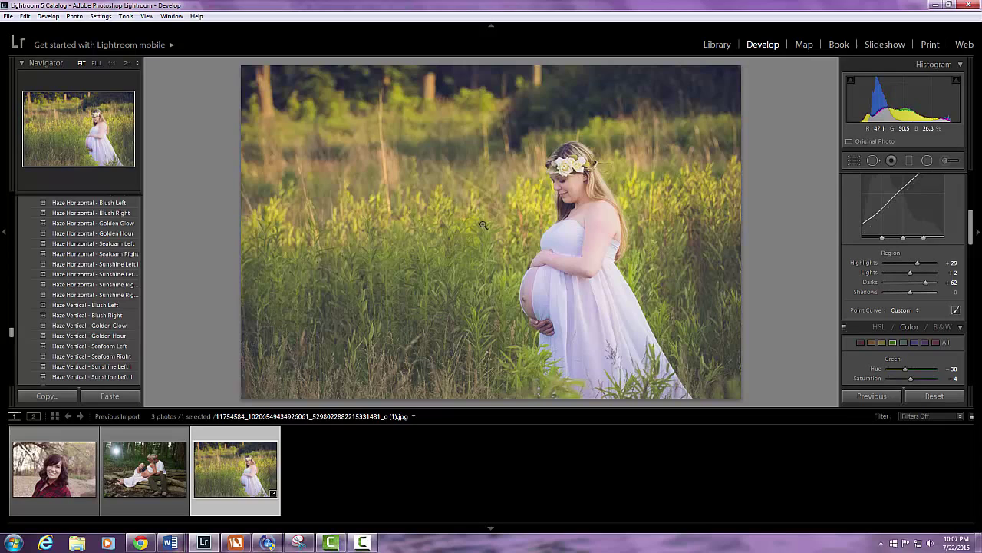
pyautogui.moveTo(494, 156)
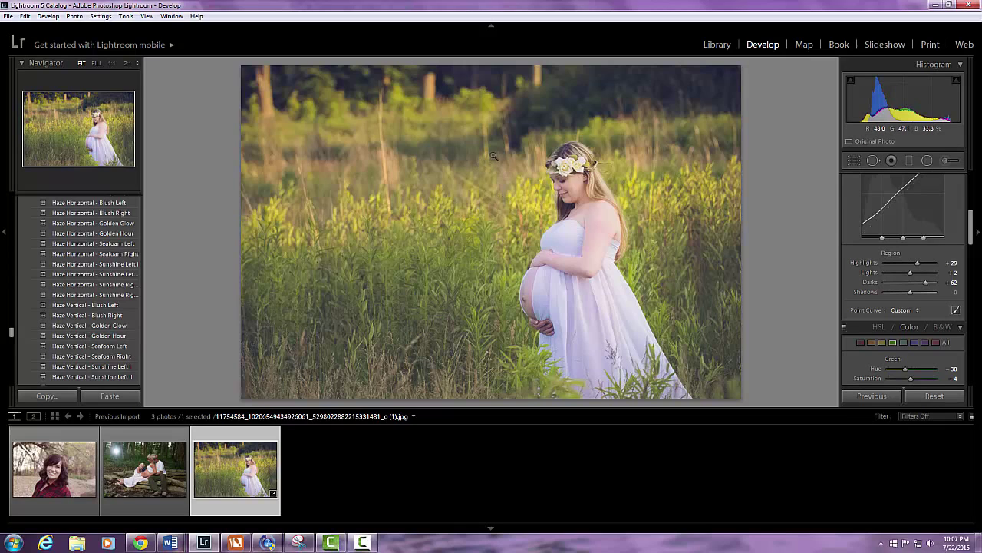
pyautogui.moveTo(487, 264)
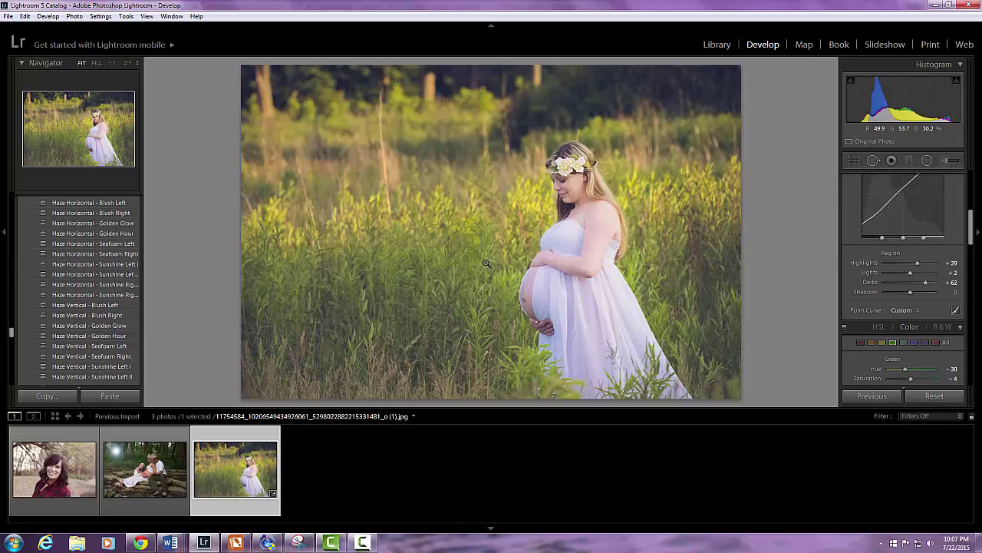
pyautogui.moveTo(466, 249)
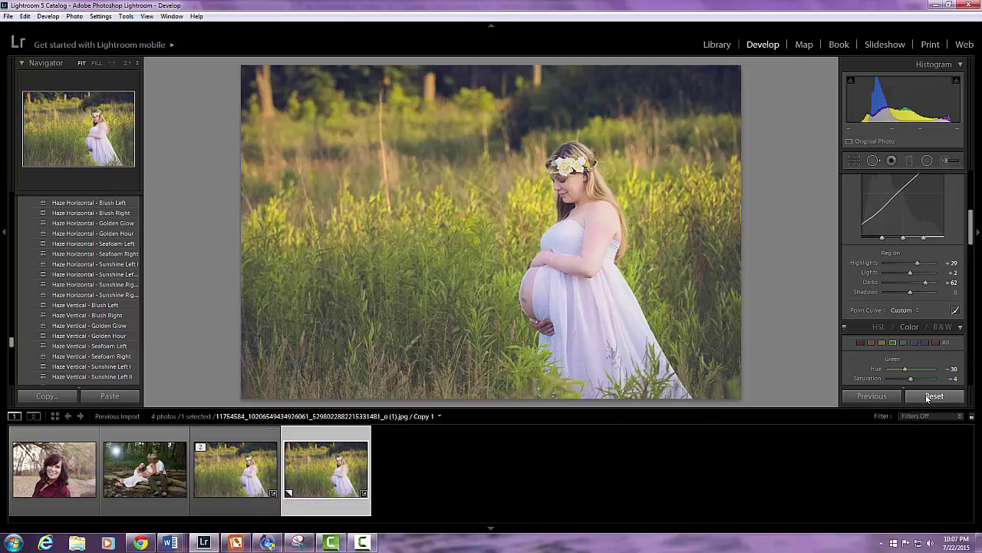
# - Reset the virtual copy to the original green look, then return to the warm edited version
pyautogui.click(935, 396)
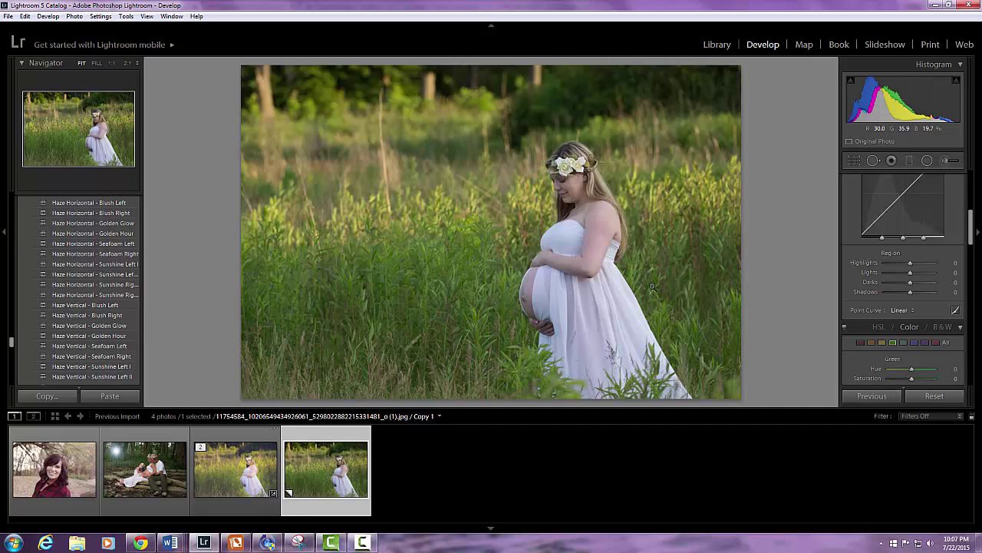
pyautogui.moveTo(629, 291)
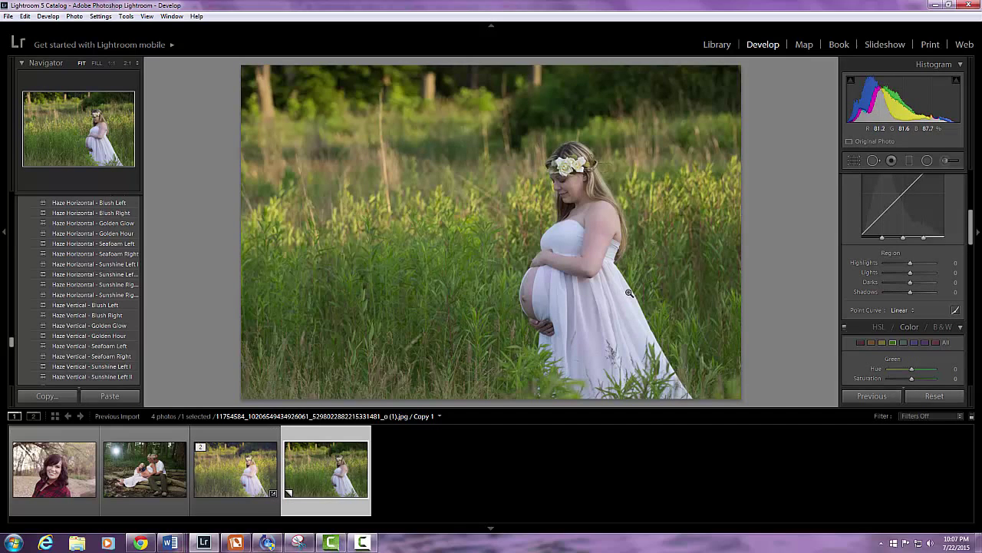
pyautogui.click(236, 469)
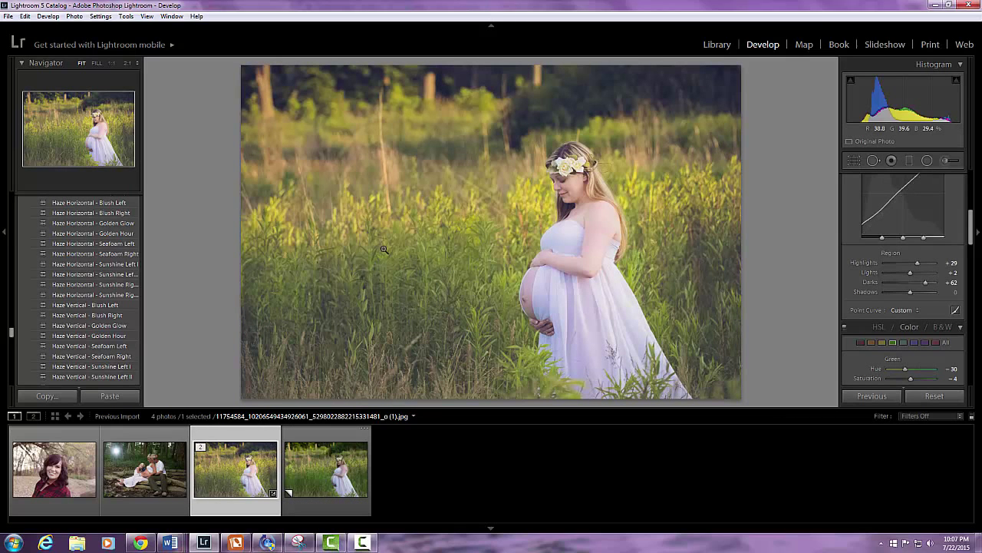
pyautogui.moveTo(442, 270)
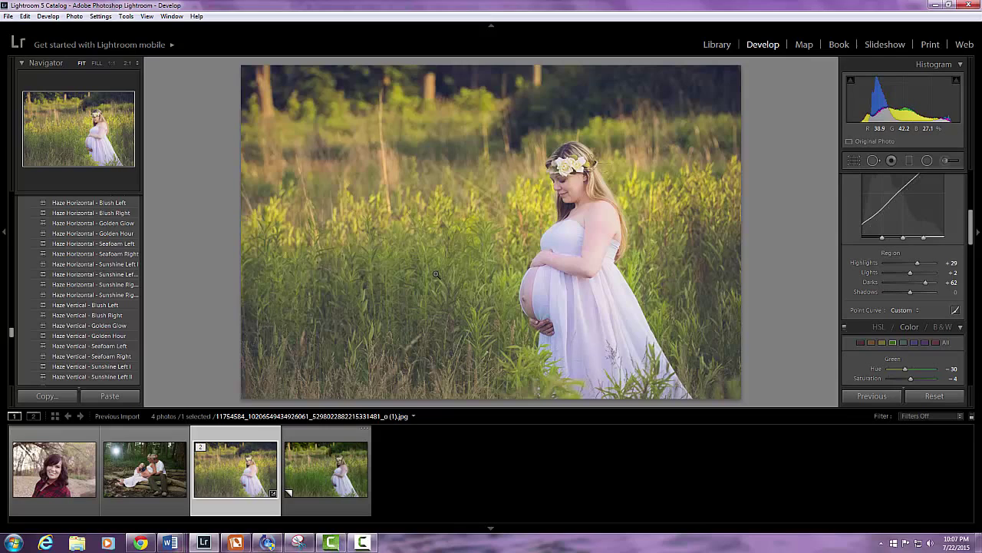
pyautogui.moveTo(439, 284)
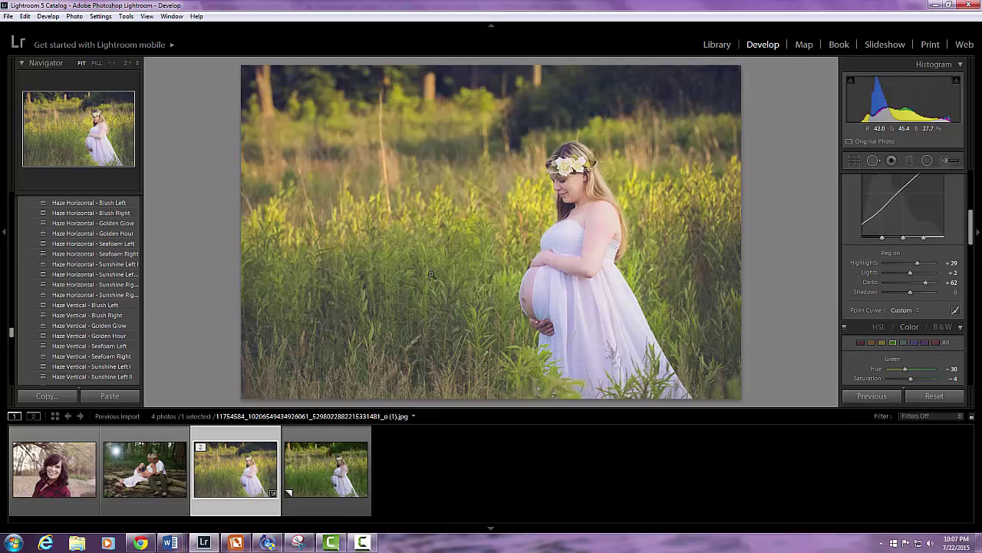
pyautogui.moveTo(436, 284)
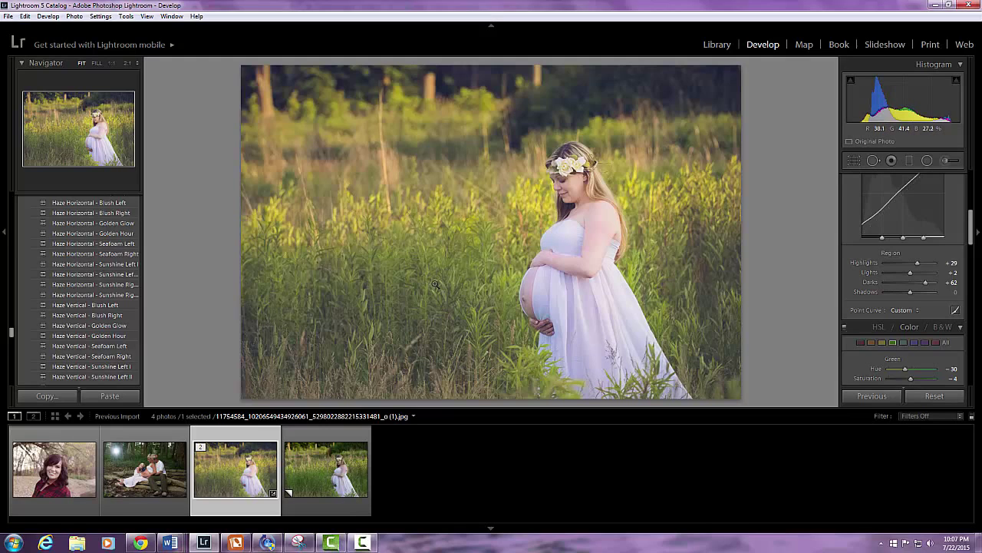
pyautogui.moveTo(445, 163)
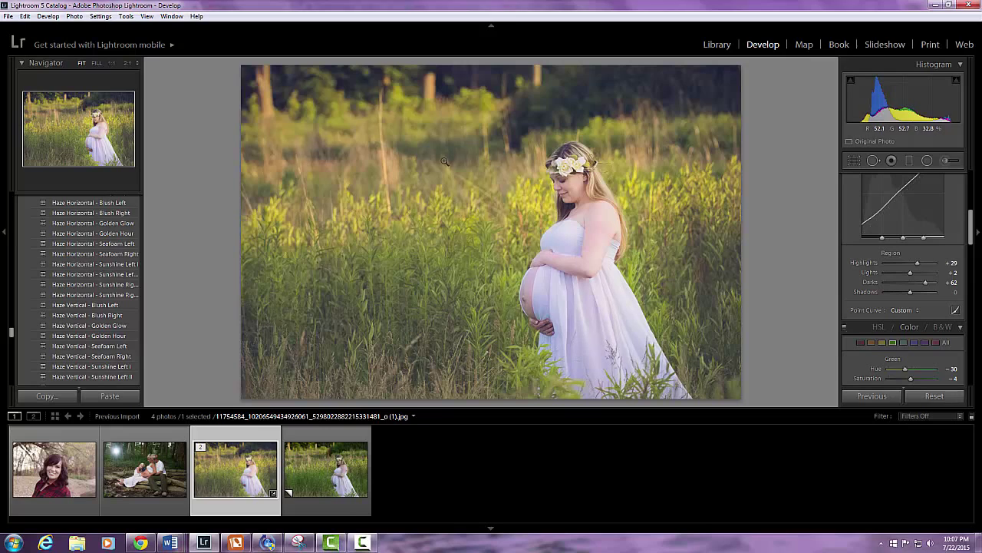